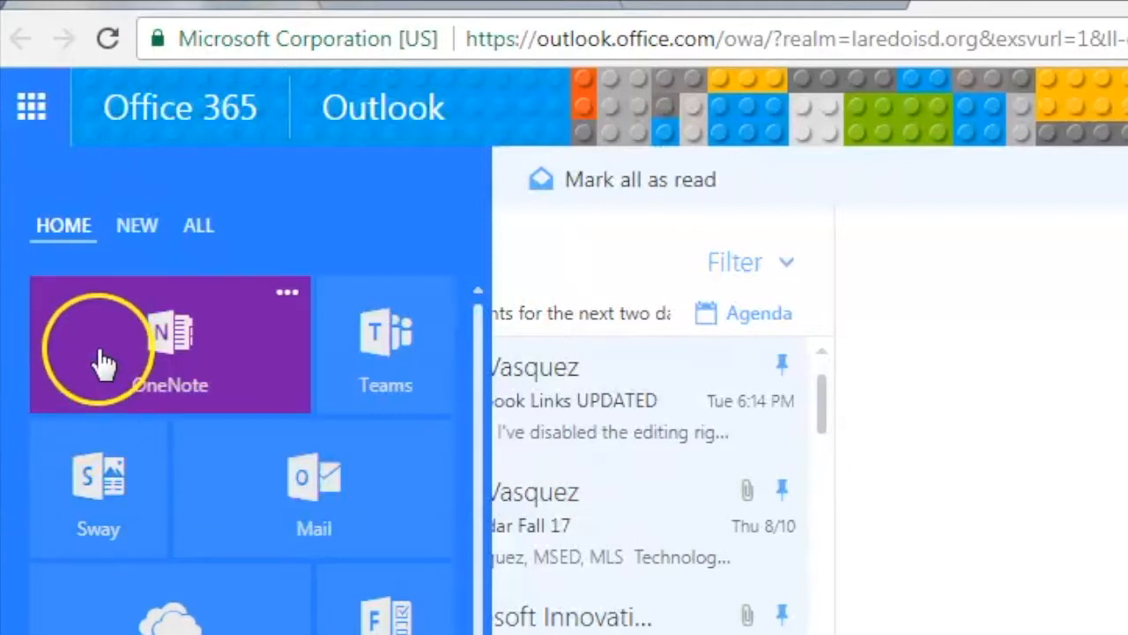
- Launch OneNote Online from the Office app launcher in Outlook Web App
left_click(31, 106)
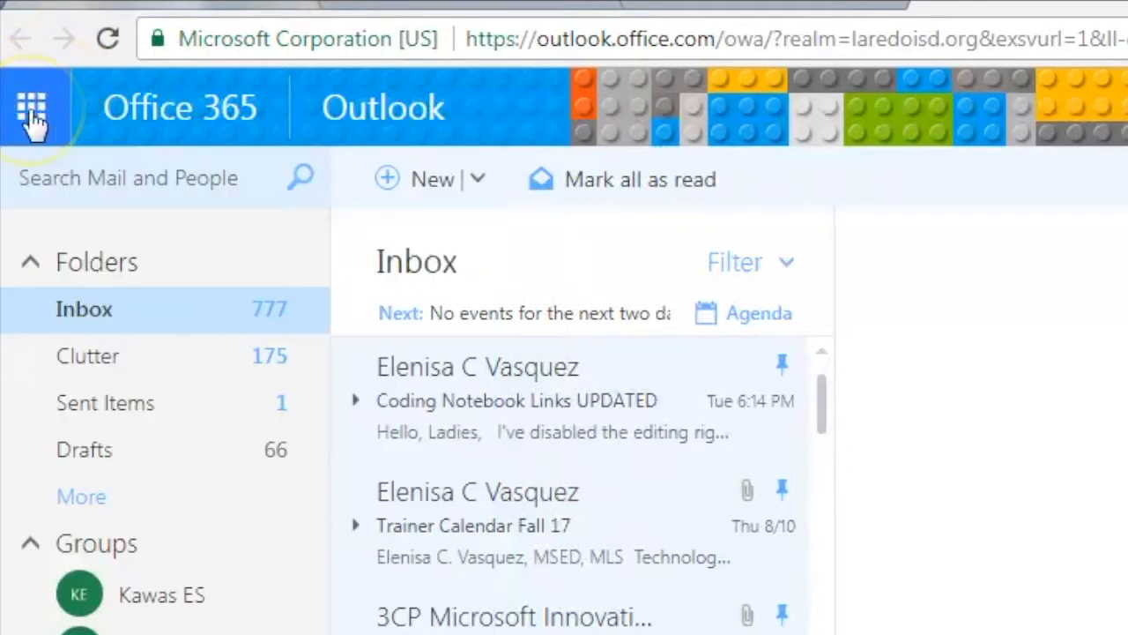
left_click(32, 106)
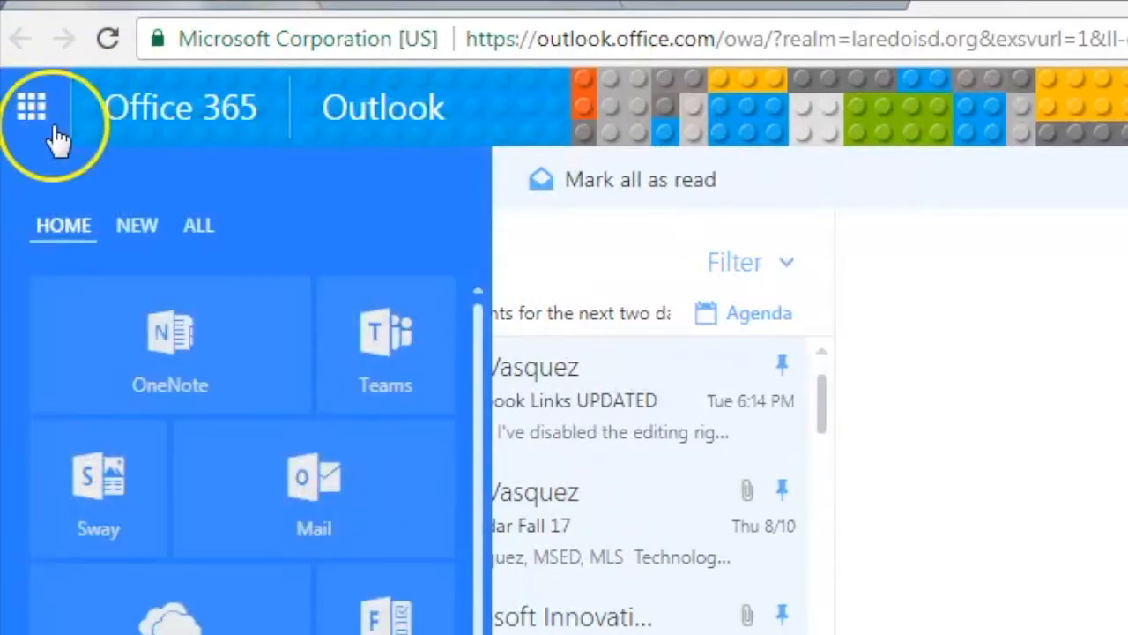
mouse_move(169, 353)
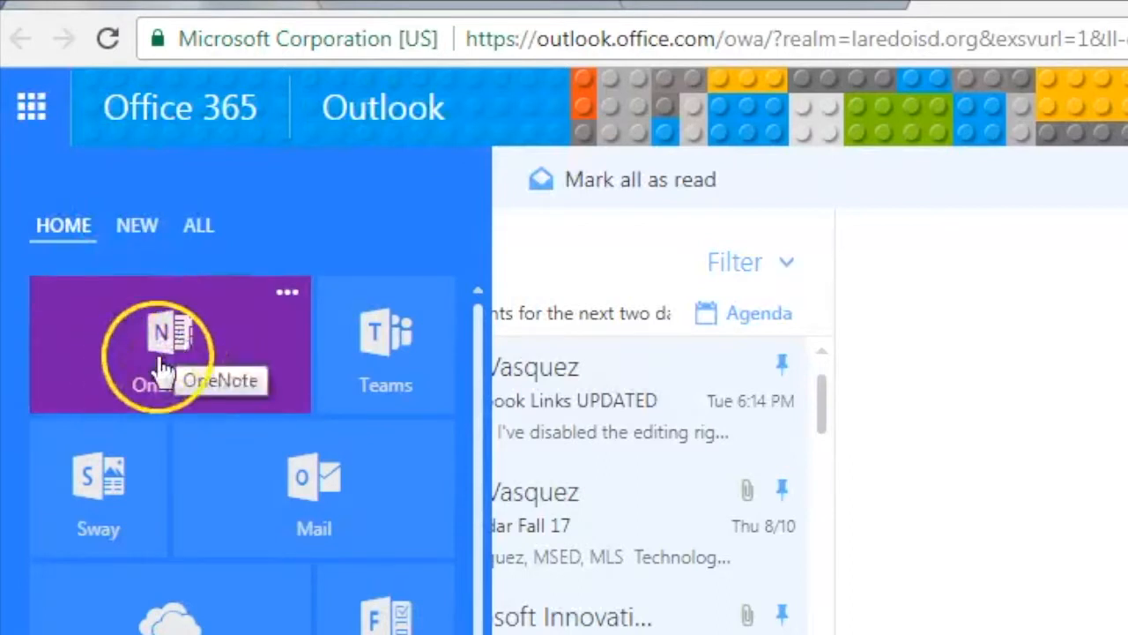
left_click(162, 343)
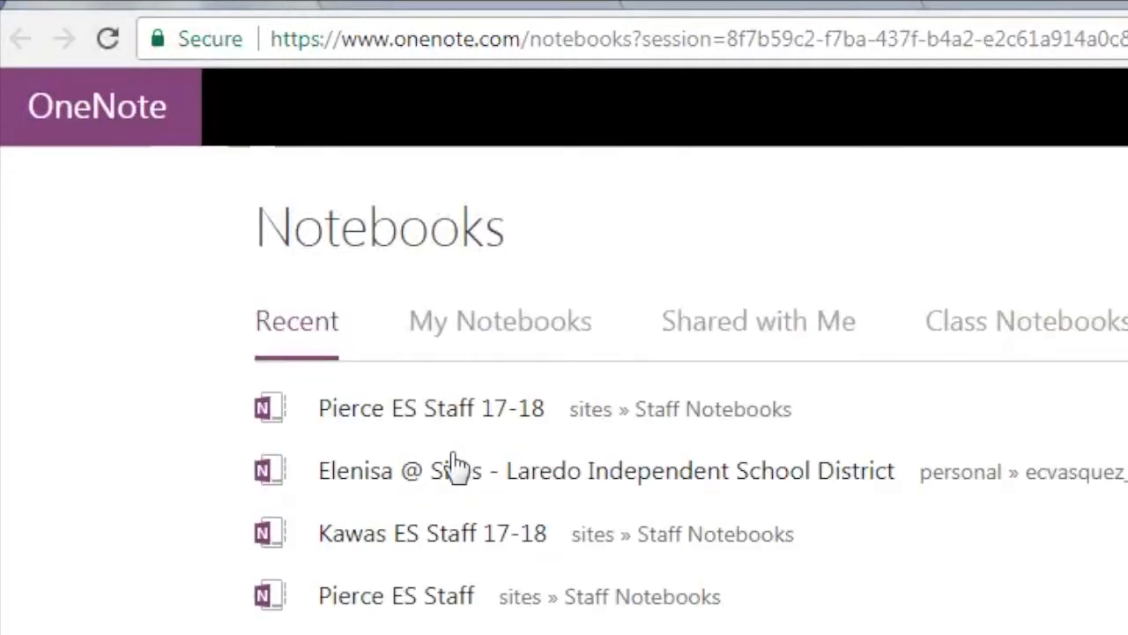
mouse_move(444, 408)
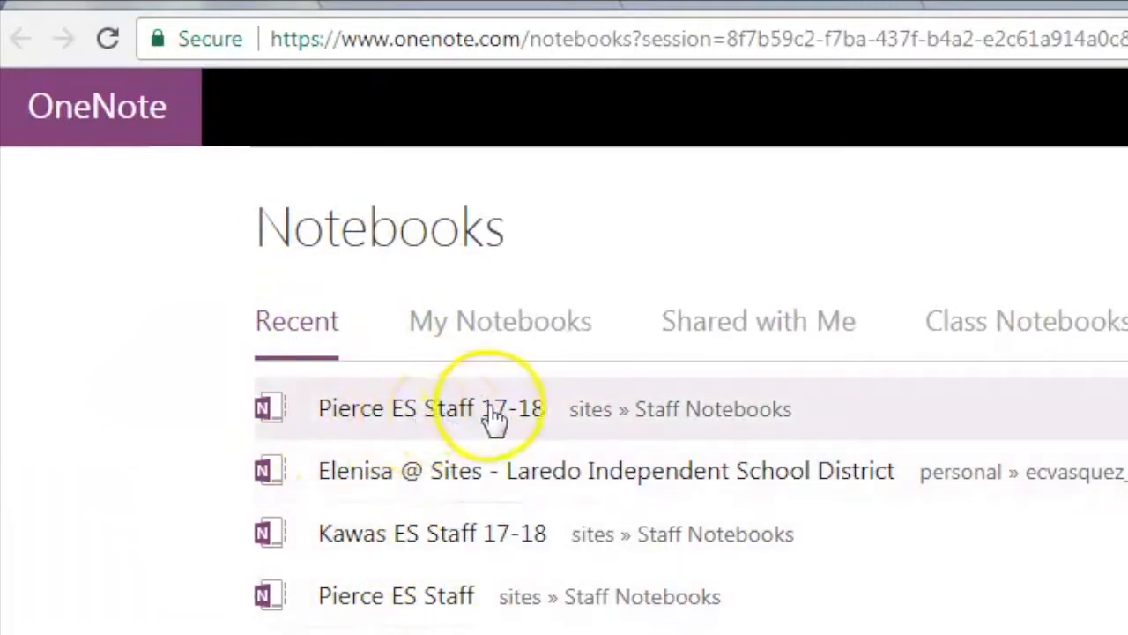
mouse_move(391, 429)
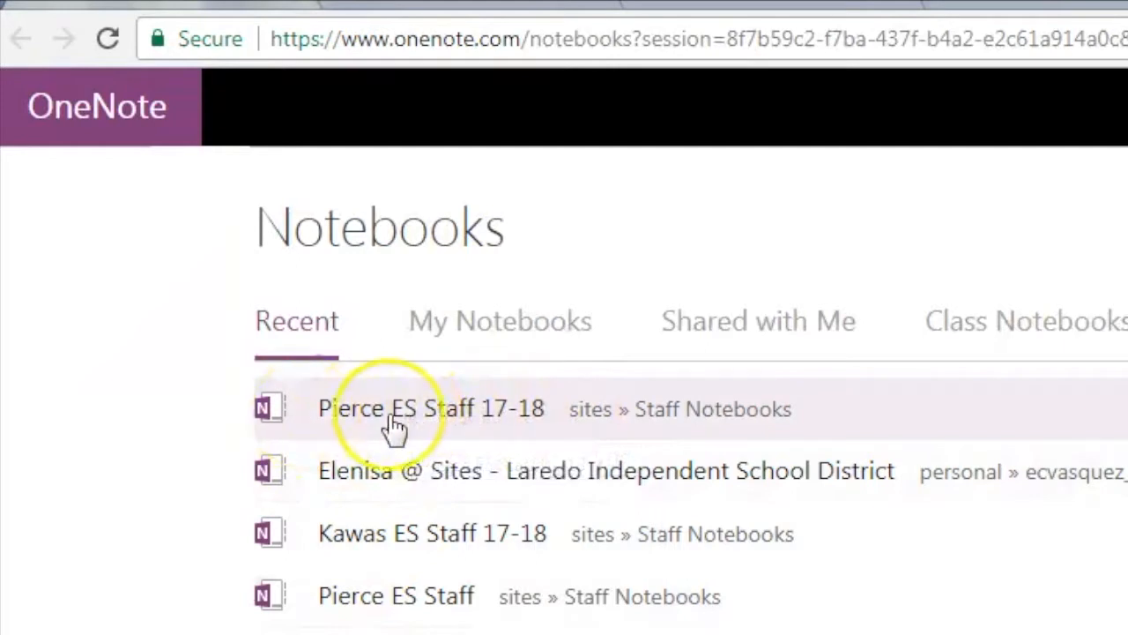
mouse_move(714, 353)
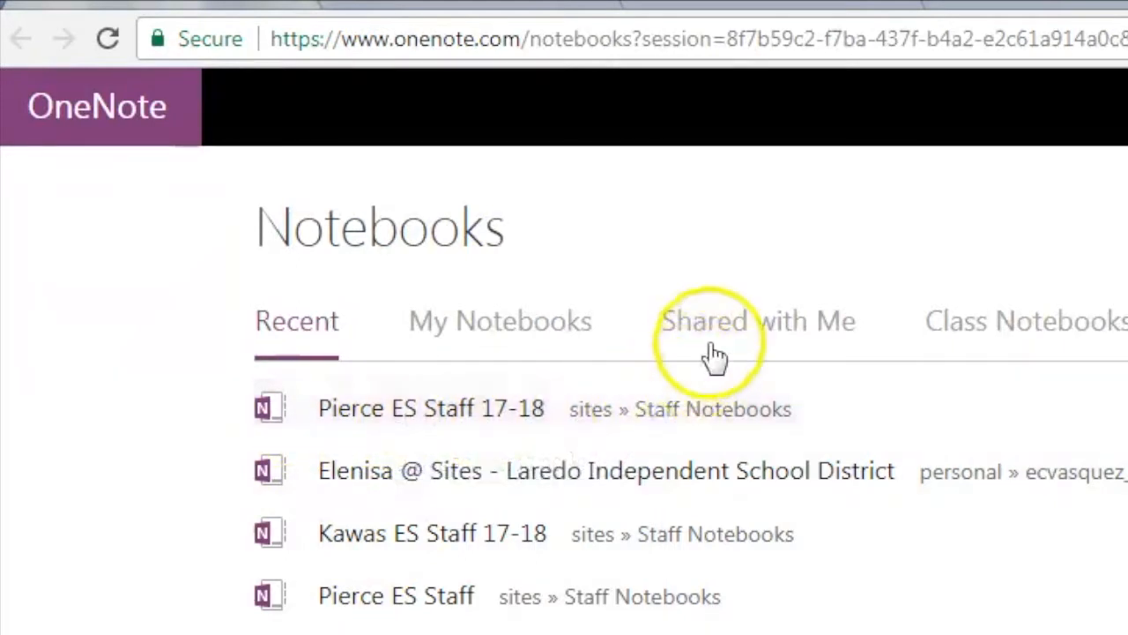
- Browse Shared with Me, return to Recent and choose the Pierce ES Staff 17-18 notebook
left_click(758, 321)
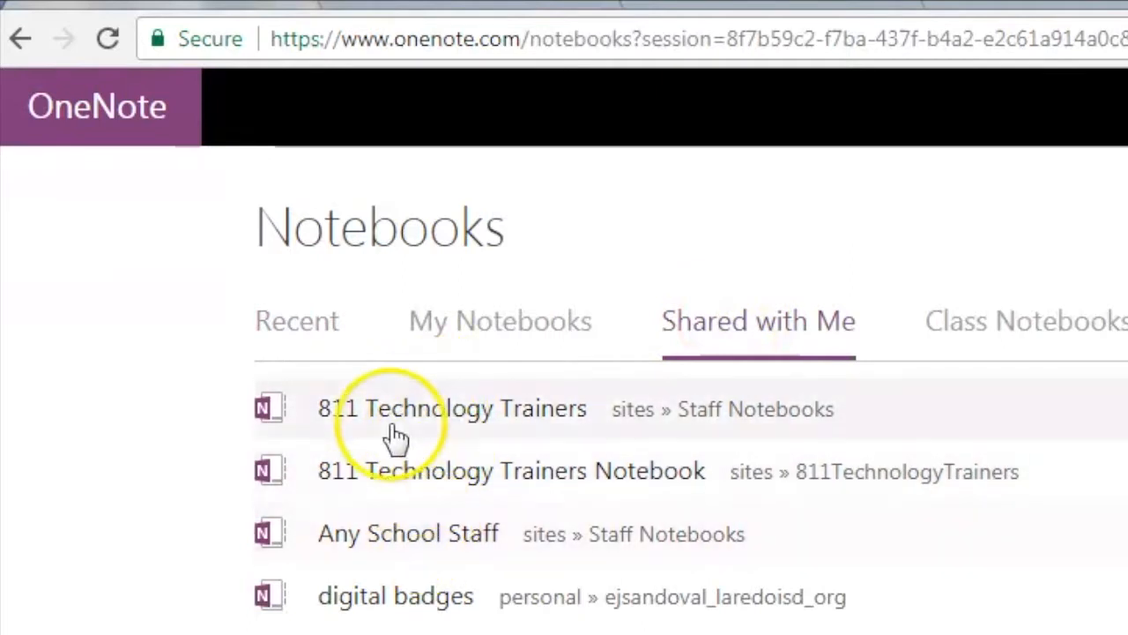
left_click(296, 320)
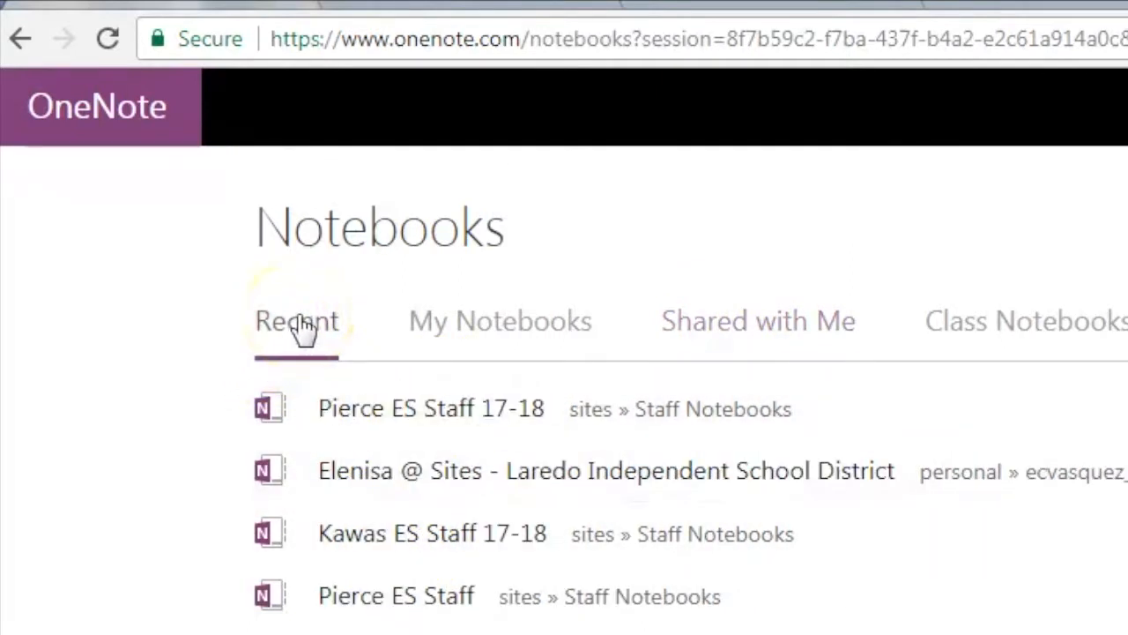
mouse_move(321, 420)
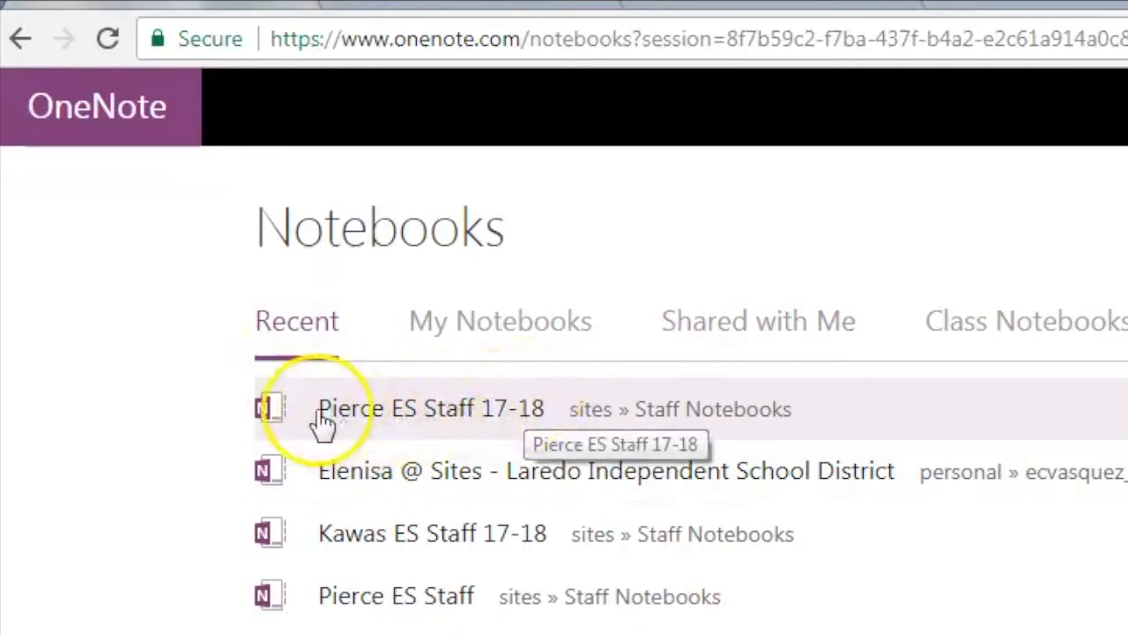
mouse_move(414, 423)
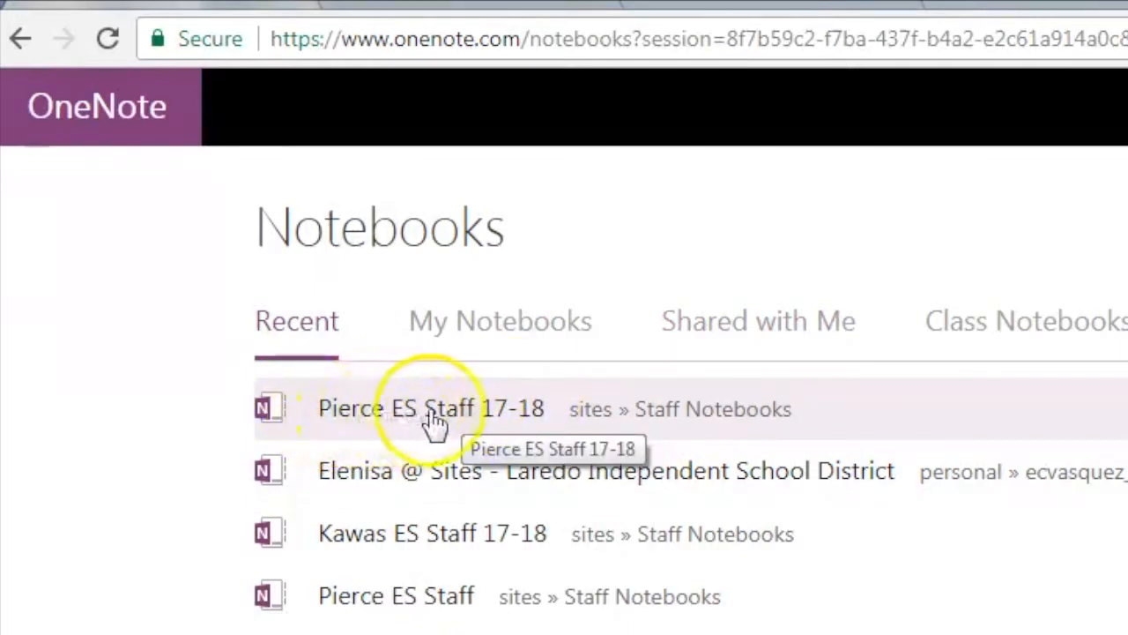
mouse_move(514, 420)
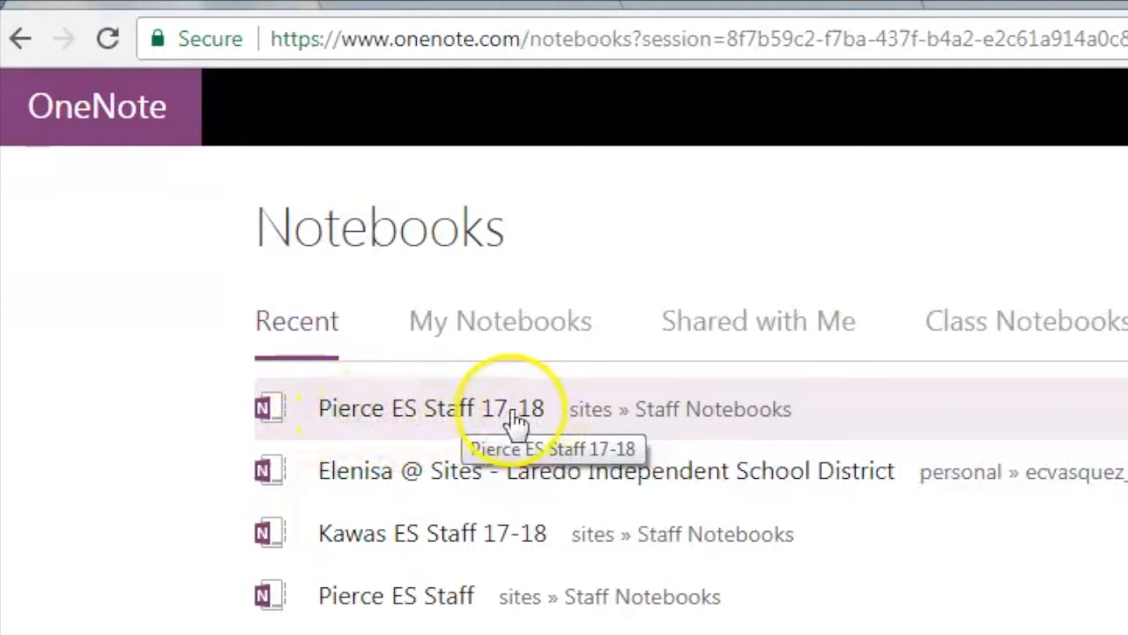
left_click(430, 409)
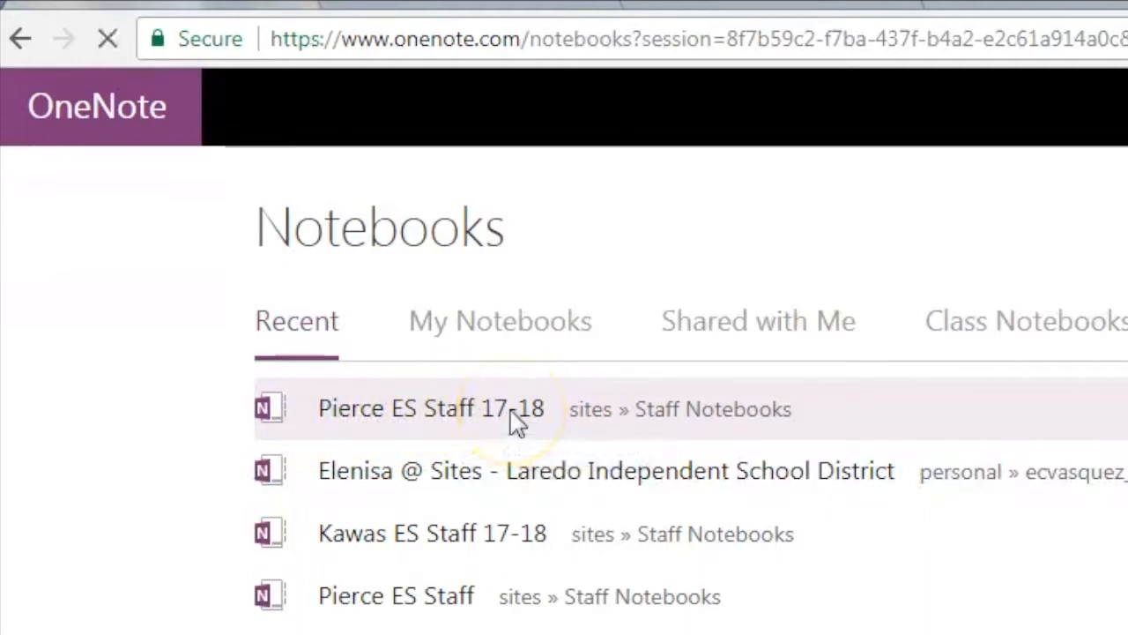
- Open the Pierce ES Staff 17-18 notebook so it loads on its Welcome page
left_click(432, 409)
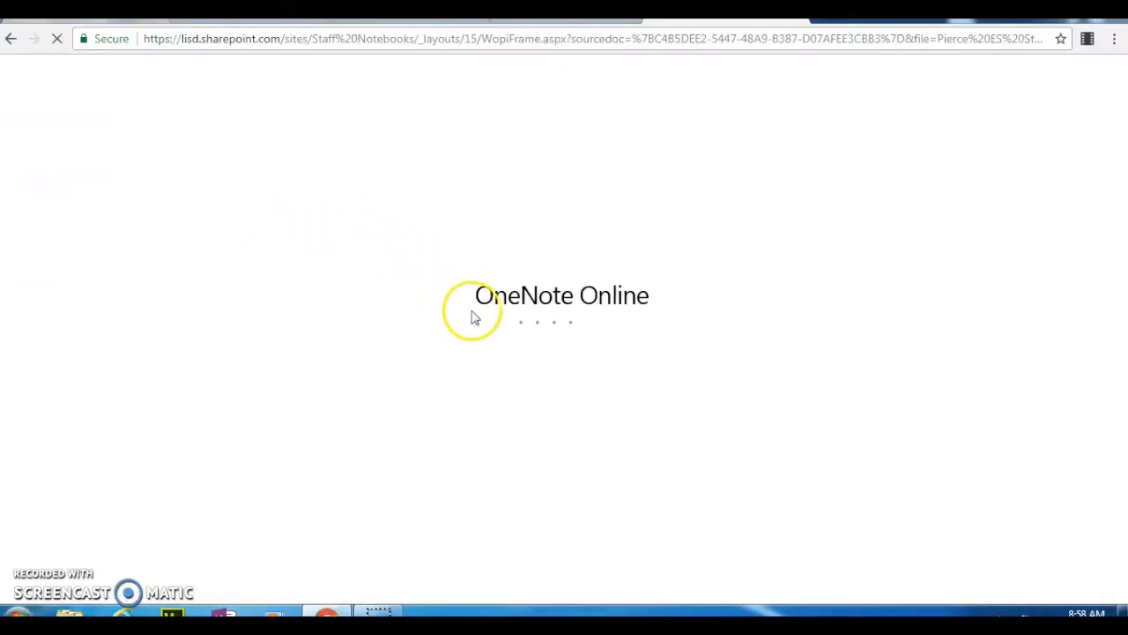
mouse_move(511, 114)
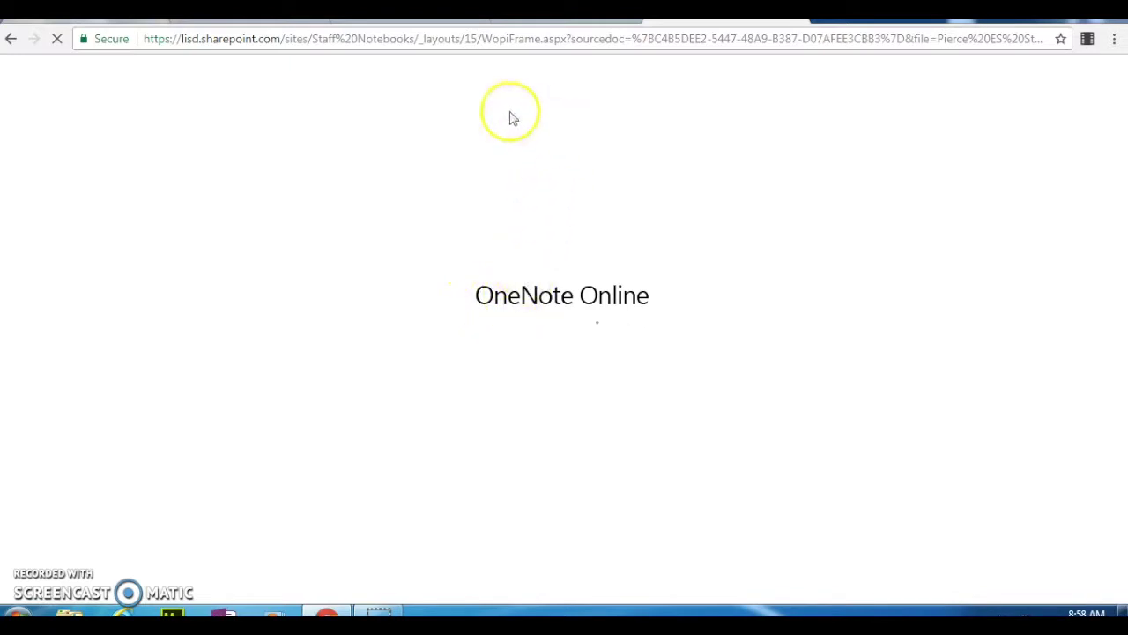
mouse_move(483, 92)
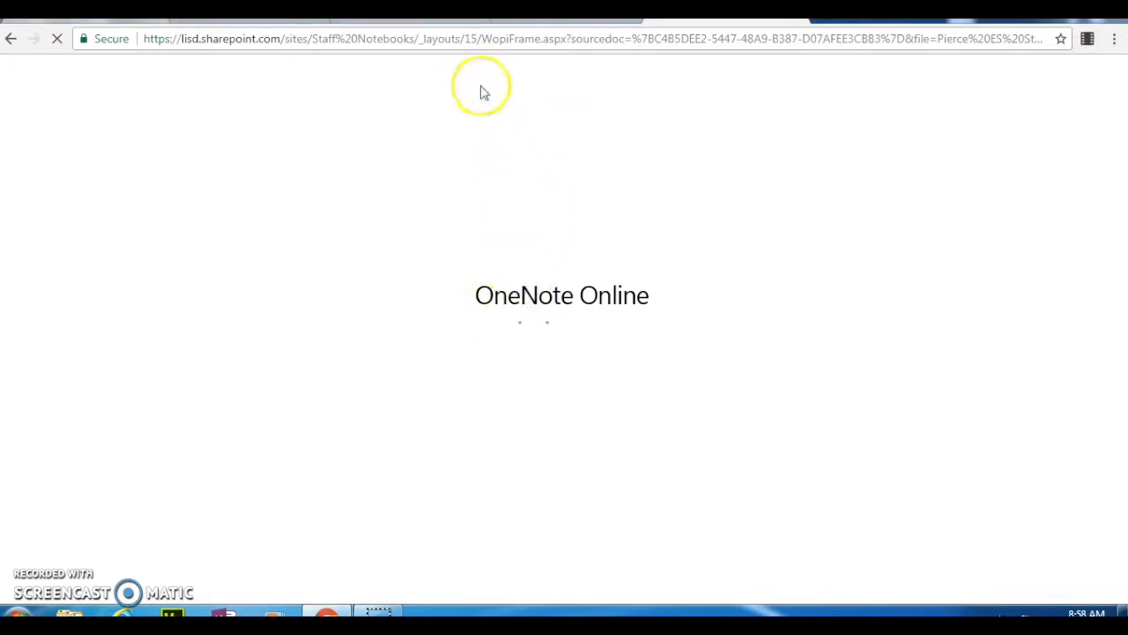
mouse_move(518, 92)
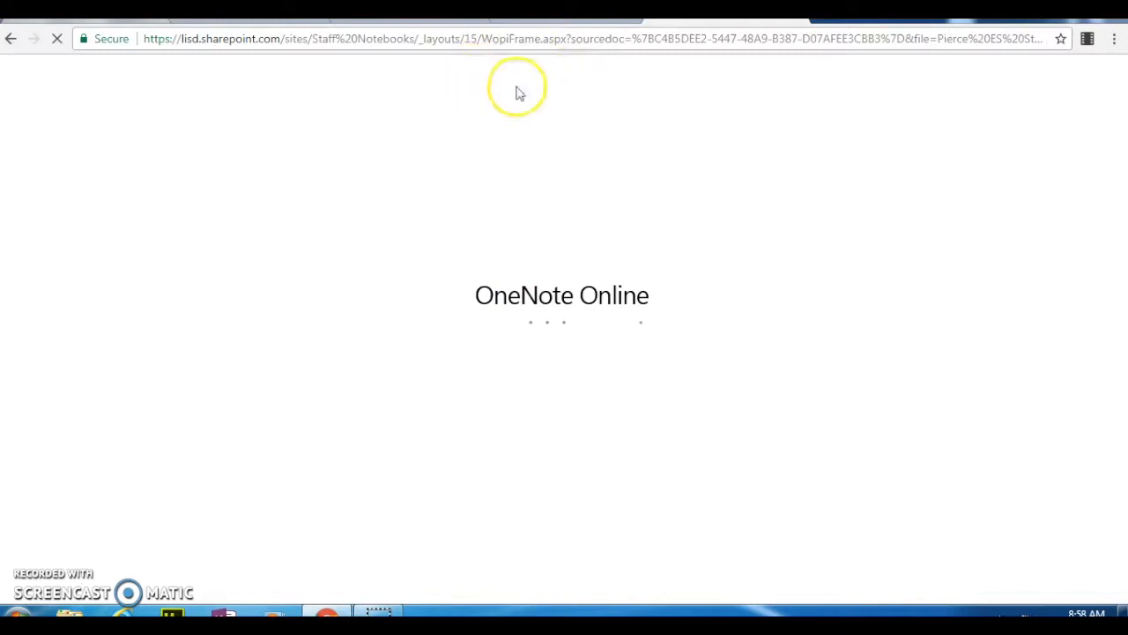
mouse_move(515, 100)
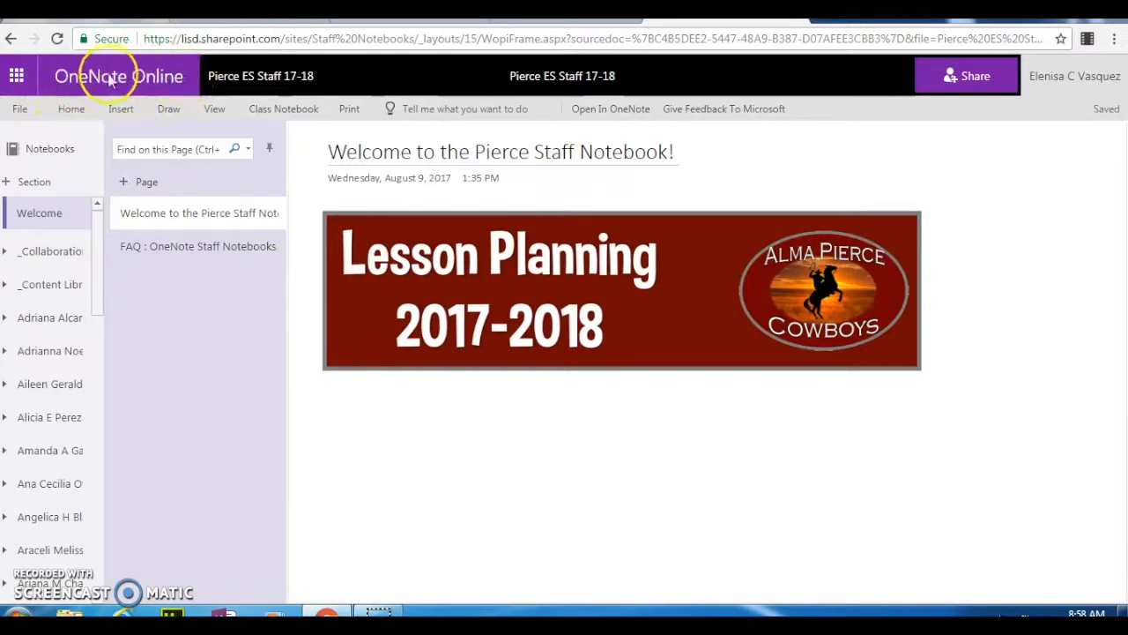
mouse_move(148, 92)
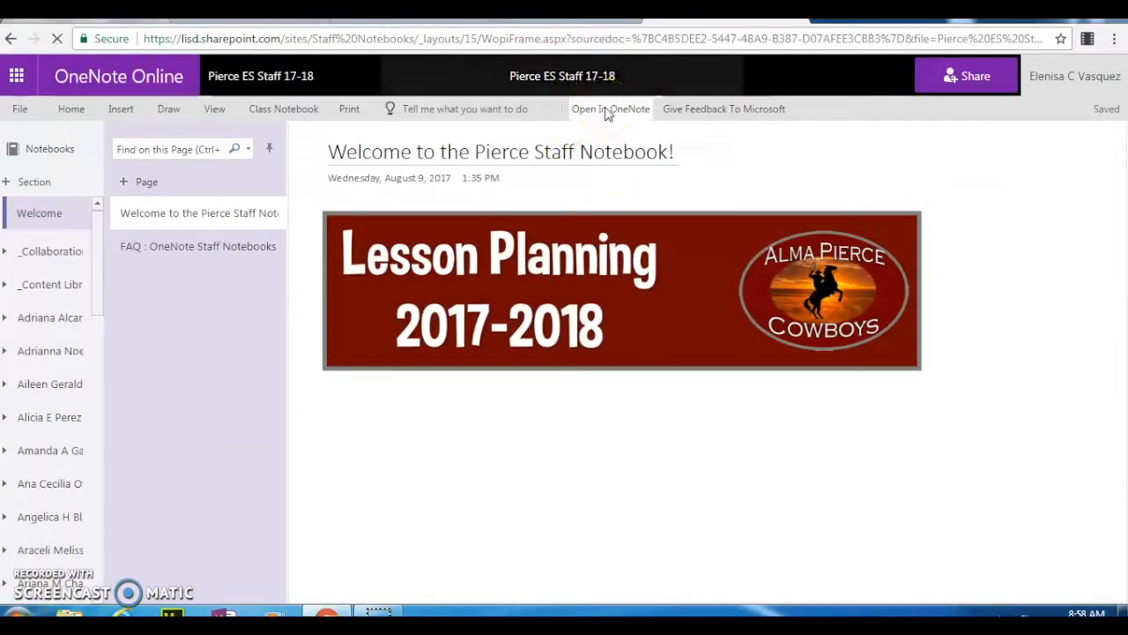
- Open the notebook in desktop OneNote via the OneNote protocol, accepting the security notice
left_click(610, 109)
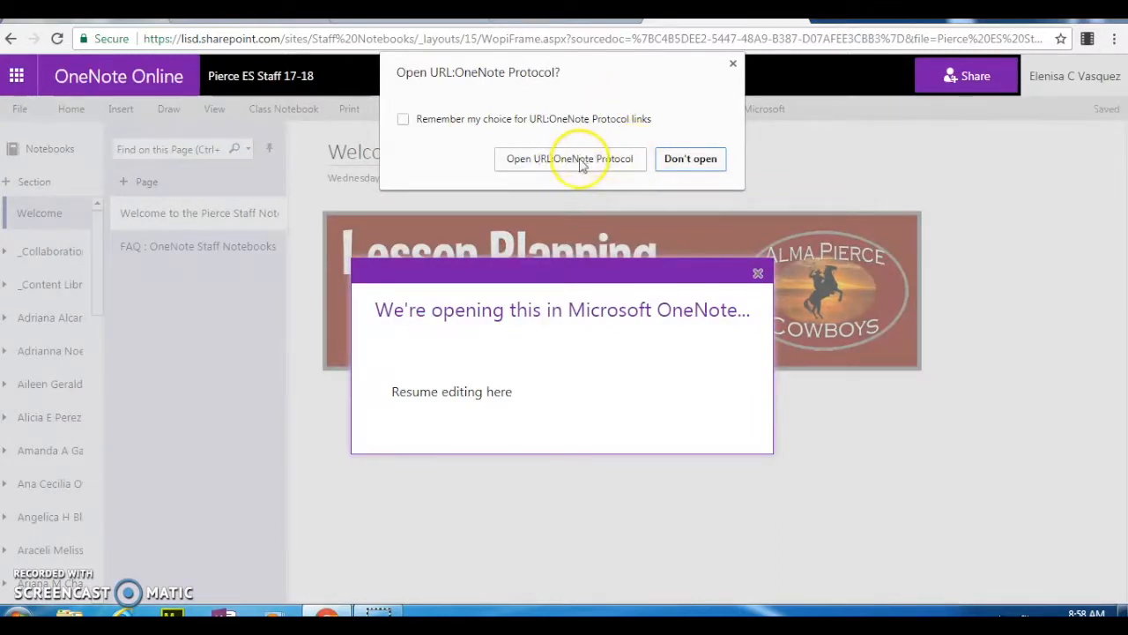
left_click(571, 158)
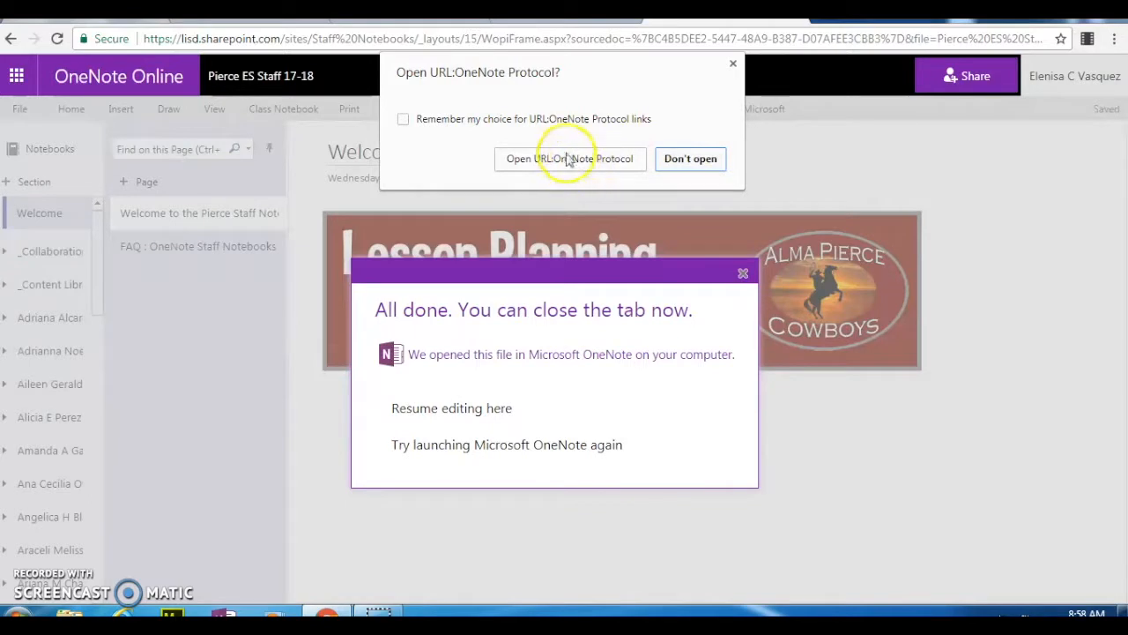
mouse_move(589, 163)
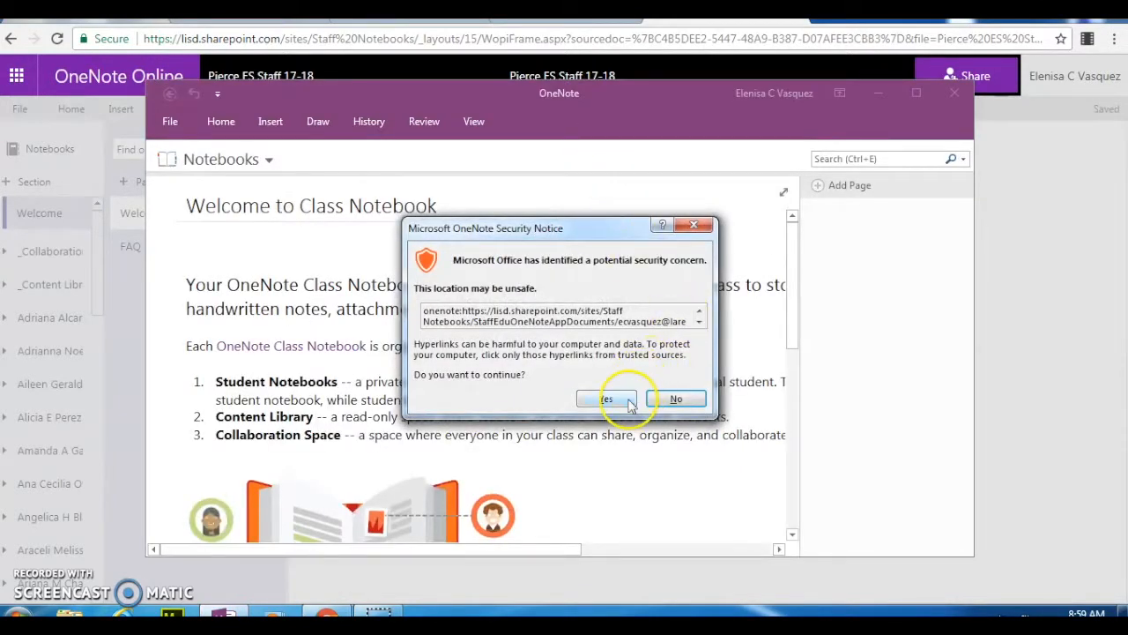
mouse_move(606, 398)
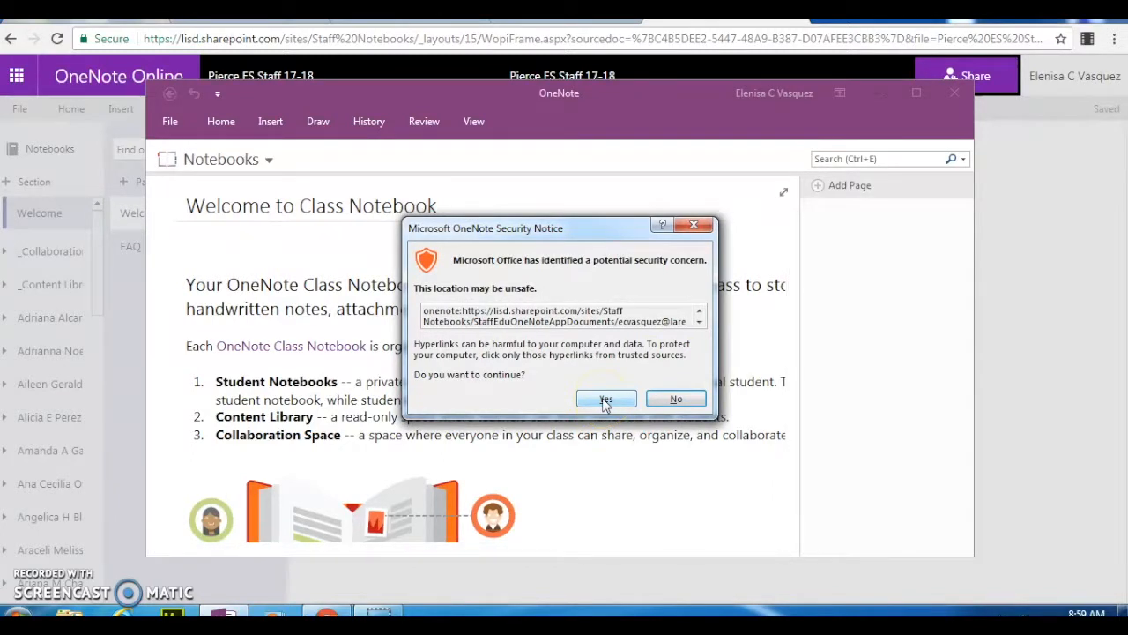
left_click(606, 398)
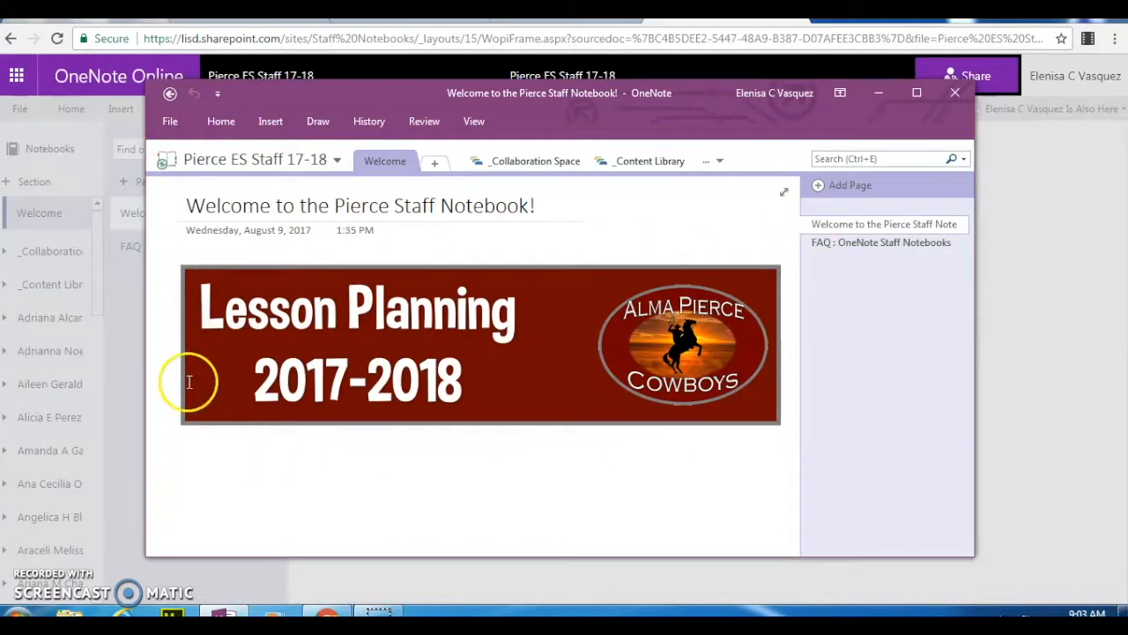
mouse_move(476, 353)
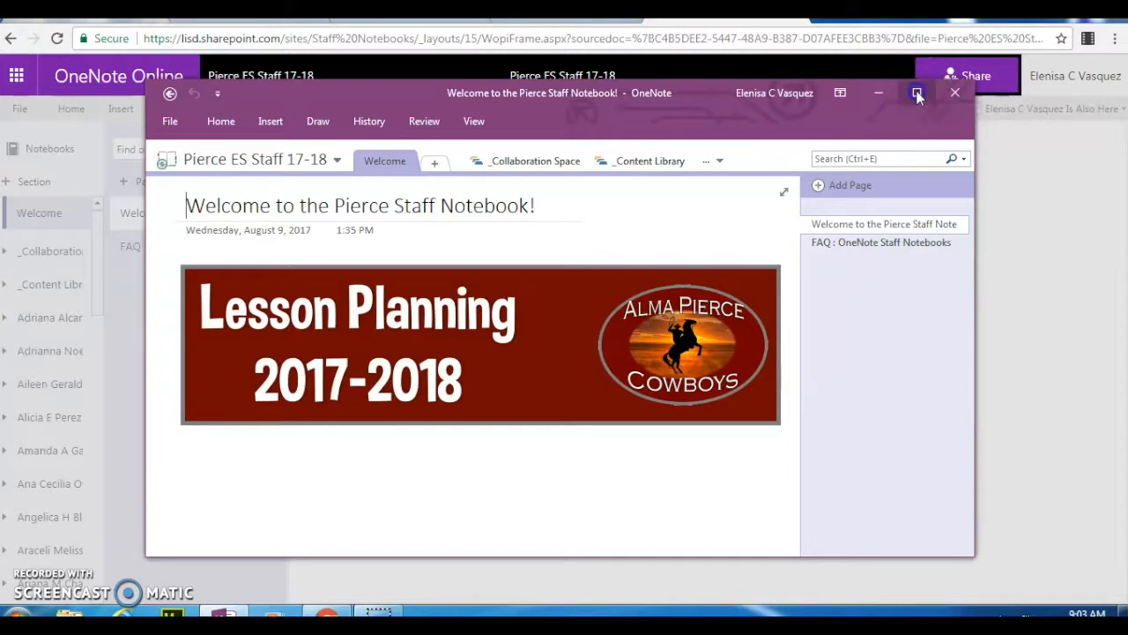
- Maximise OneNote and show the full list of staff section groups
left_click(916, 92)
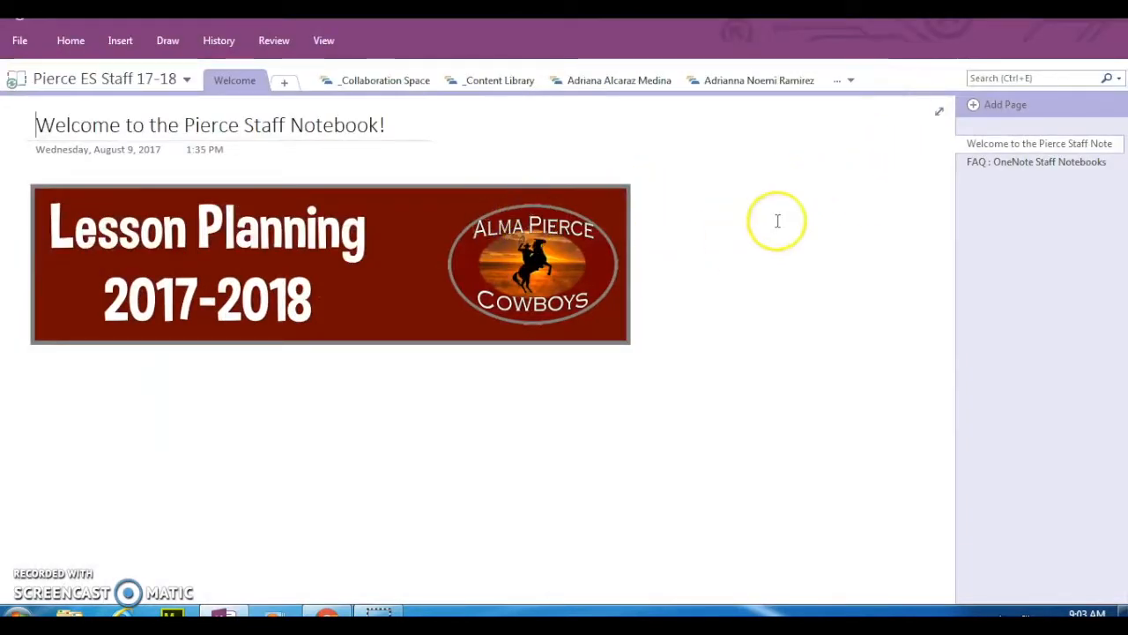
mouse_move(264, 84)
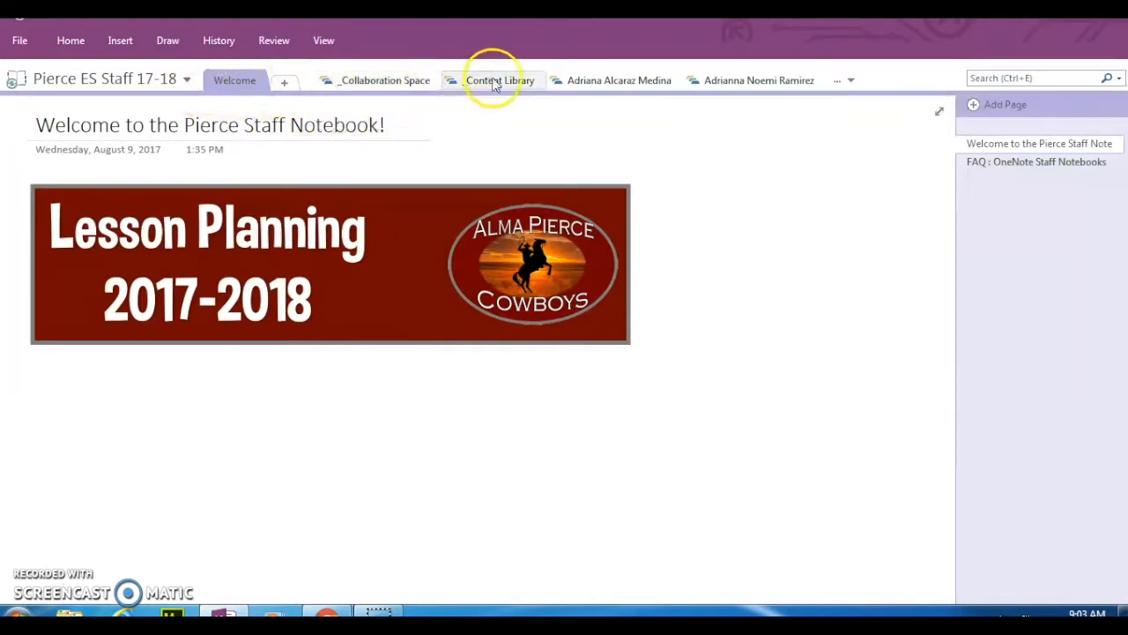
mouse_move(614, 81)
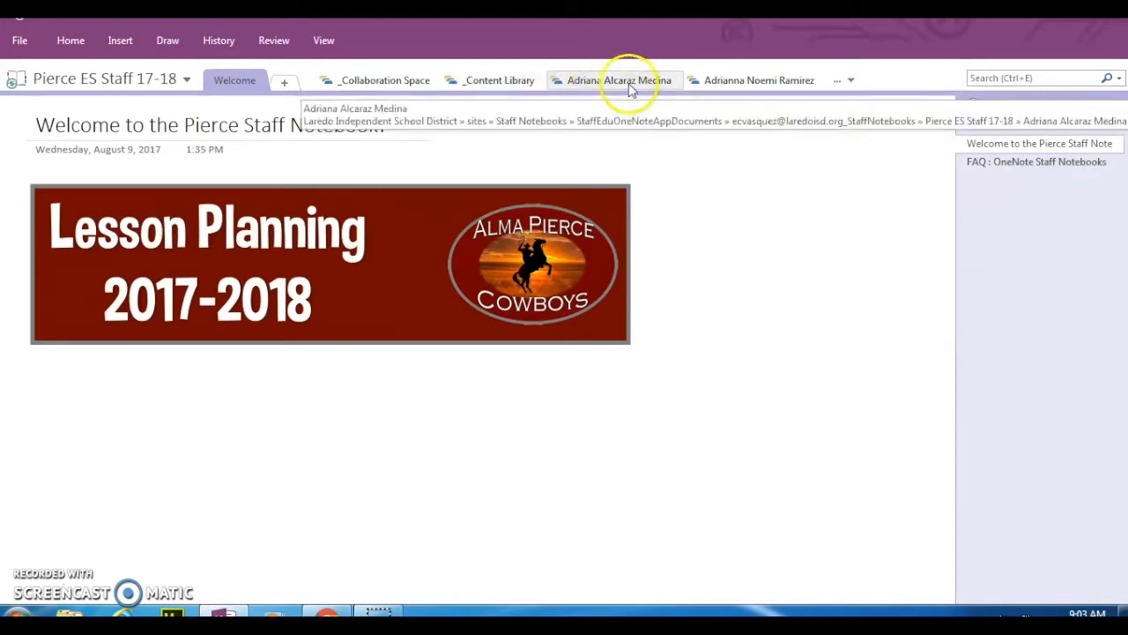
mouse_move(772, 82)
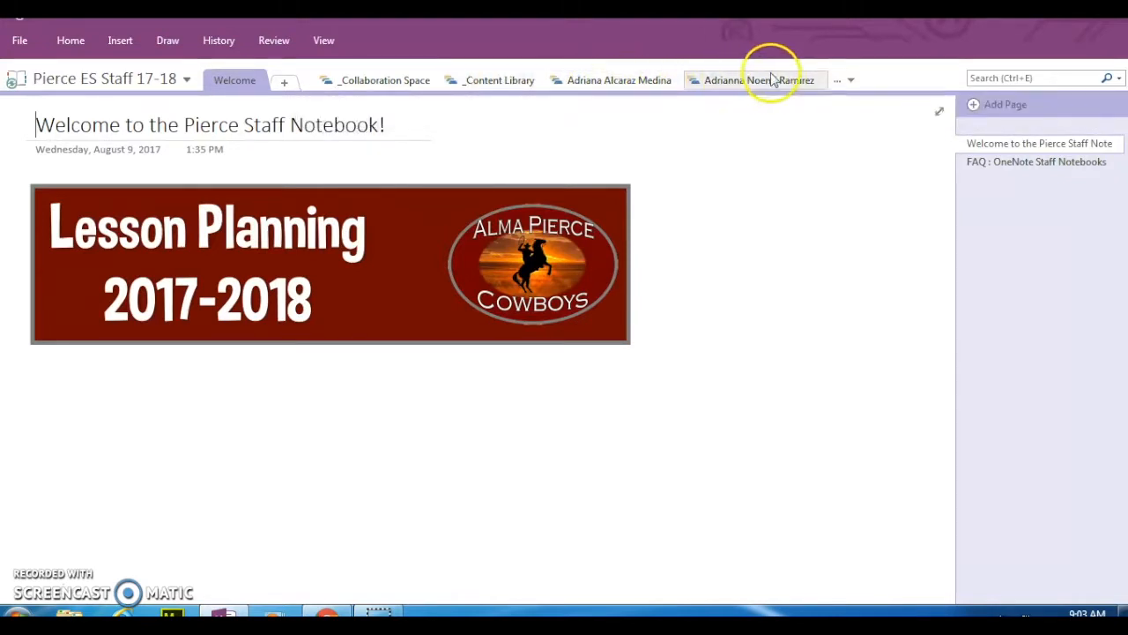
mouse_move(555, 112)
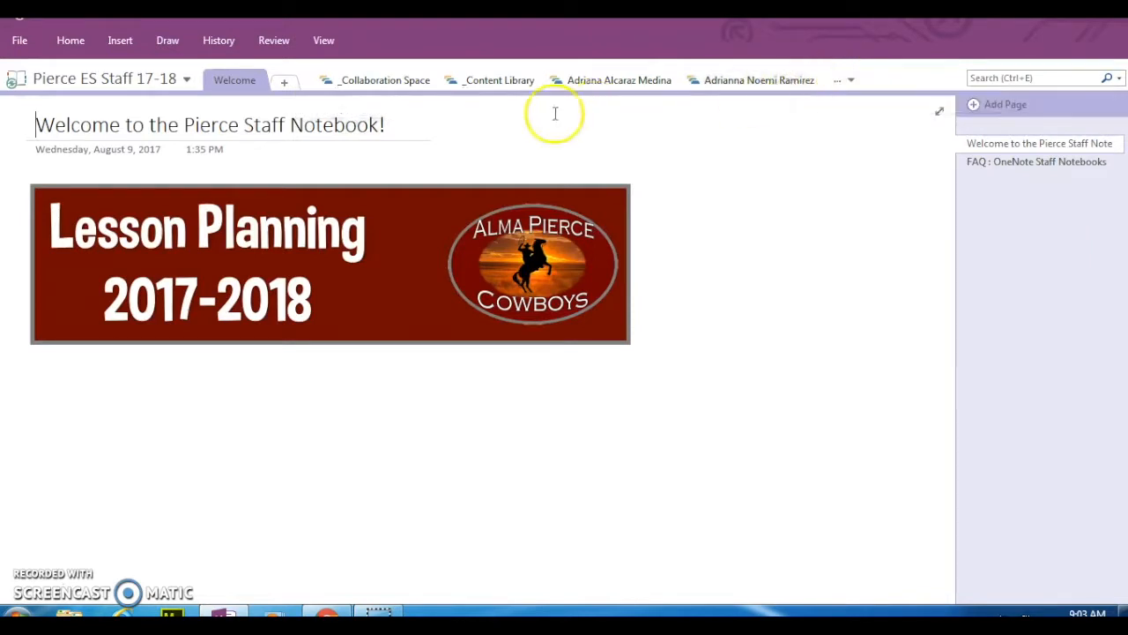
mouse_move(609, 88)
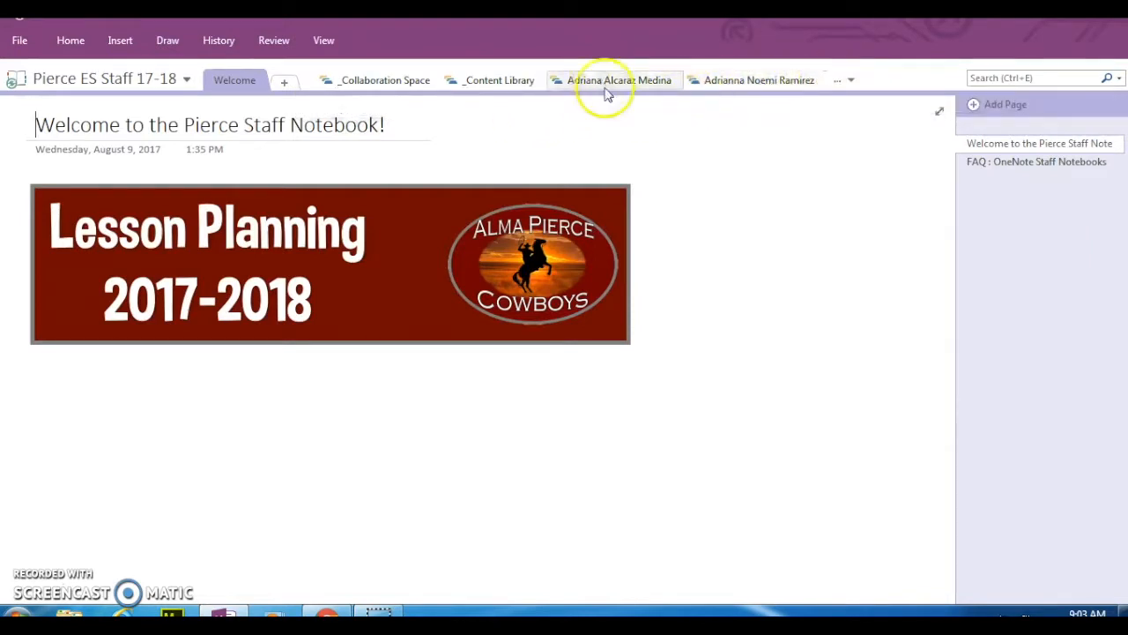
mouse_move(616, 81)
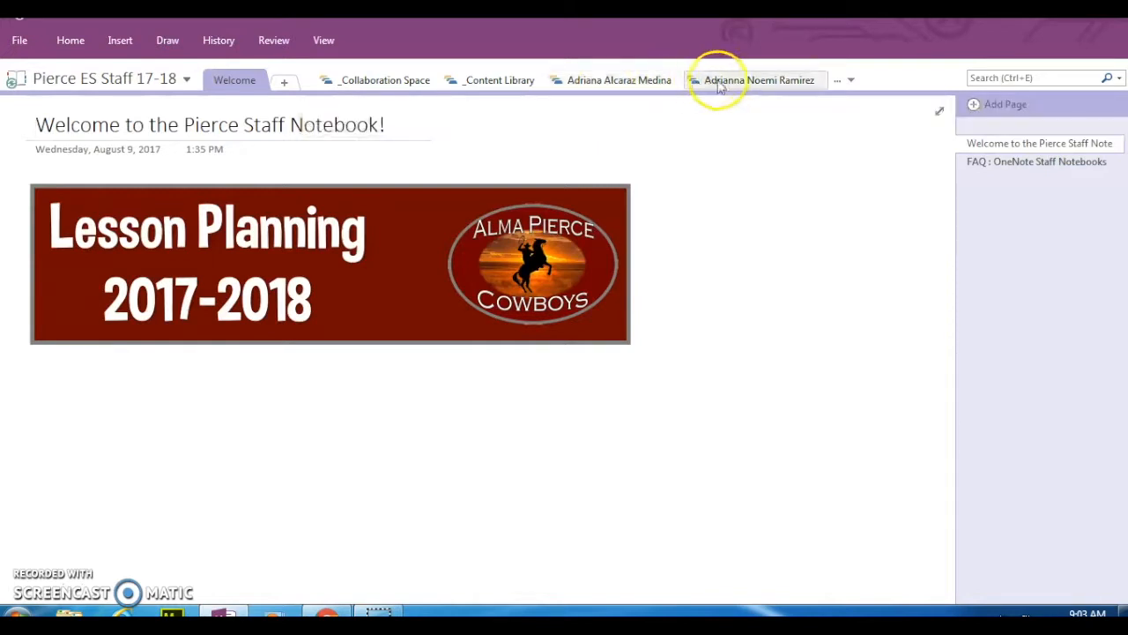
mouse_move(755, 81)
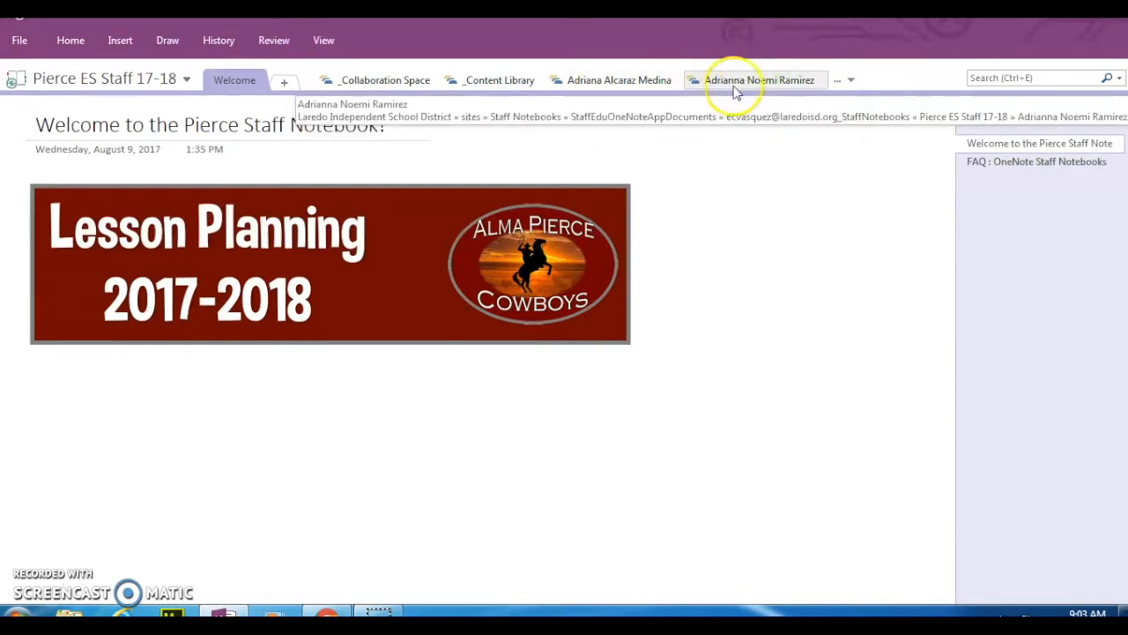
mouse_move(793, 81)
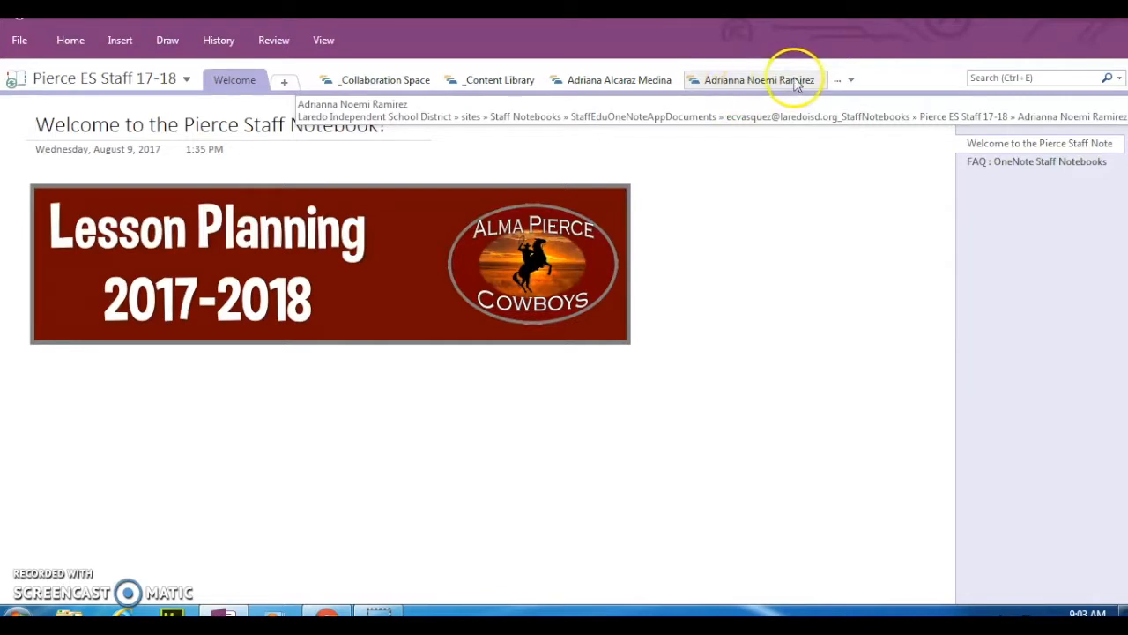
left_click(850, 82)
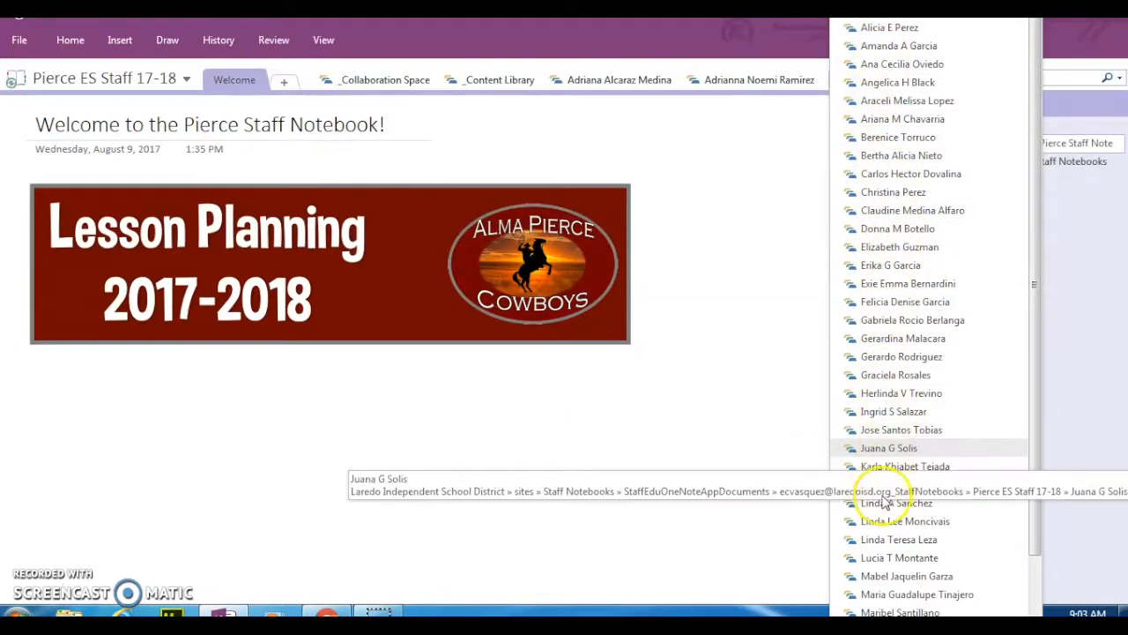
- Enter the teacher's own section group and delete the Professional Development and Classroom Observations sections
left_click(892, 413)
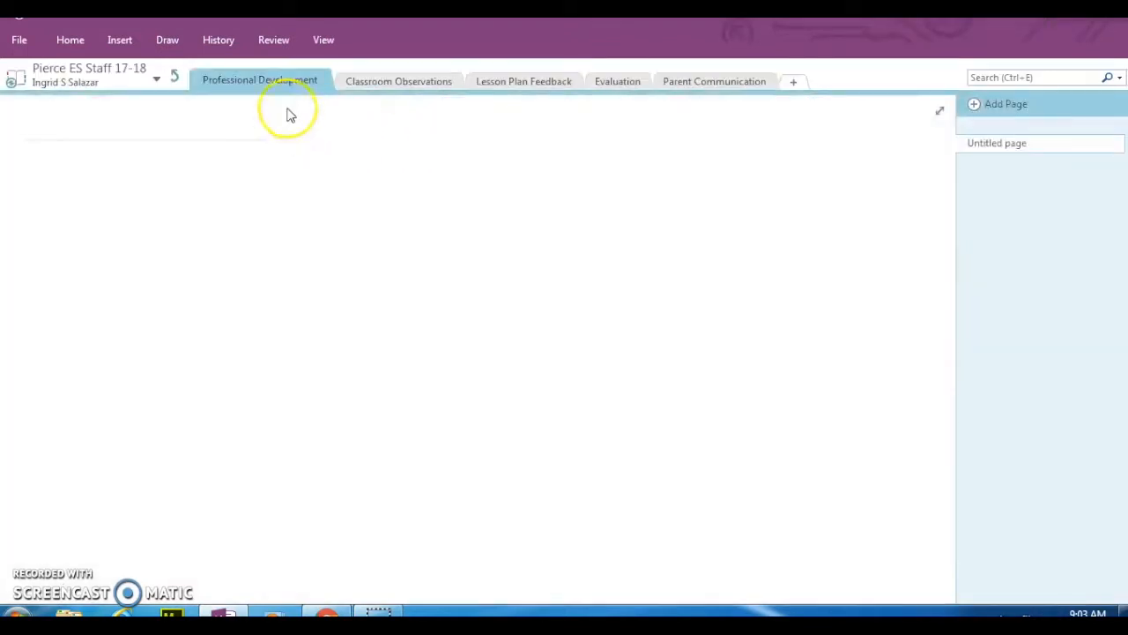
mouse_move(226, 136)
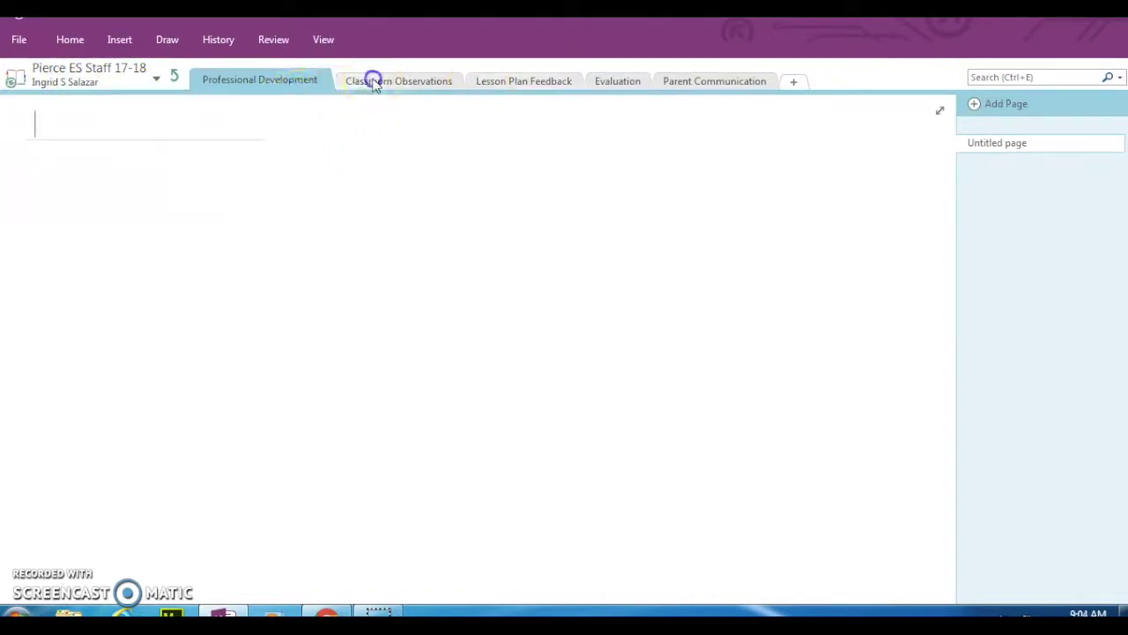
left_click(398, 81)
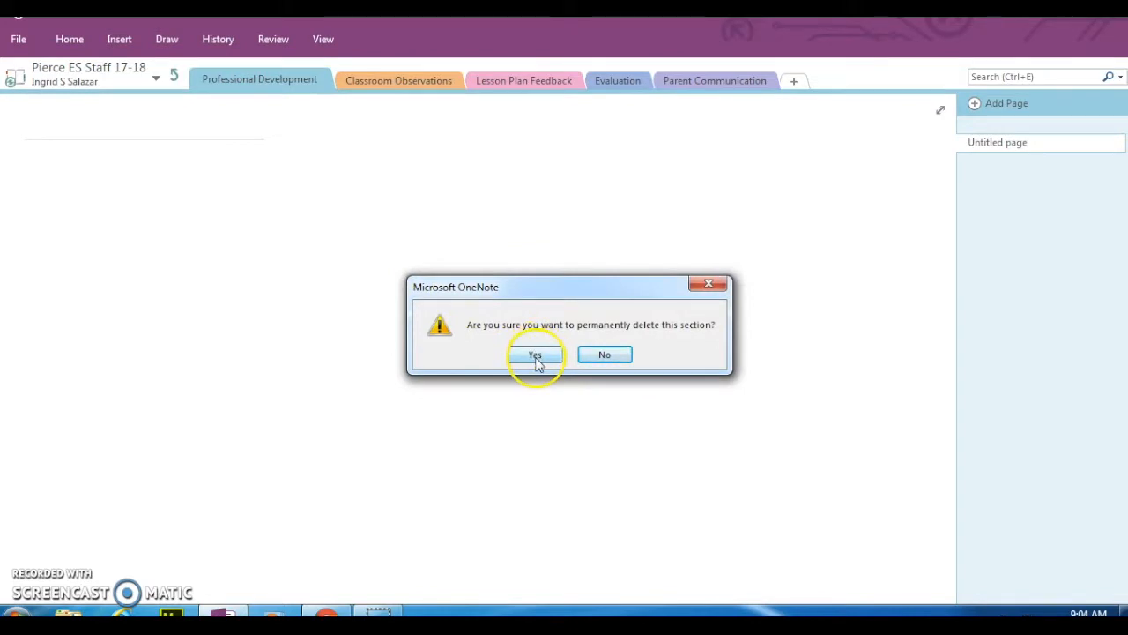
left_click(536, 354)
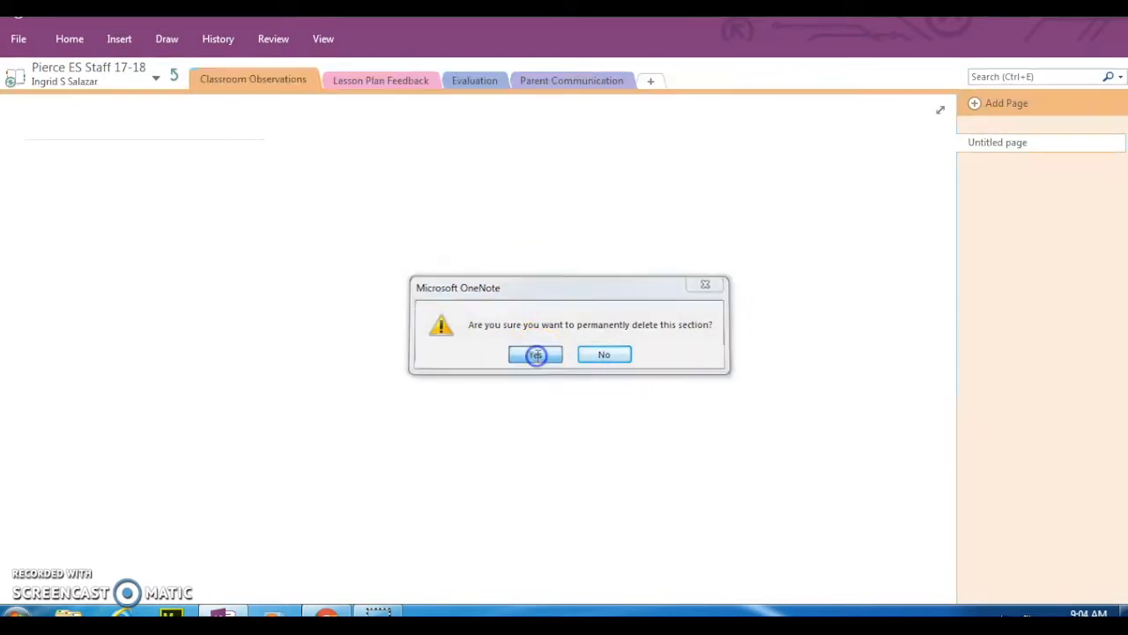
left_click(536, 353)
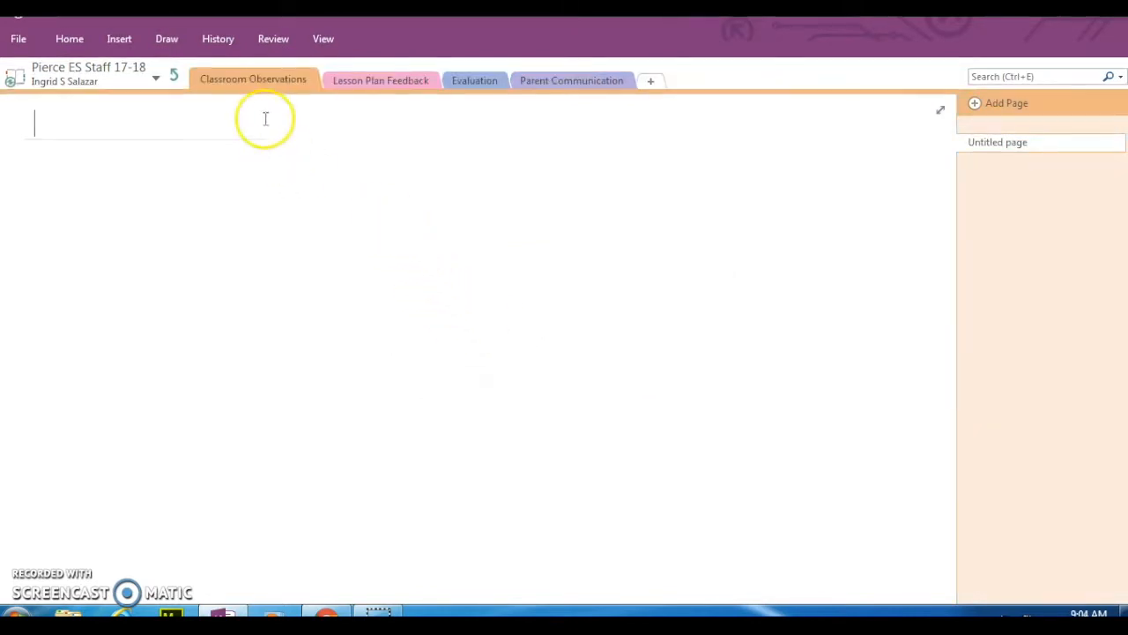
right_click(254, 81)
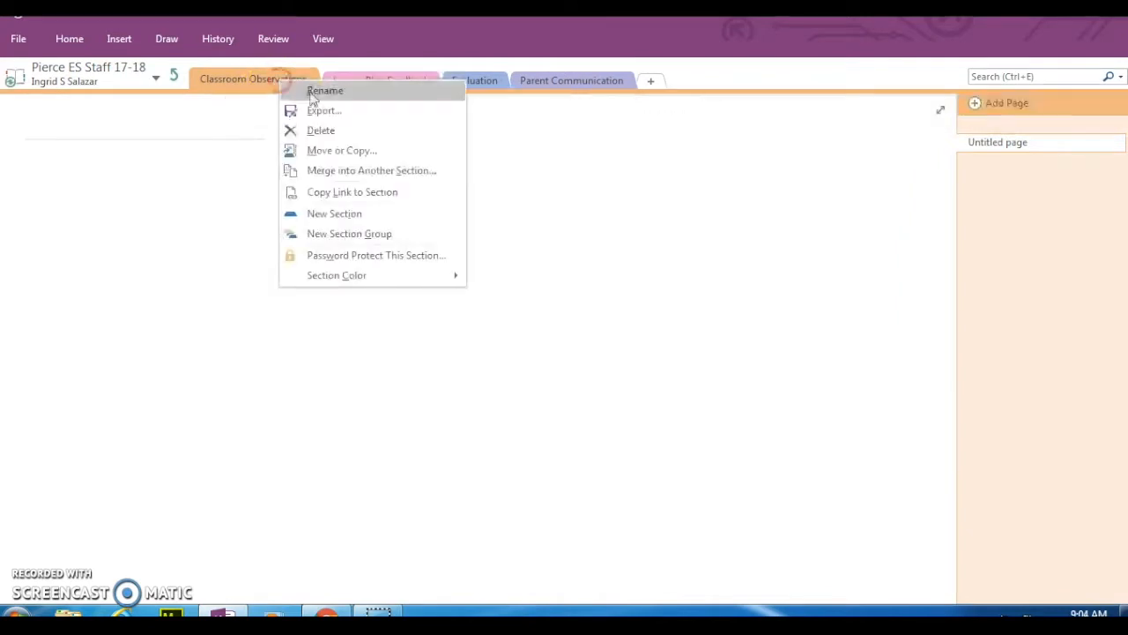
left_click(321, 130)
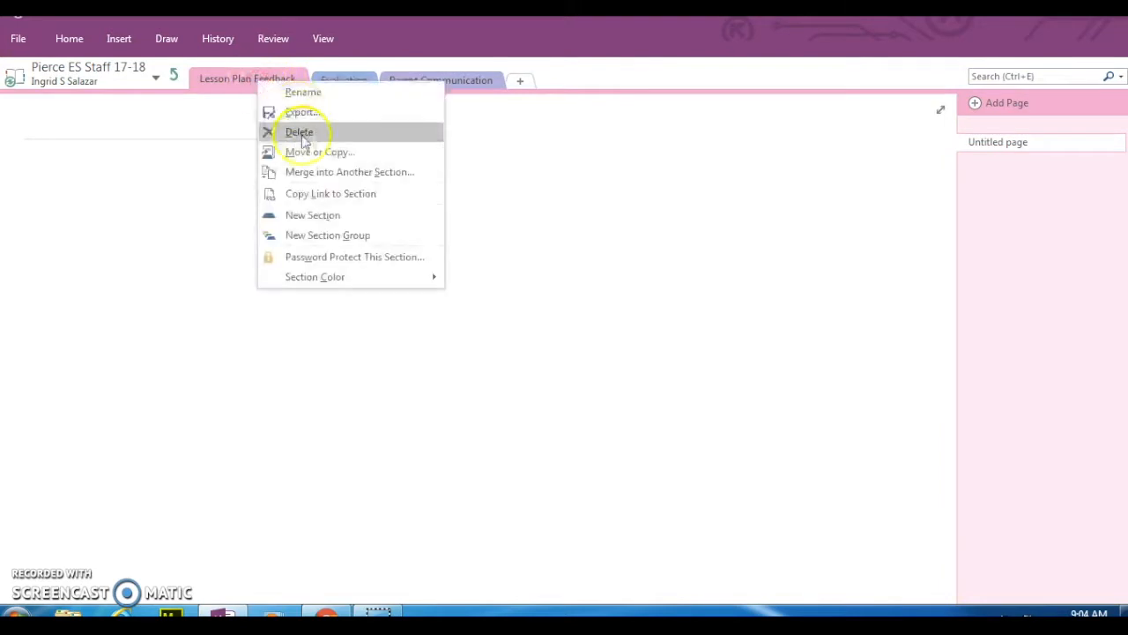
- Delete the Lesson Plan Feedback, Evaluation and Parent Communication sections, leaving the group empty
left_click(299, 131)
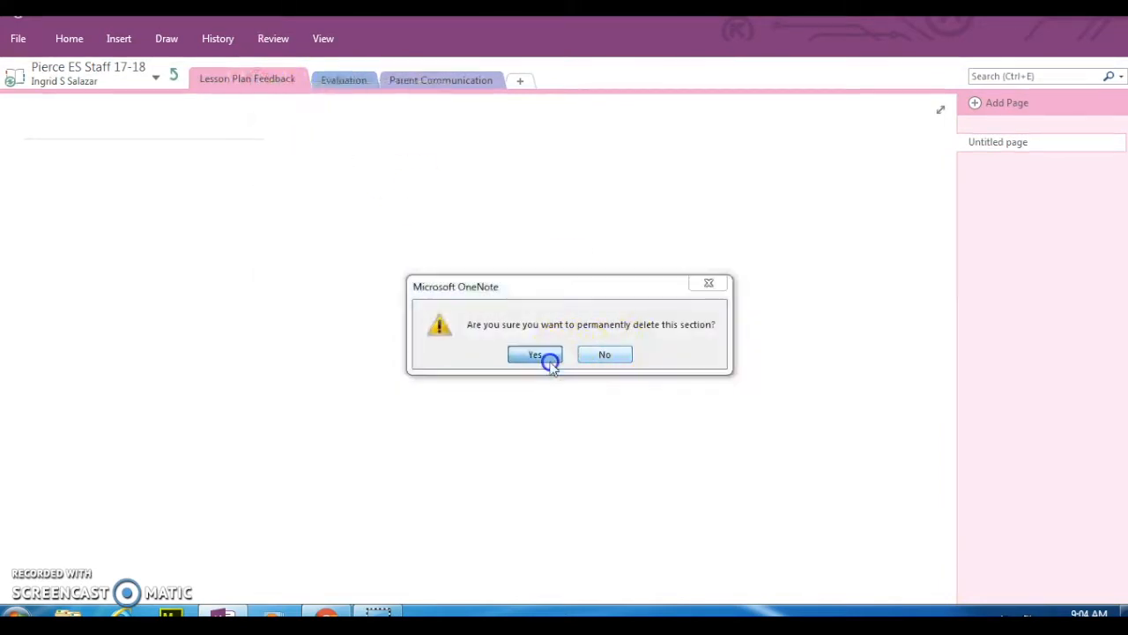
left_click(536, 353)
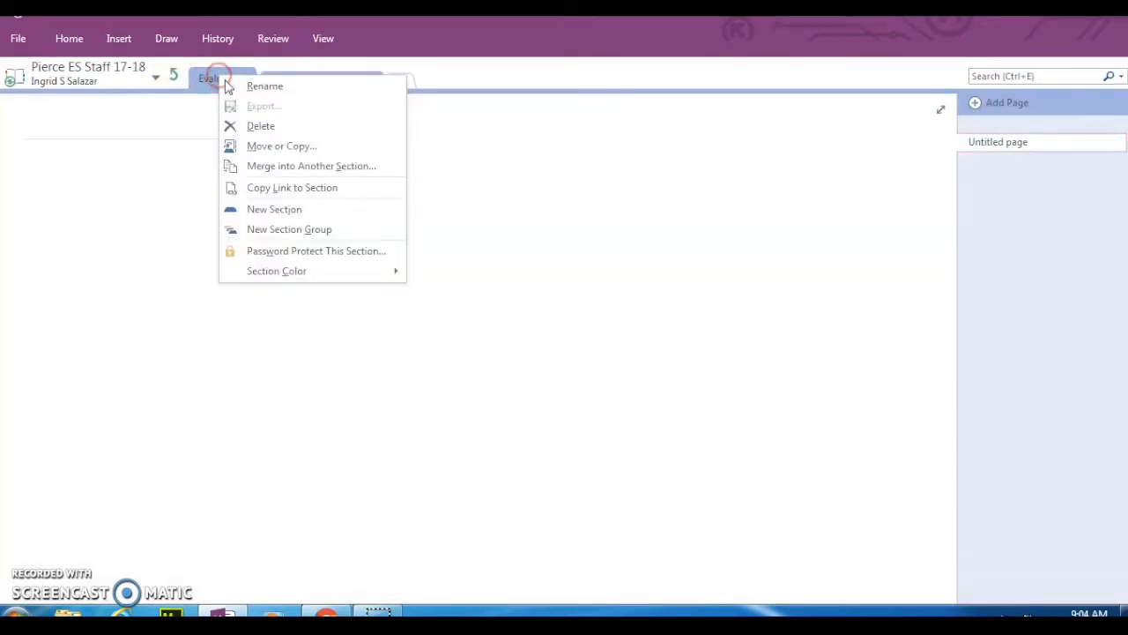
mouse_move(282, 177)
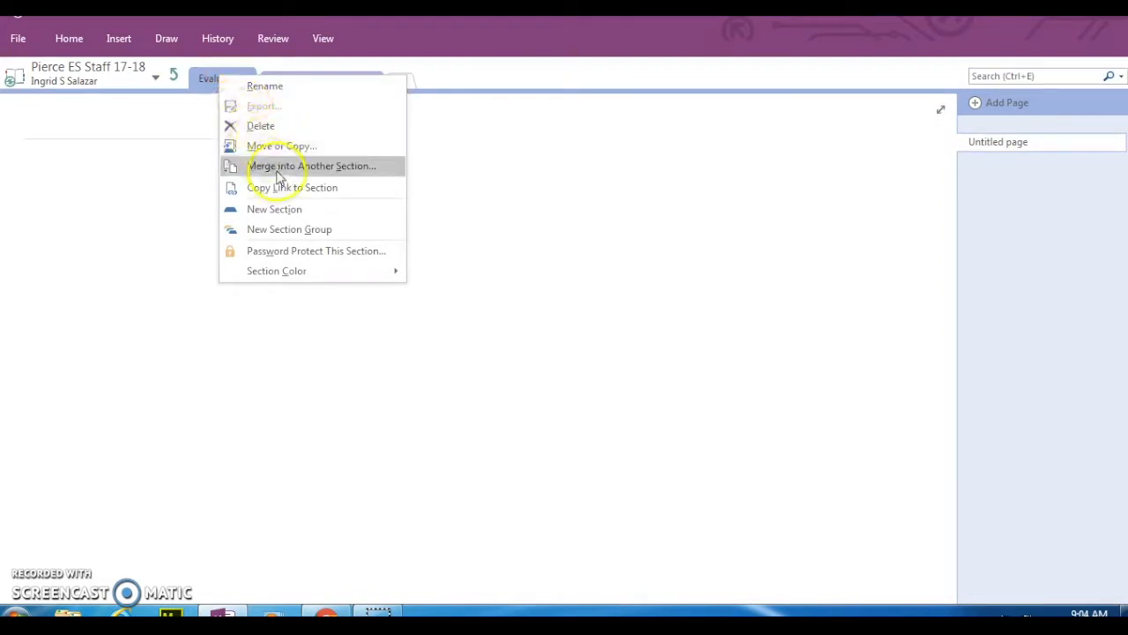
left_click(261, 126)
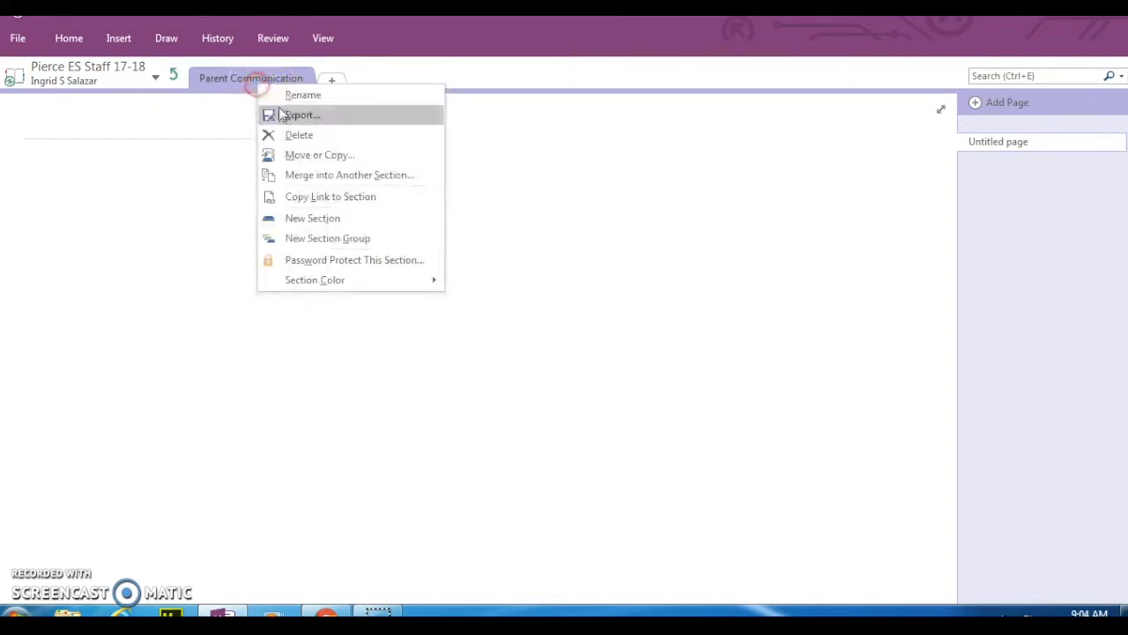
left_click(300, 134)
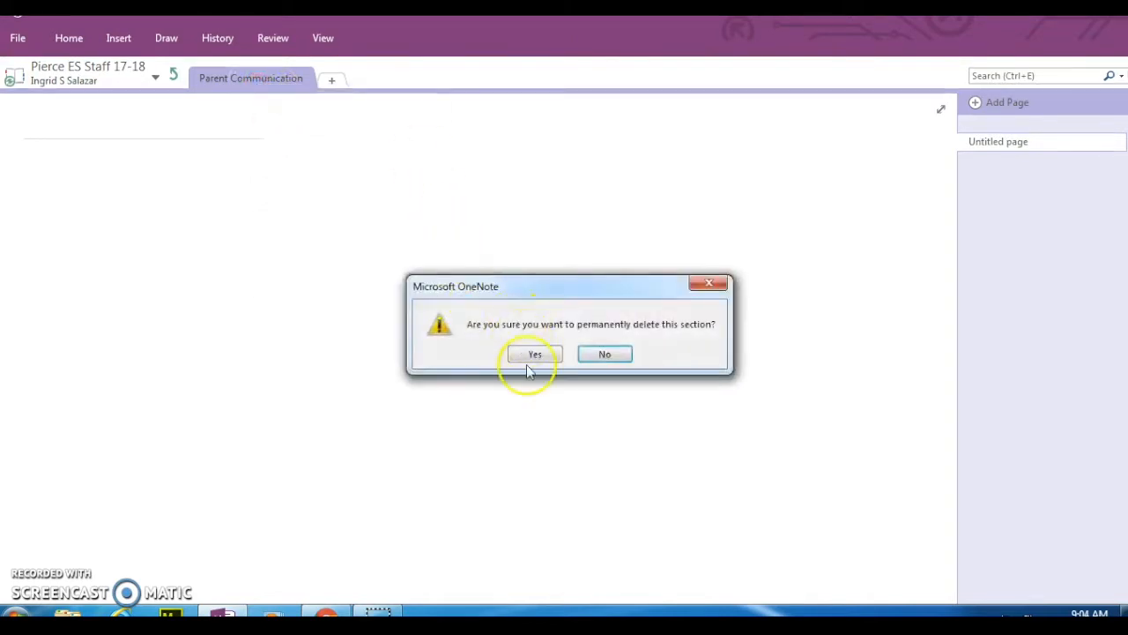
left_click(534, 353)
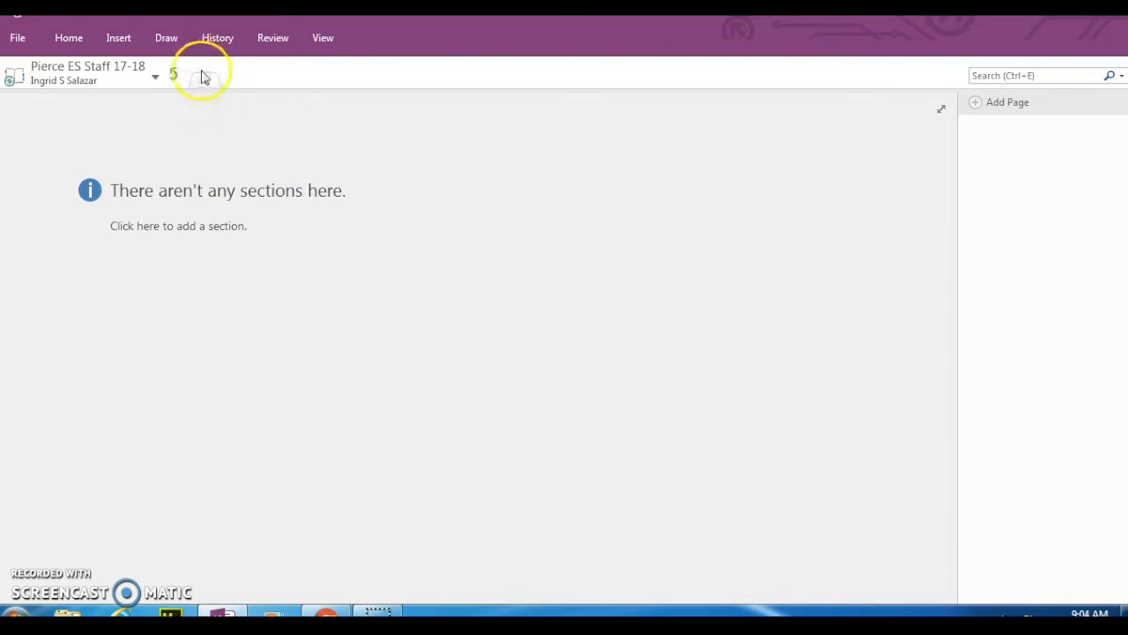
- Create new sections 1st SW through 6th SW in the empty group, naming 2nd SW and 6th SW
left_click(176, 226)
type("1st SW")
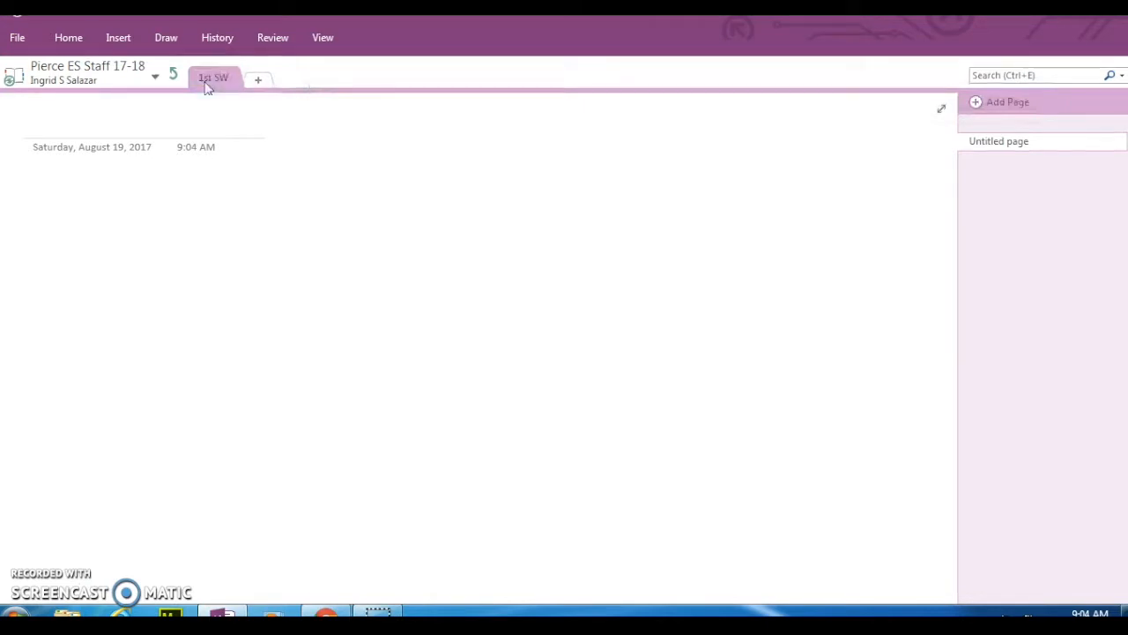
mouse_move(212, 78)
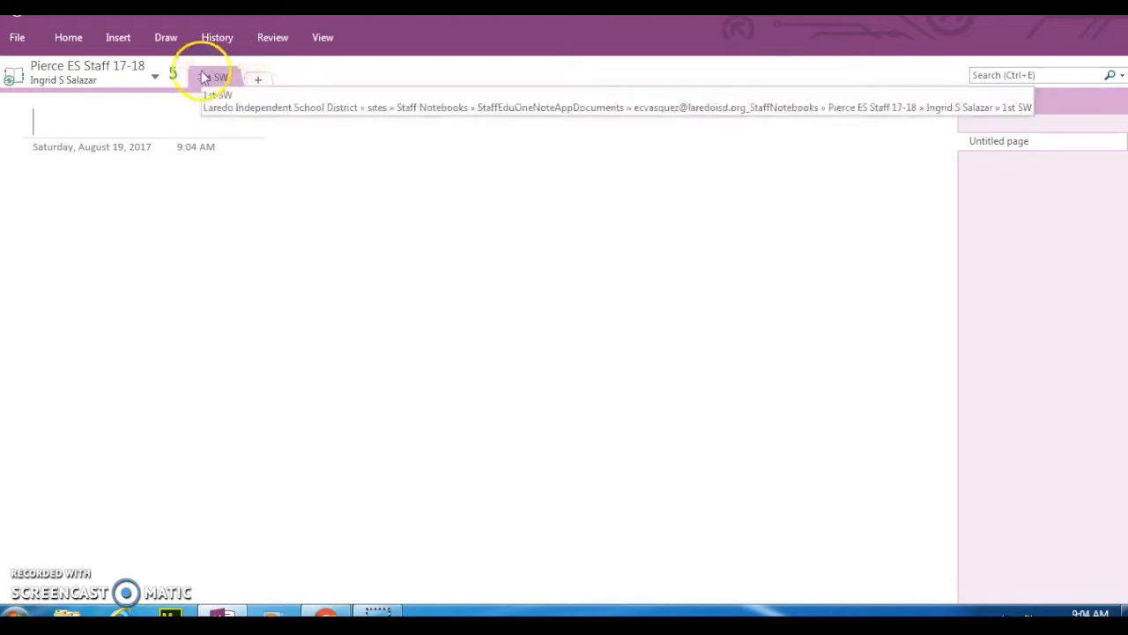
left_click(213, 77)
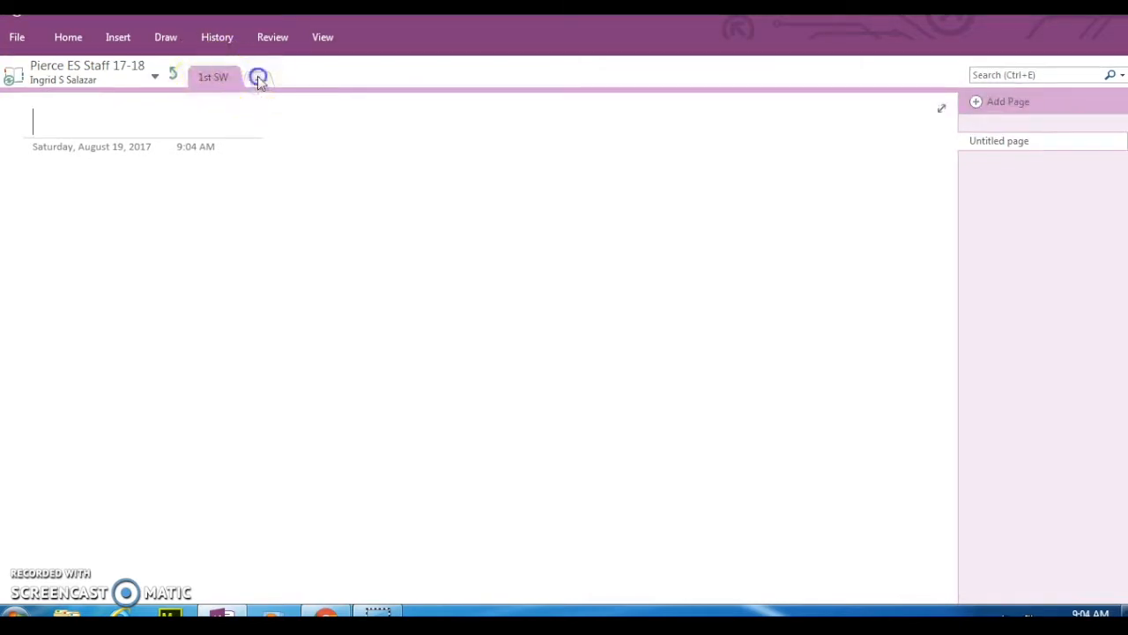
left_click(257, 78)
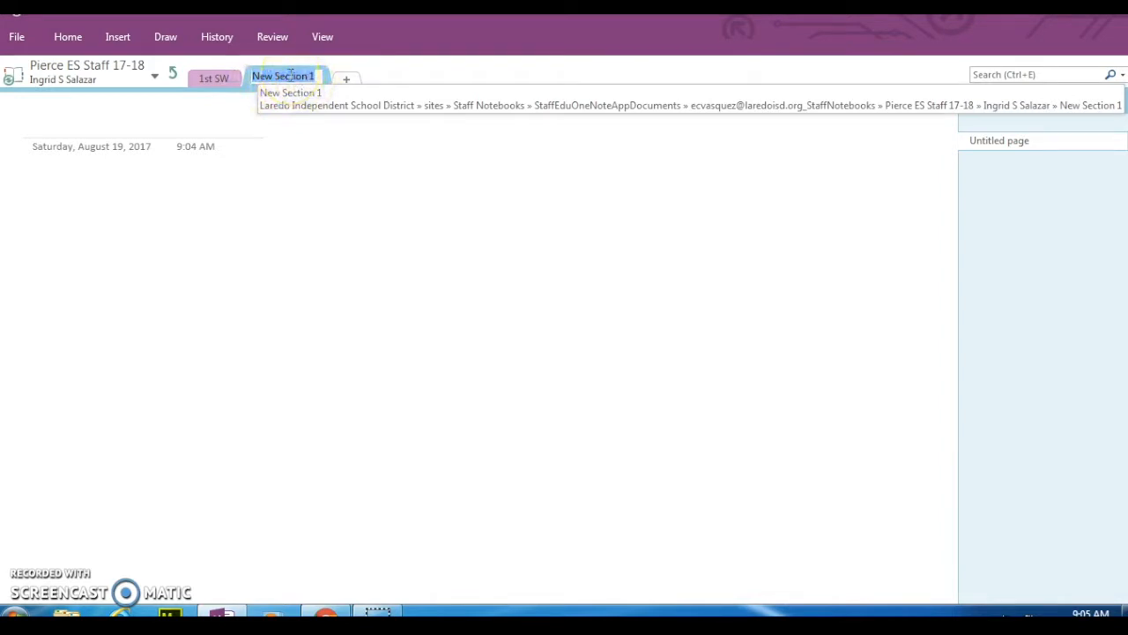
type("2nd SW")
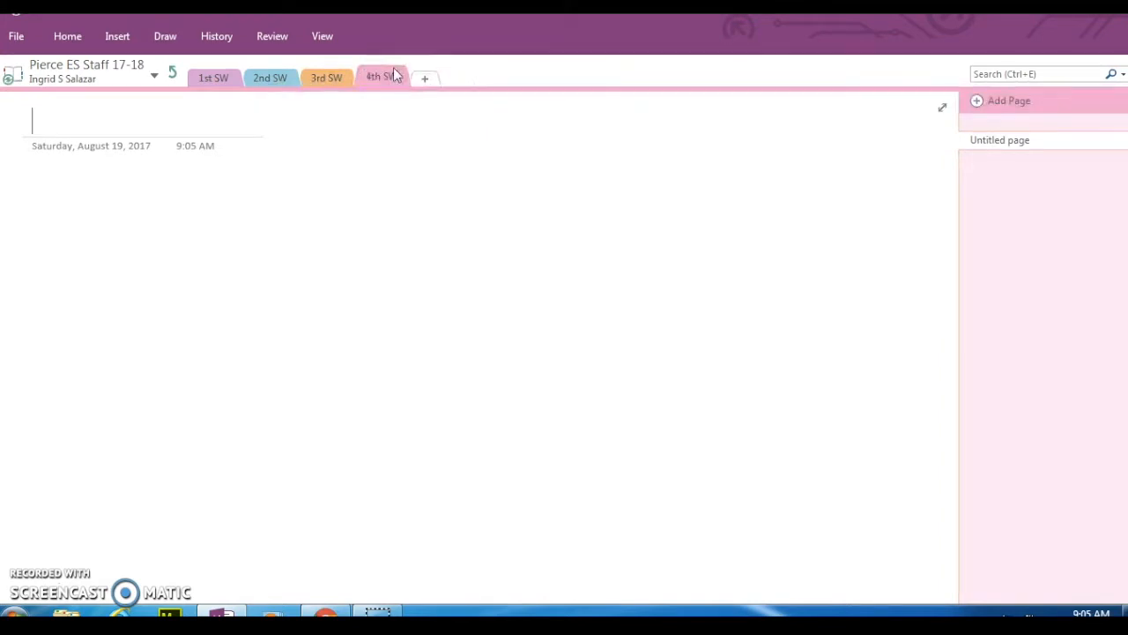
left_click(425, 77)
type("5th SW")
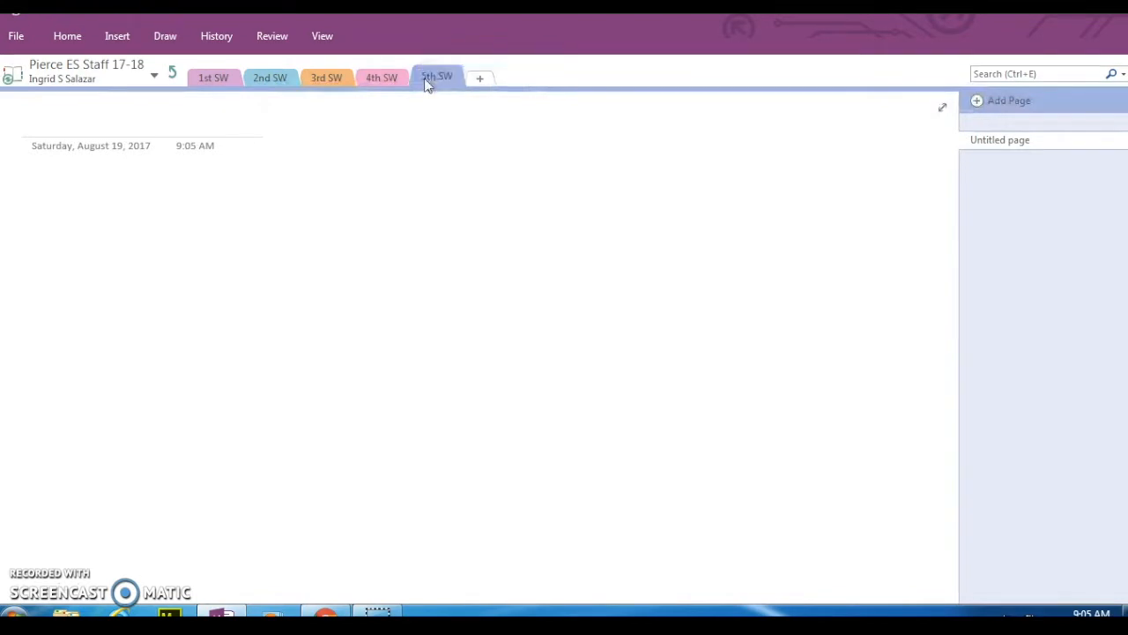
left_click(479, 77)
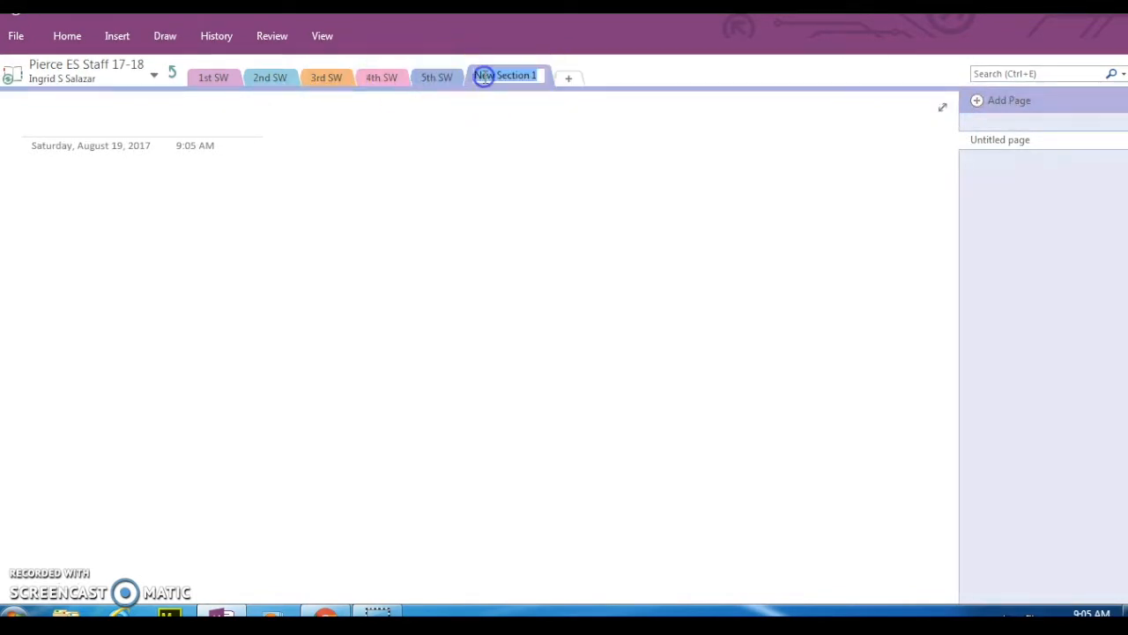
type("6th")
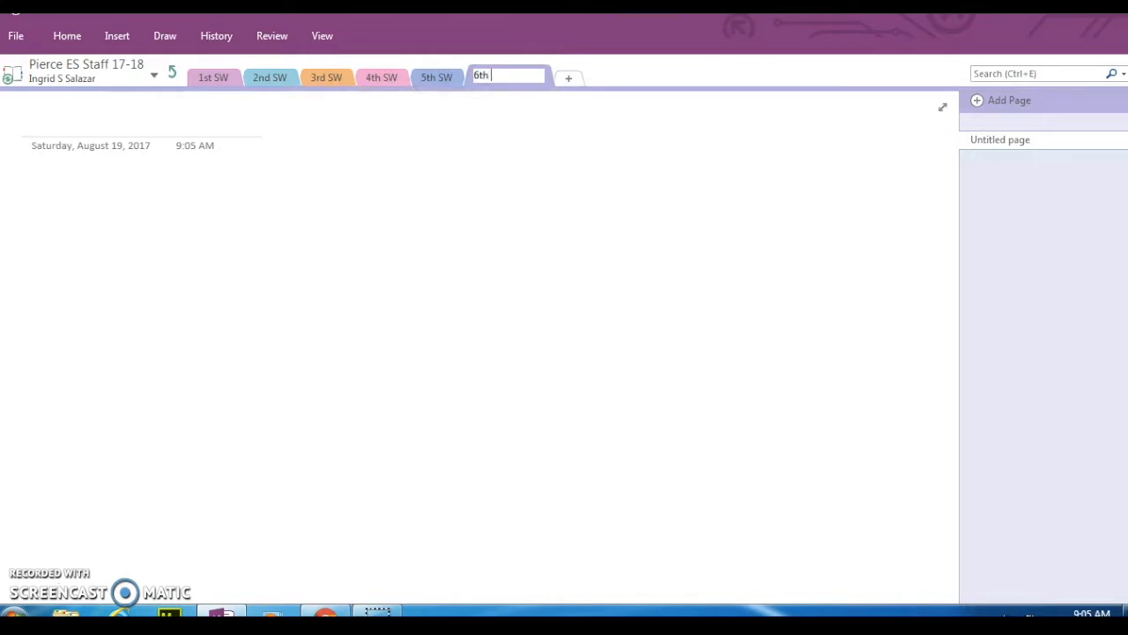
key("Return")
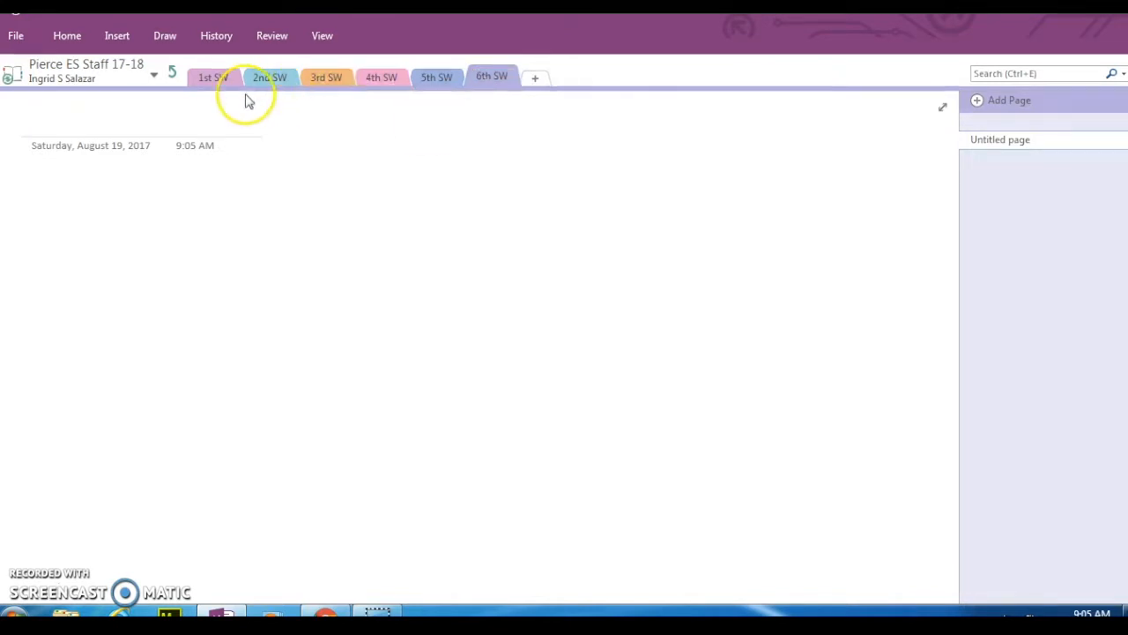
- Step back through the 4th, 3rd and 2nd SW tabs to the 1st SW section
left_click(381, 78)
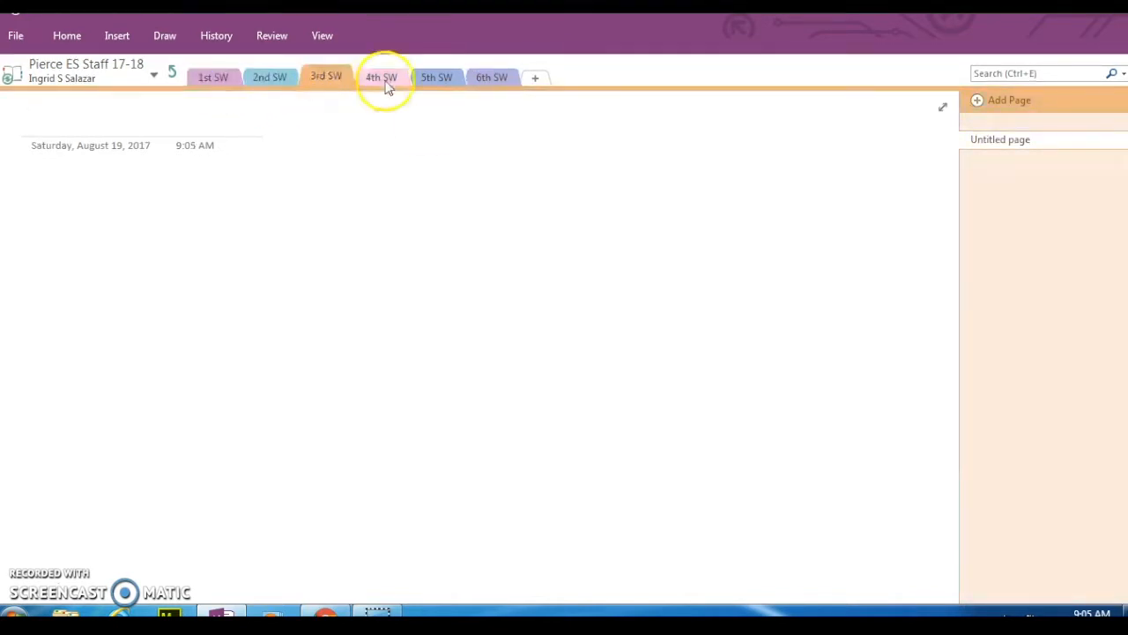
left_click(381, 78)
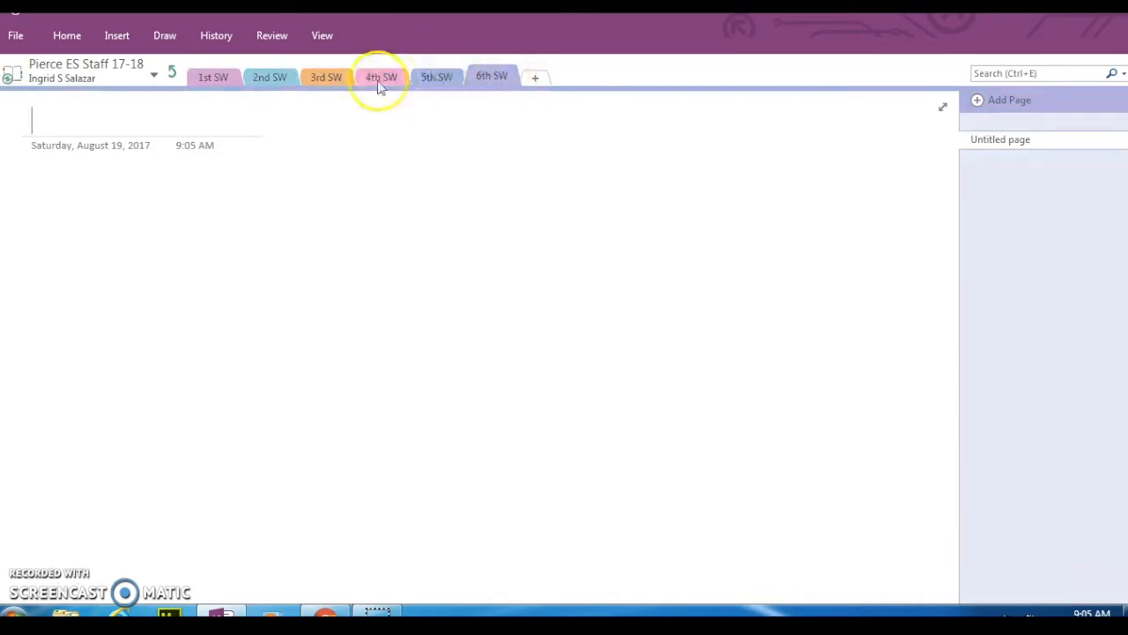
left_click(211, 78)
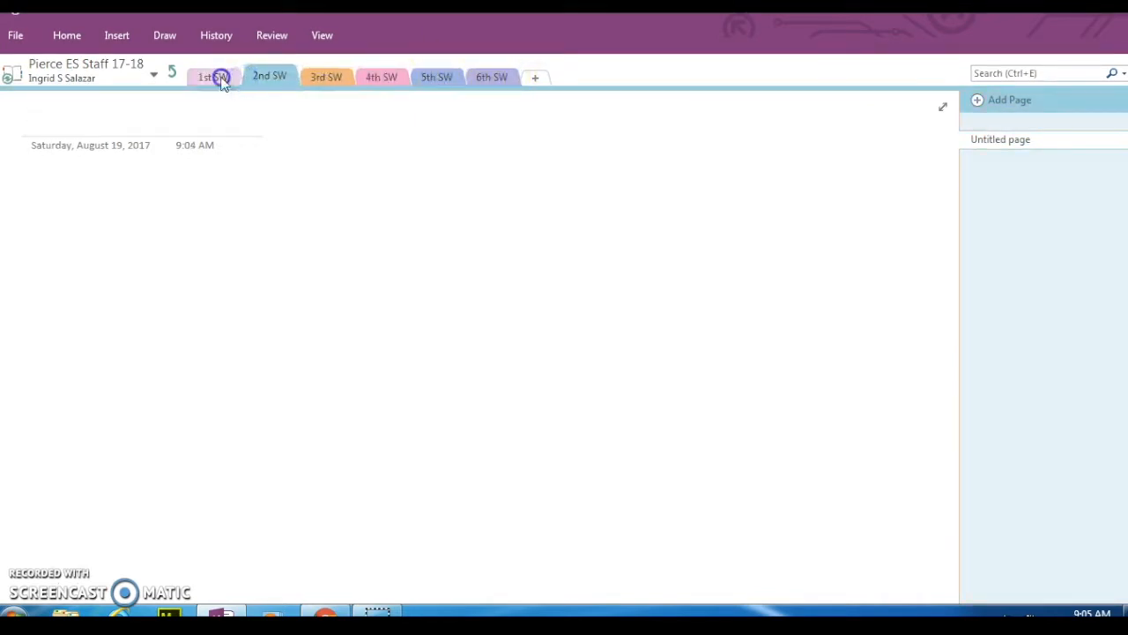
left_click(212, 77)
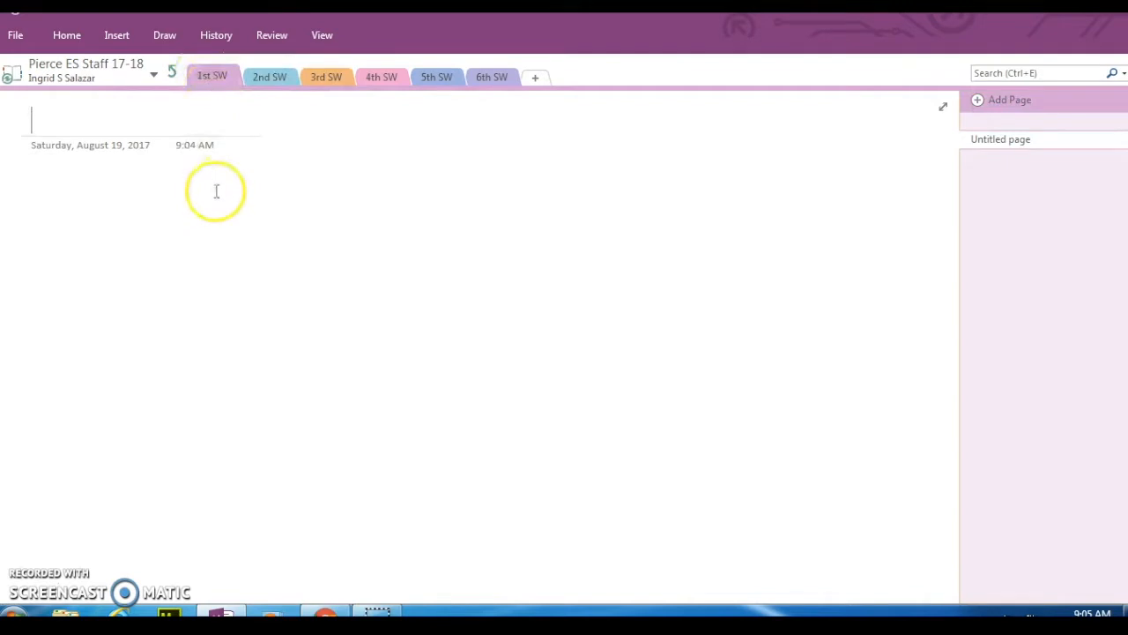
mouse_move(211, 76)
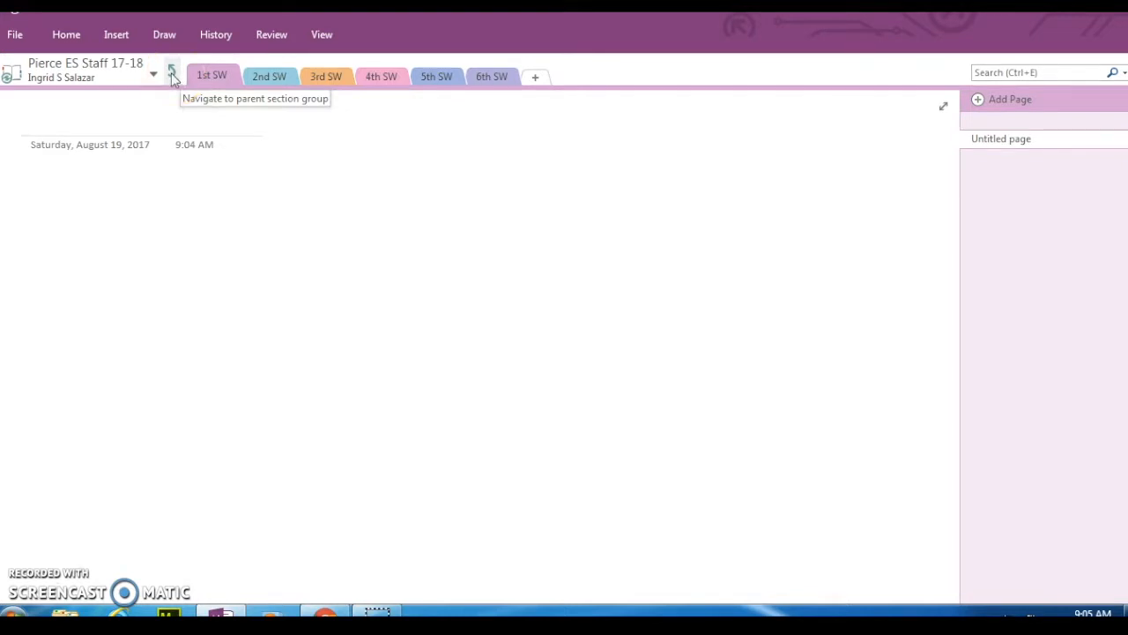
- Go up to the notebook level, then into _Content Library and its TEMPLATES group
left_click(173, 74)
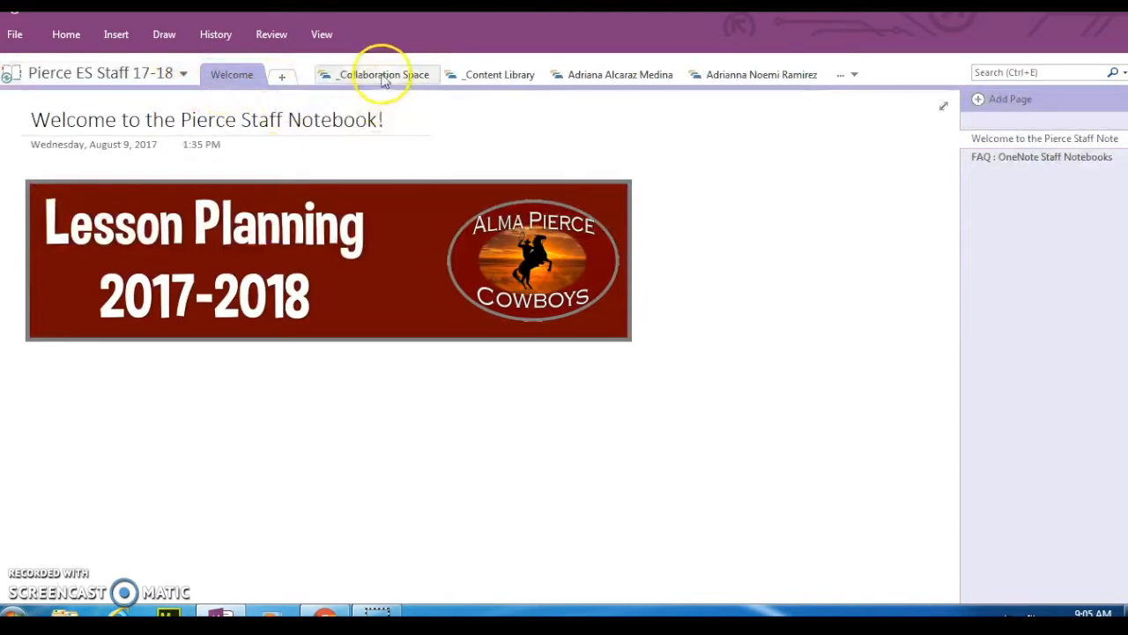
mouse_move(501, 74)
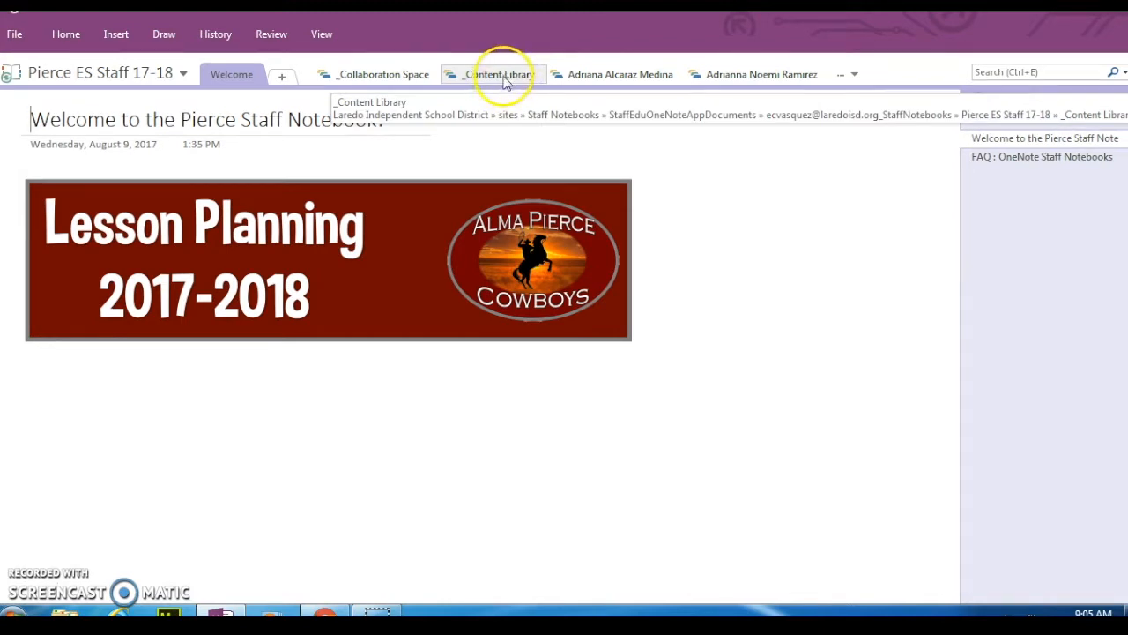
left_click(502, 74)
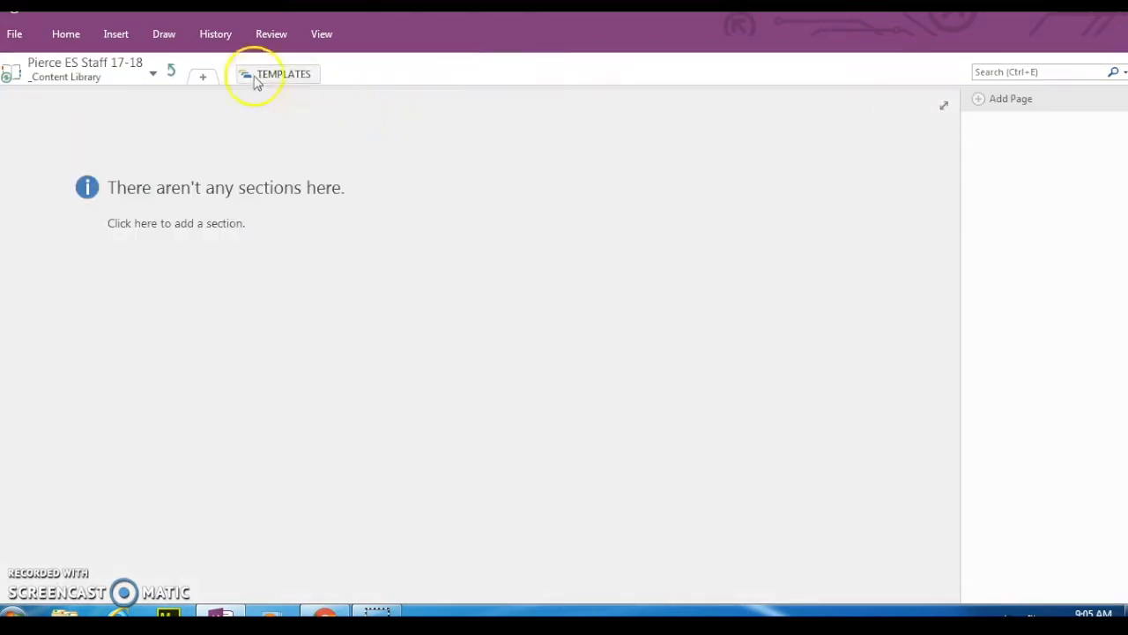
mouse_move(284, 74)
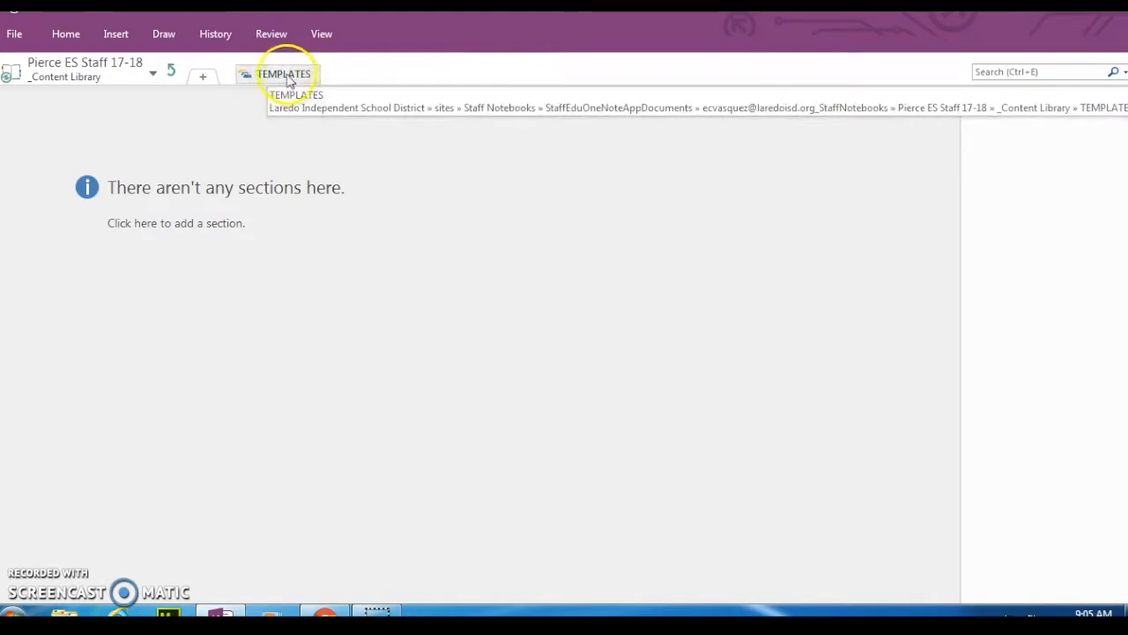
left_click(284, 74)
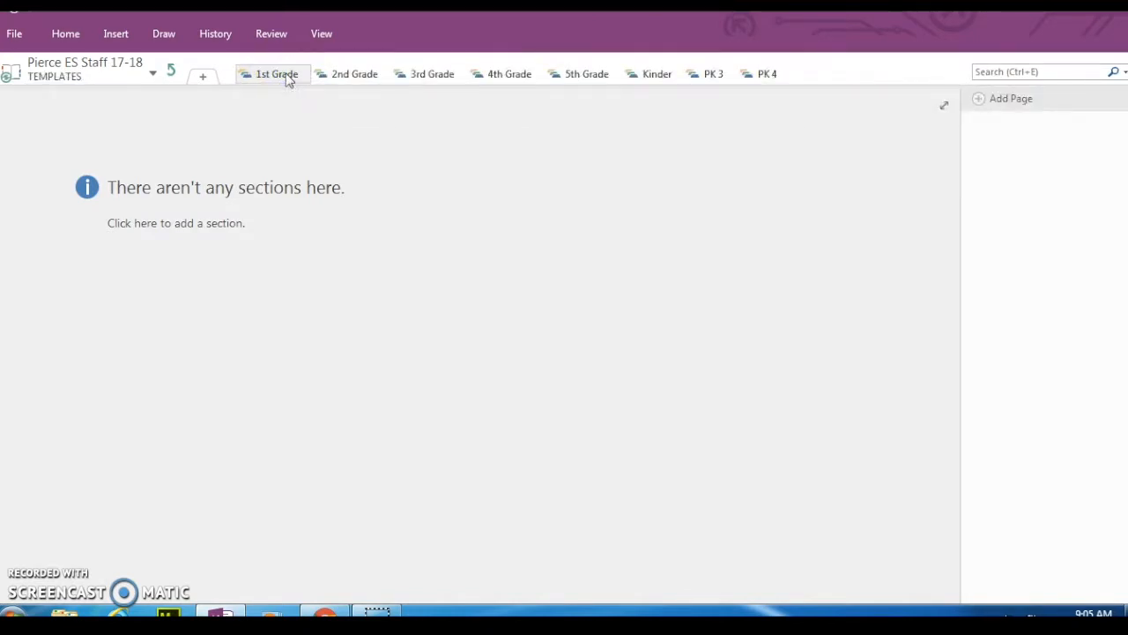
mouse_move(510, 74)
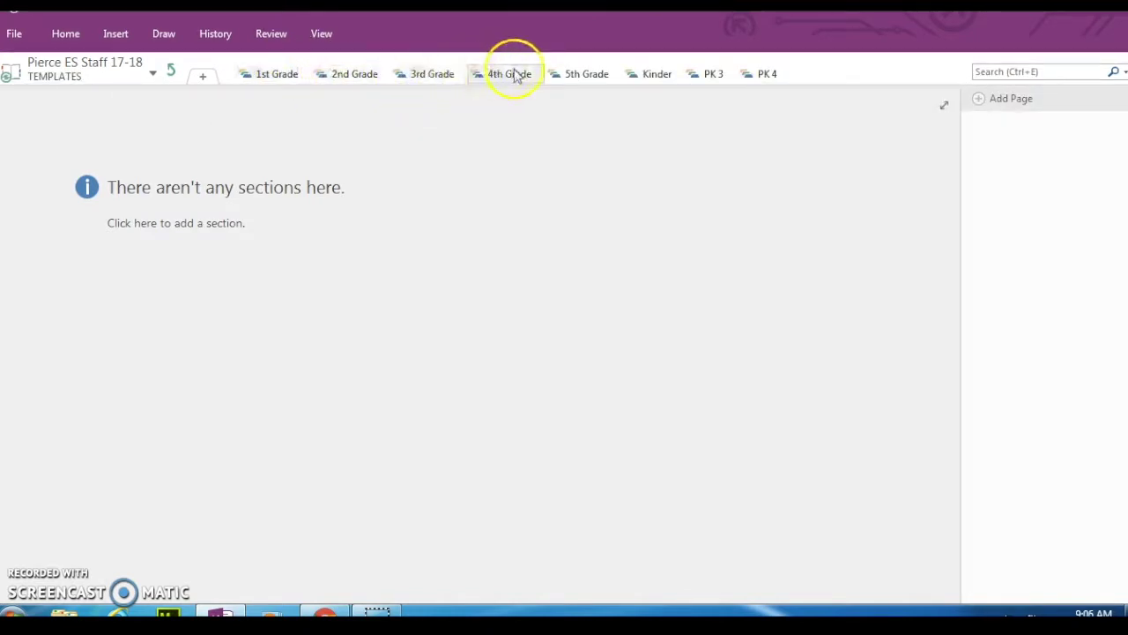
mouse_move(543, 95)
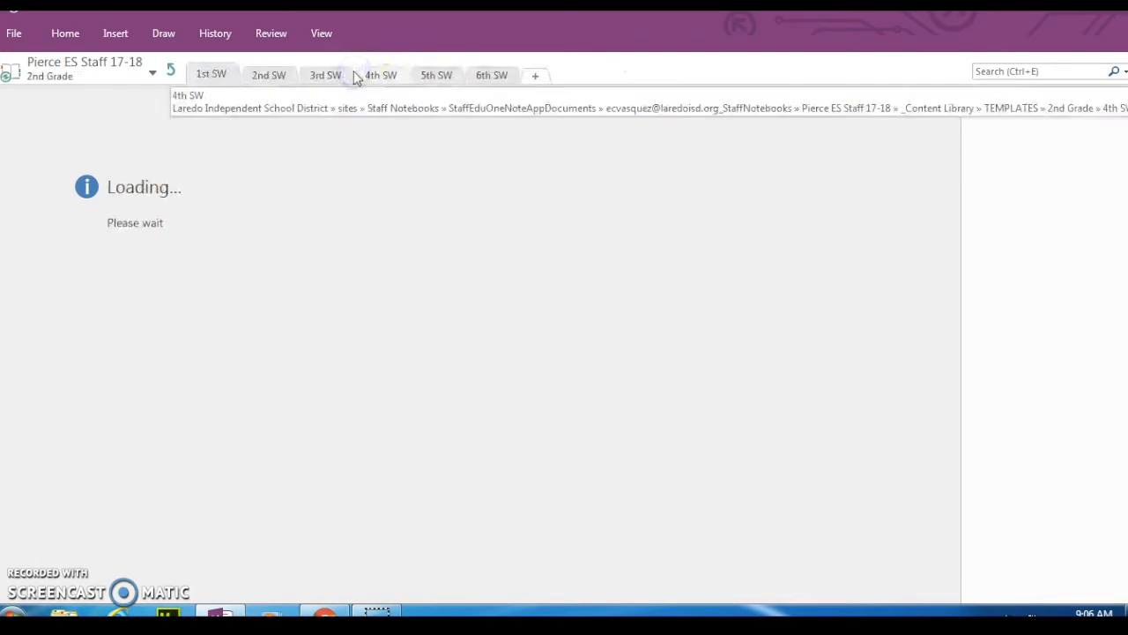
- Open the 2nd Grade 1st SW template section listing its weekly pages
left_click(211, 74)
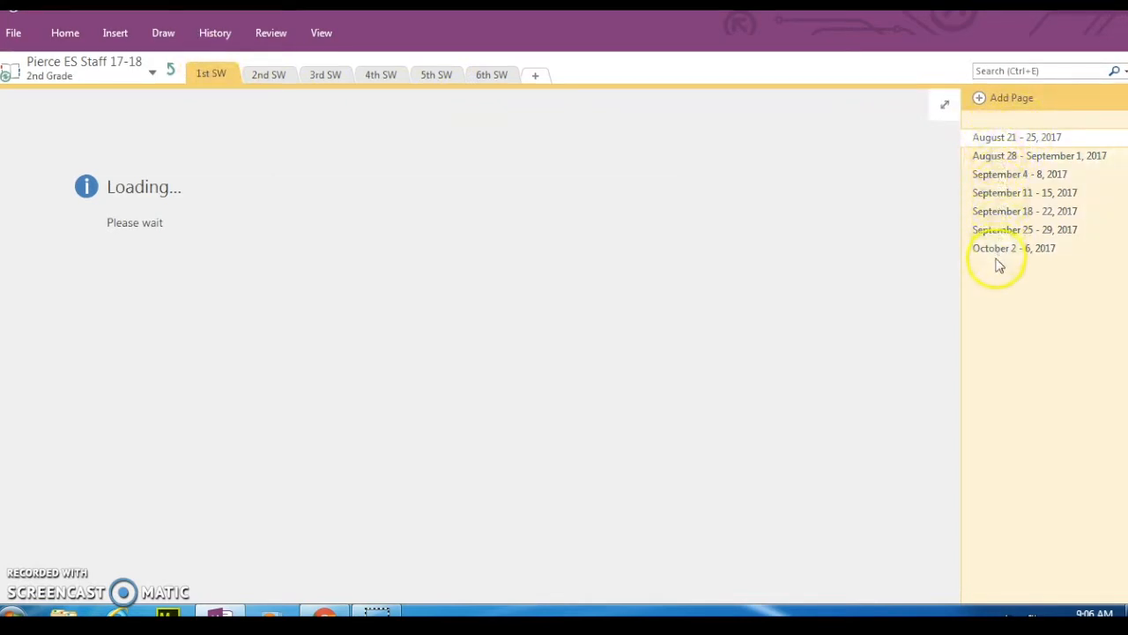
mouse_move(765, 280)
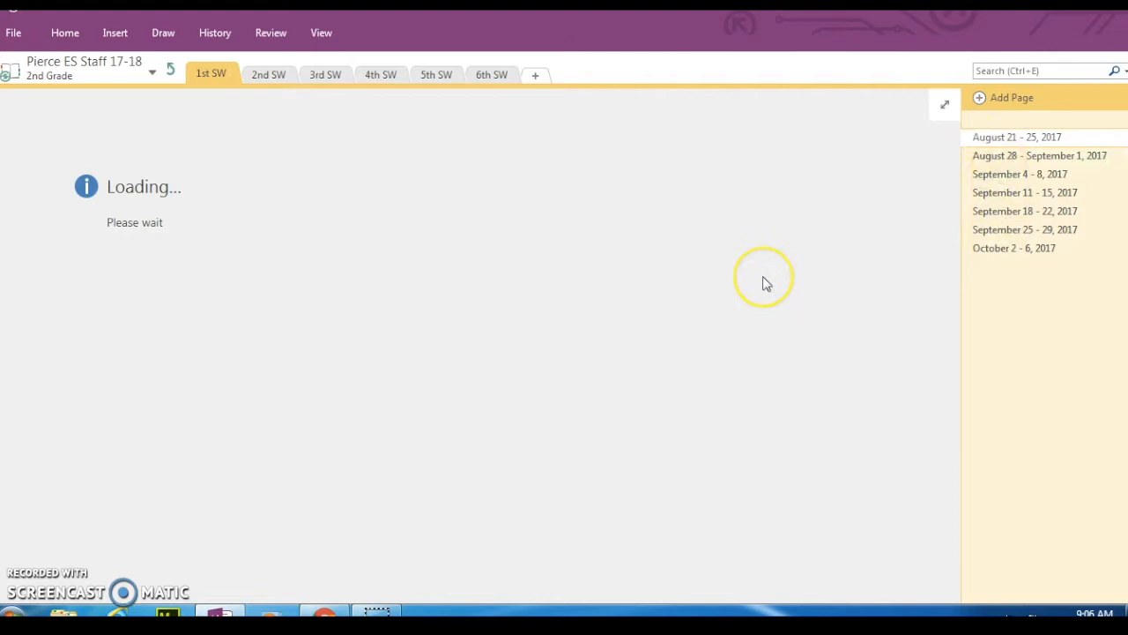
mouse_move(741, 284)
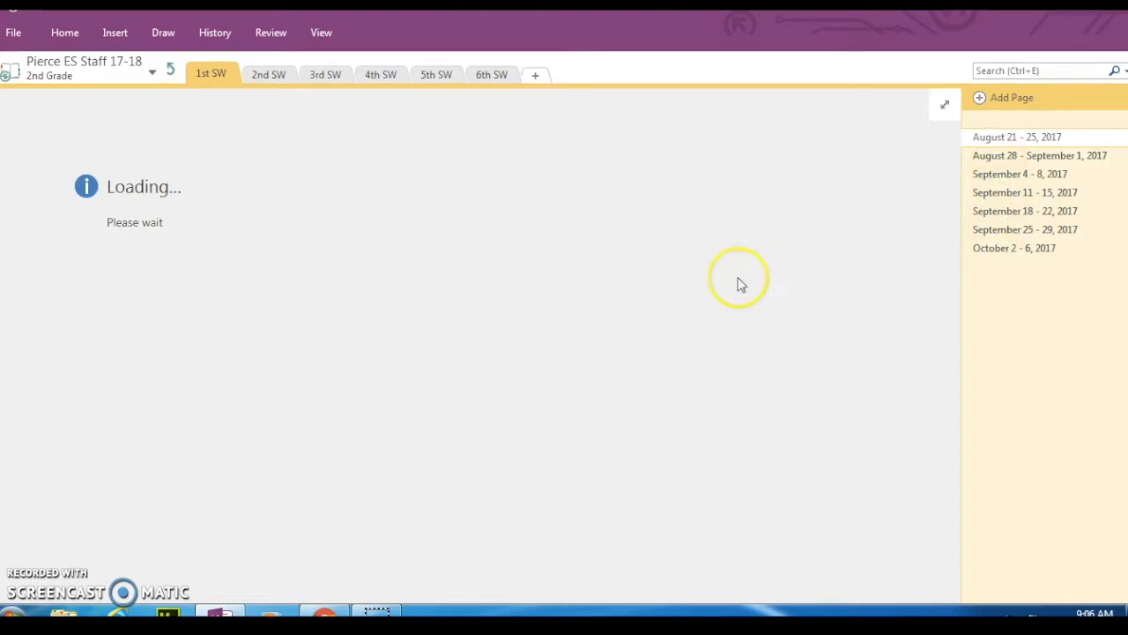
mouse_move(811, 176)
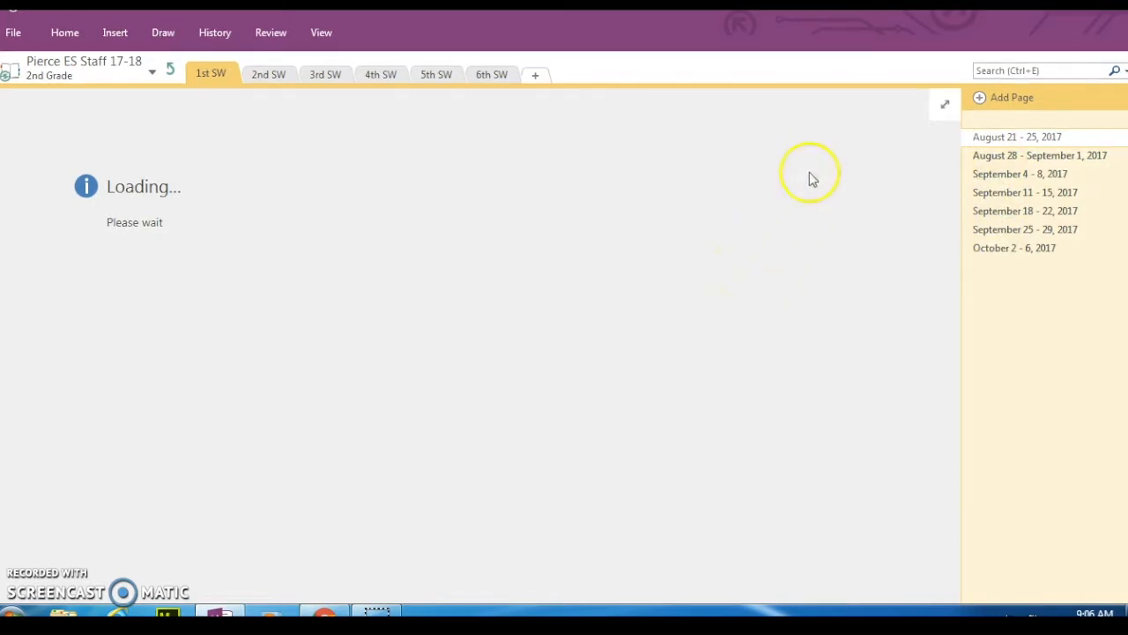
mouse_move(314, 260)
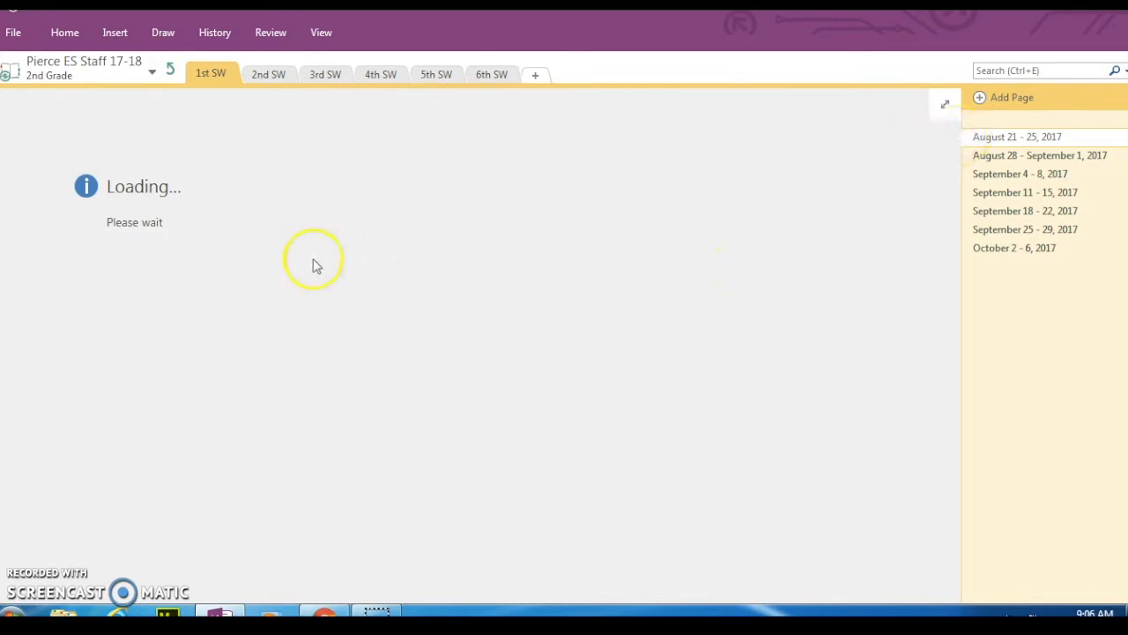
mouse_move(178, 253)
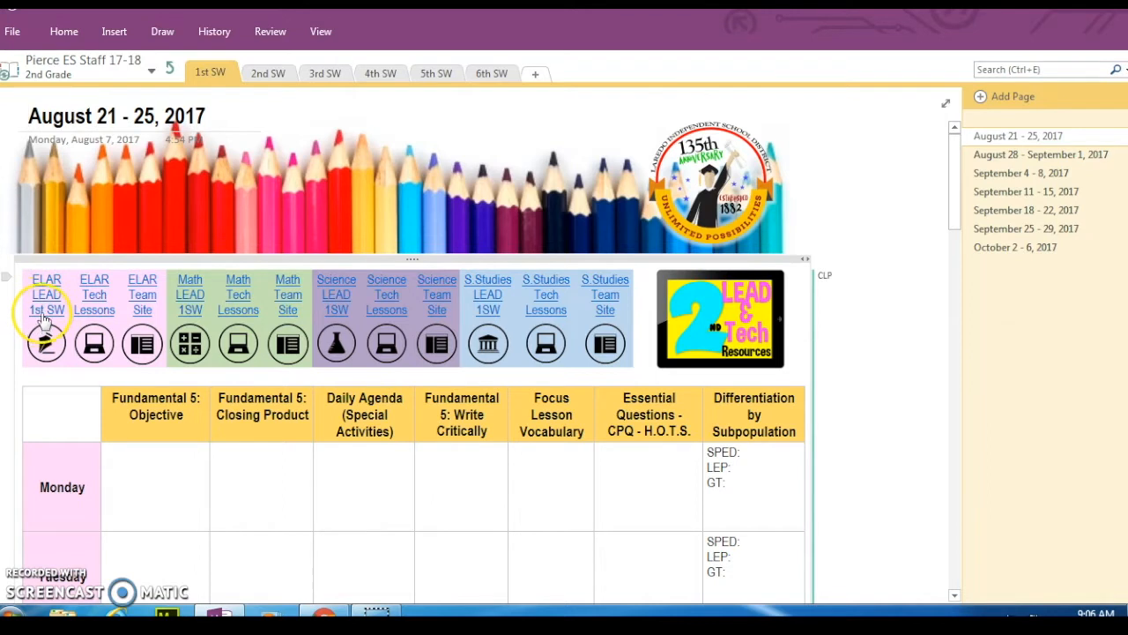
mouse_move(46, 309)
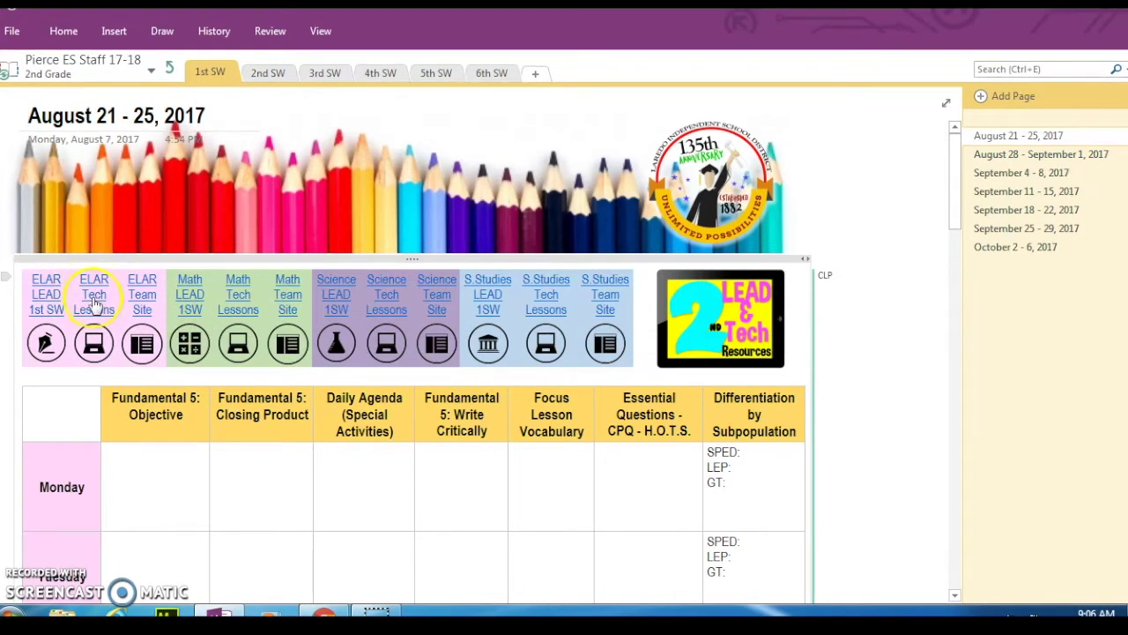
mouse_move(93, 291)
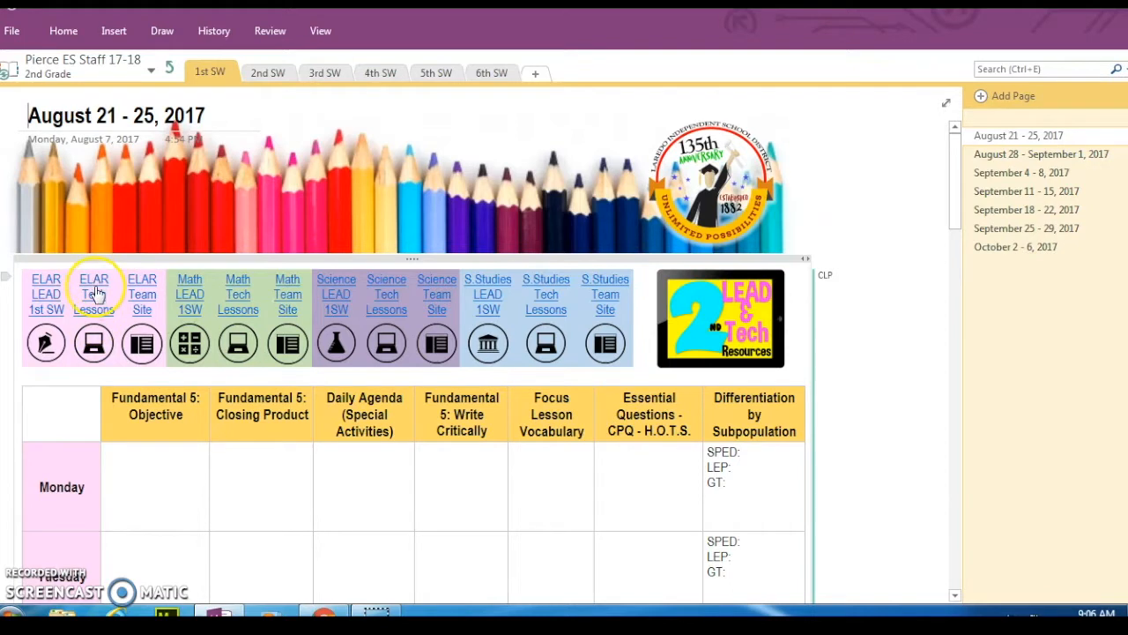
mouse_move(94, 293)
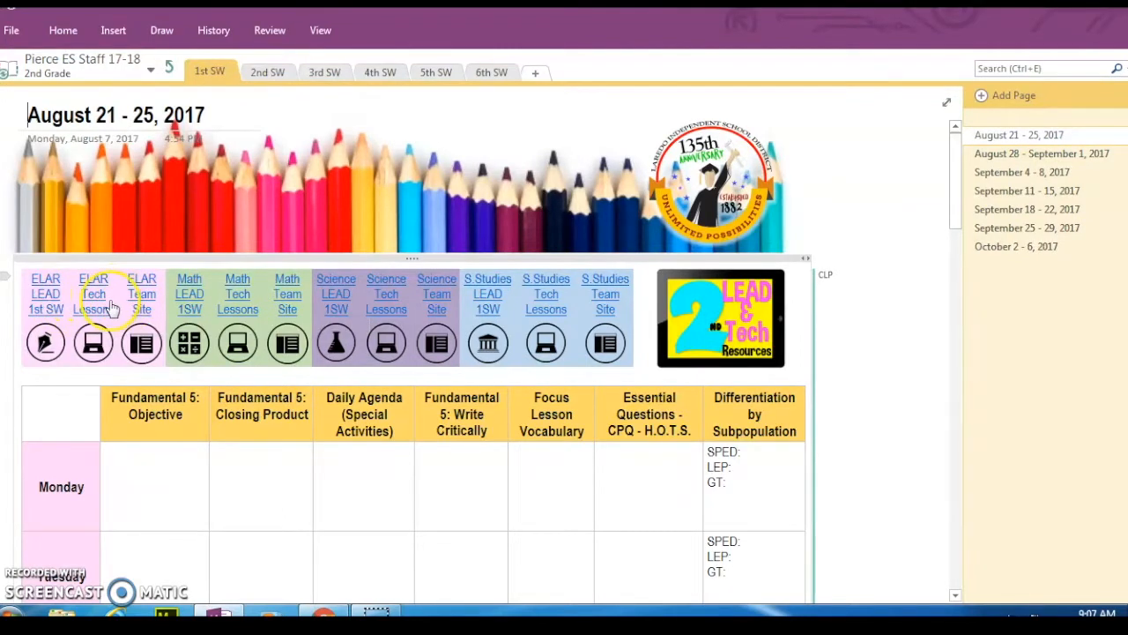
mouse_move(608, 243)
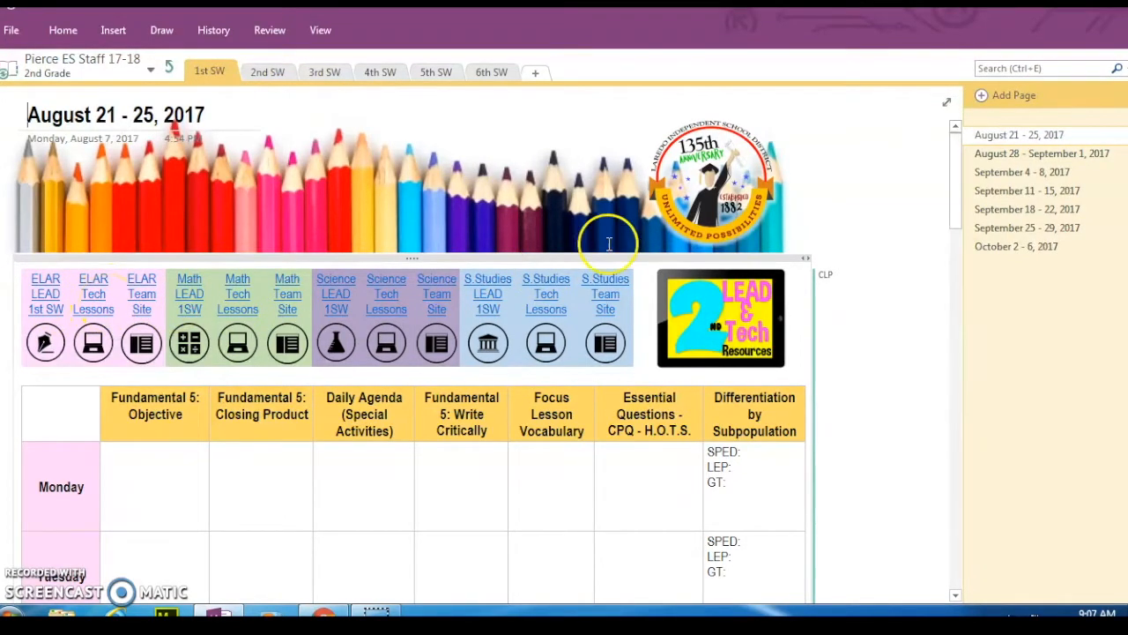
mouse_move(839, 204)
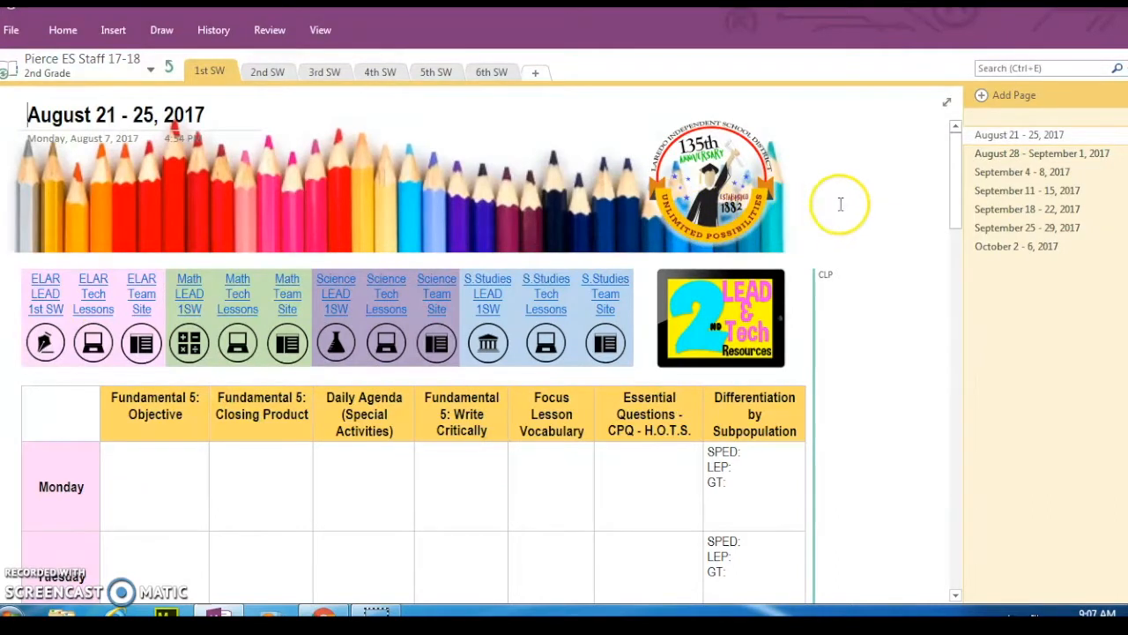
mouse_move(1019, 141)
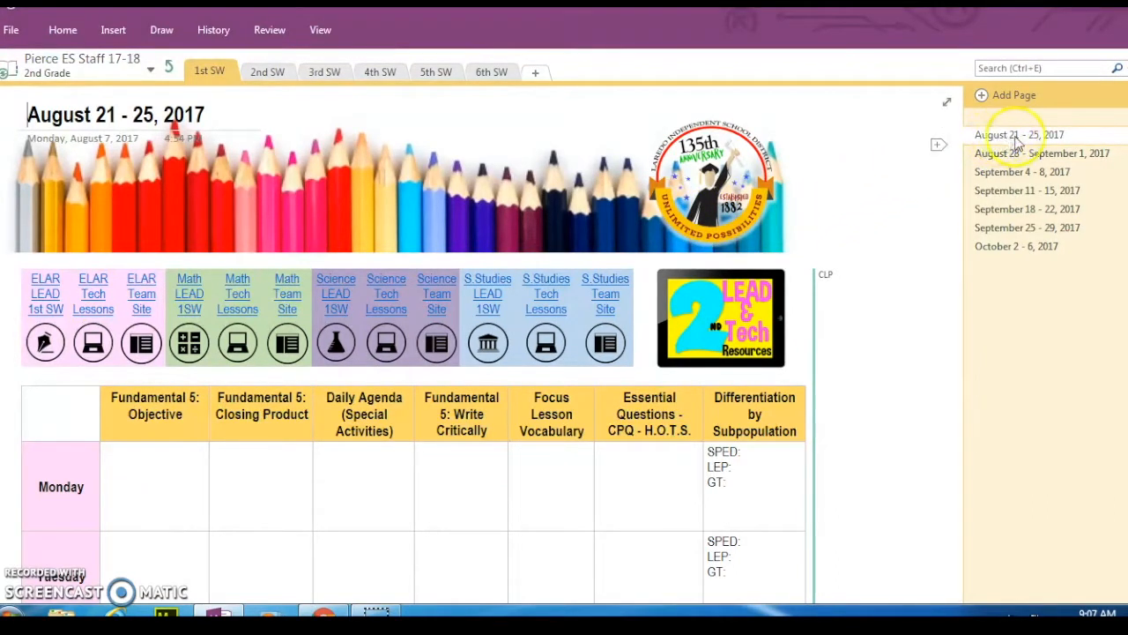
mouse_move(1014, 141)
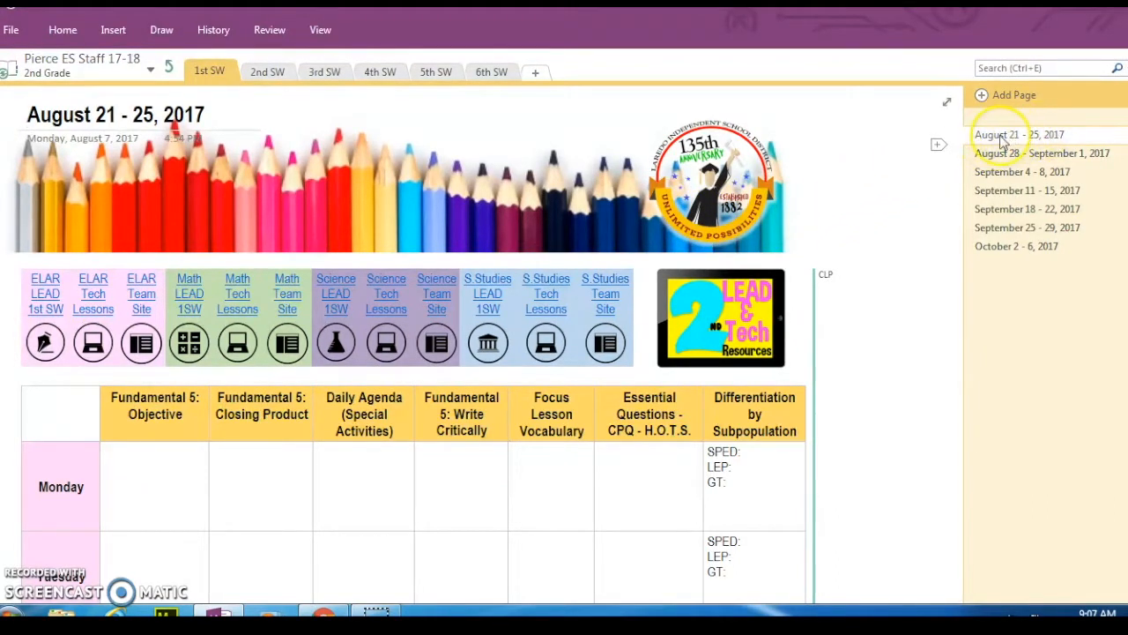
- Start Move or Copy on the August 21 - 25, 2017 page and scroll to the teacher's notebook
right_click(1019, 134)
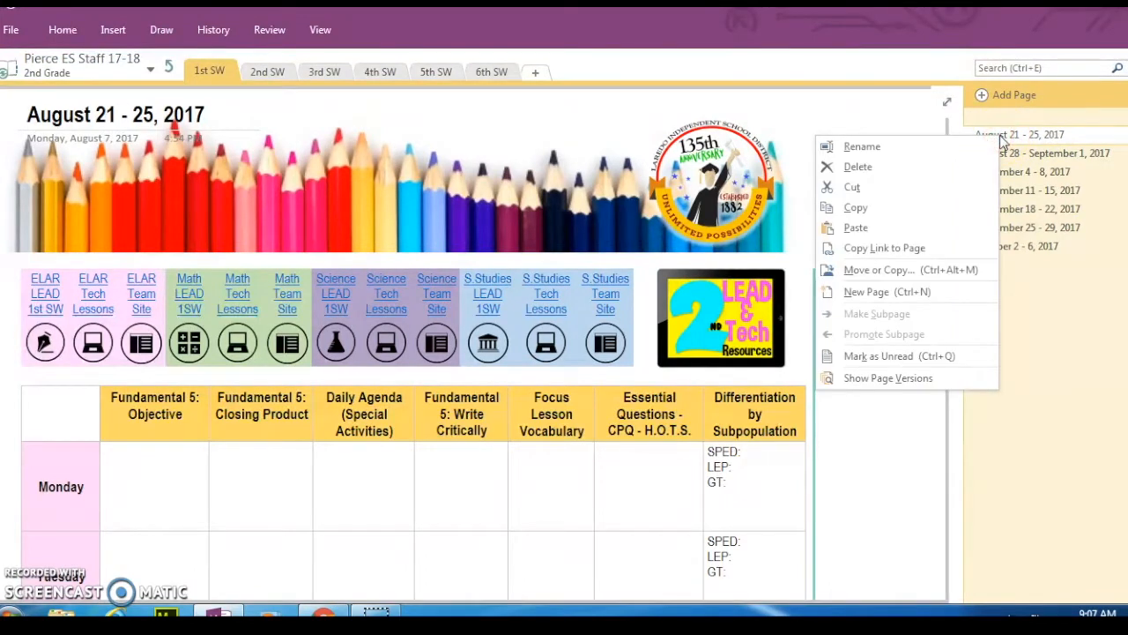
mouse_move(860, 250)
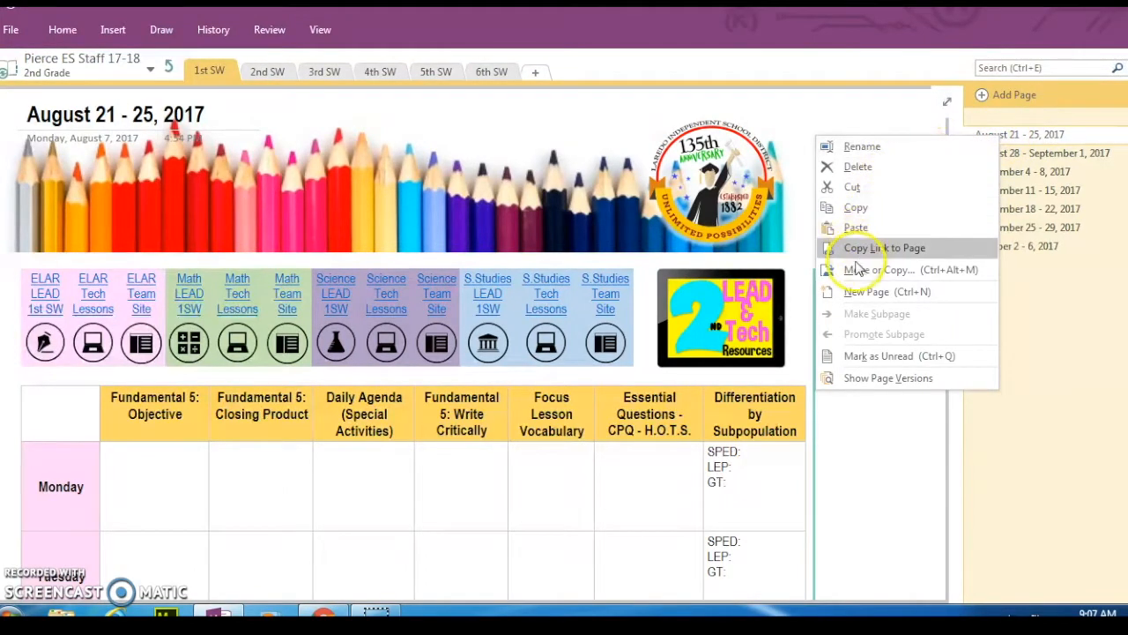
mouse_move(873, 269)
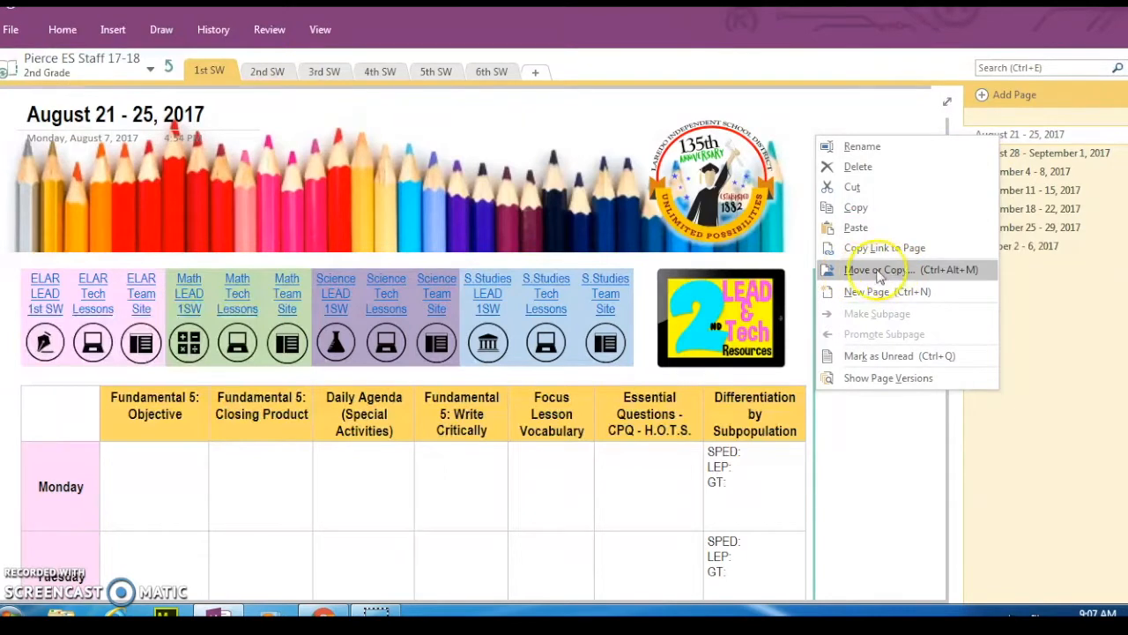
mouse_move(878, 270)
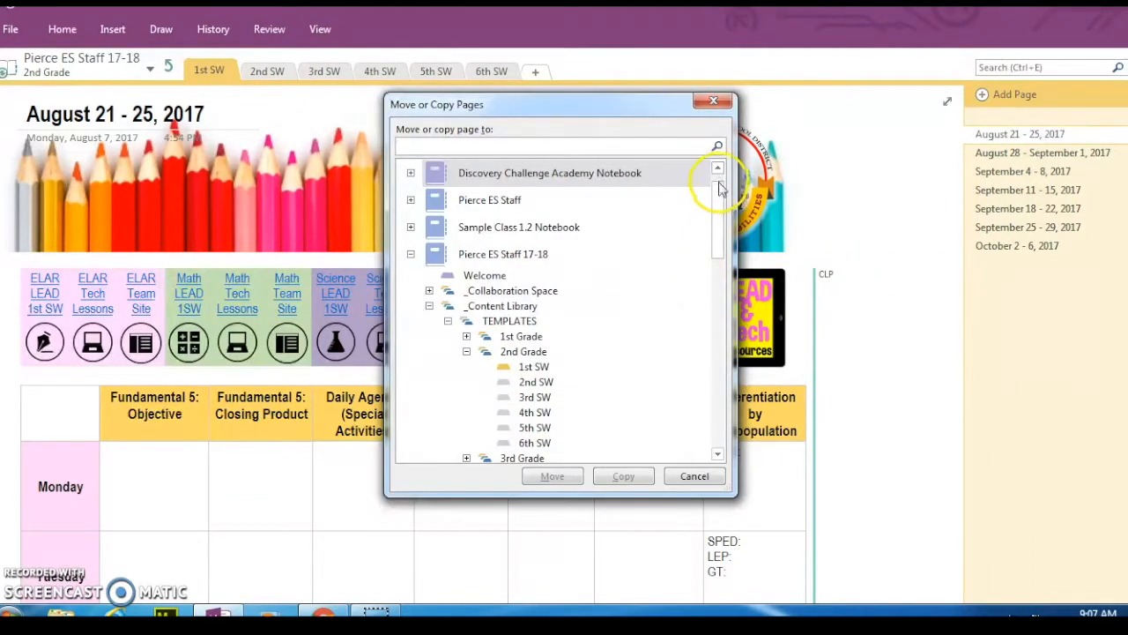
scroll("down", 3)
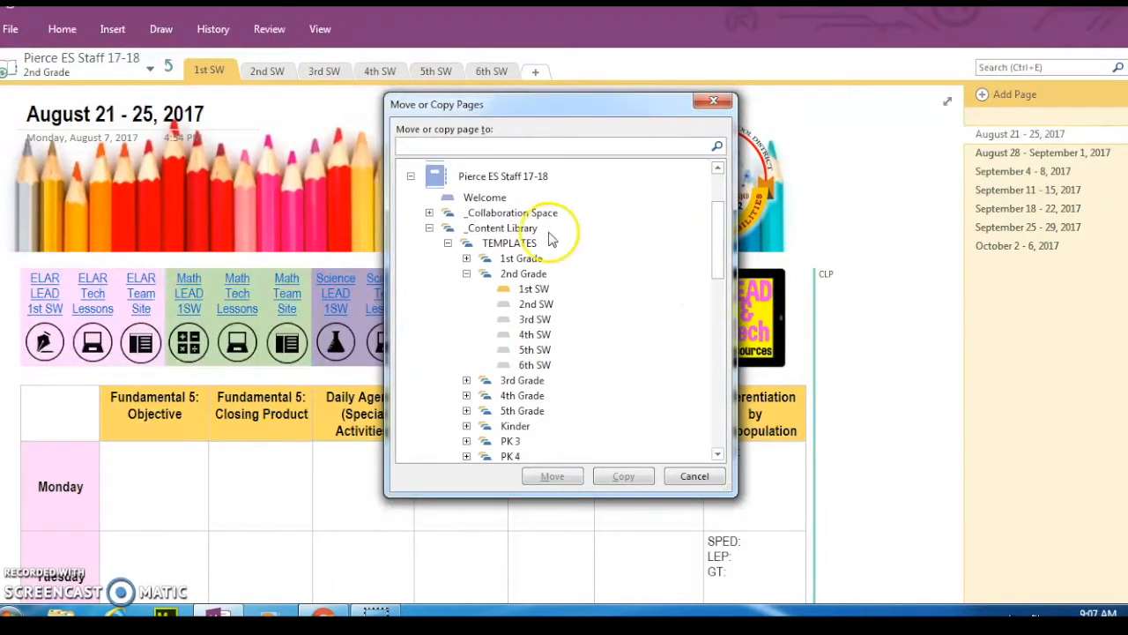
mouse_move(550, 394)
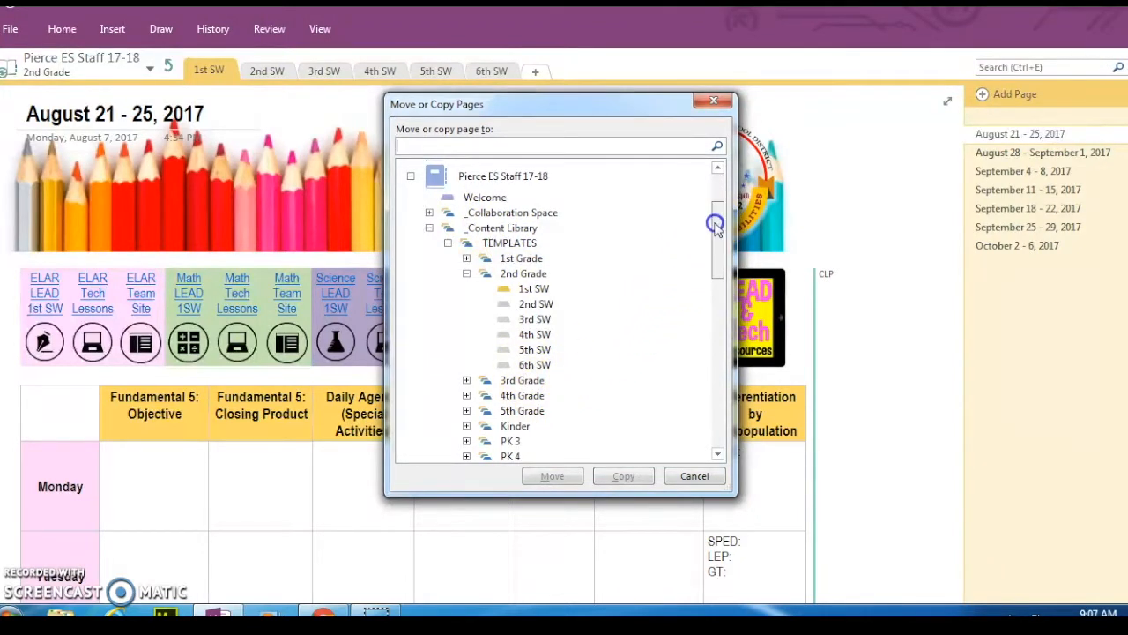
scroll("down", 3)
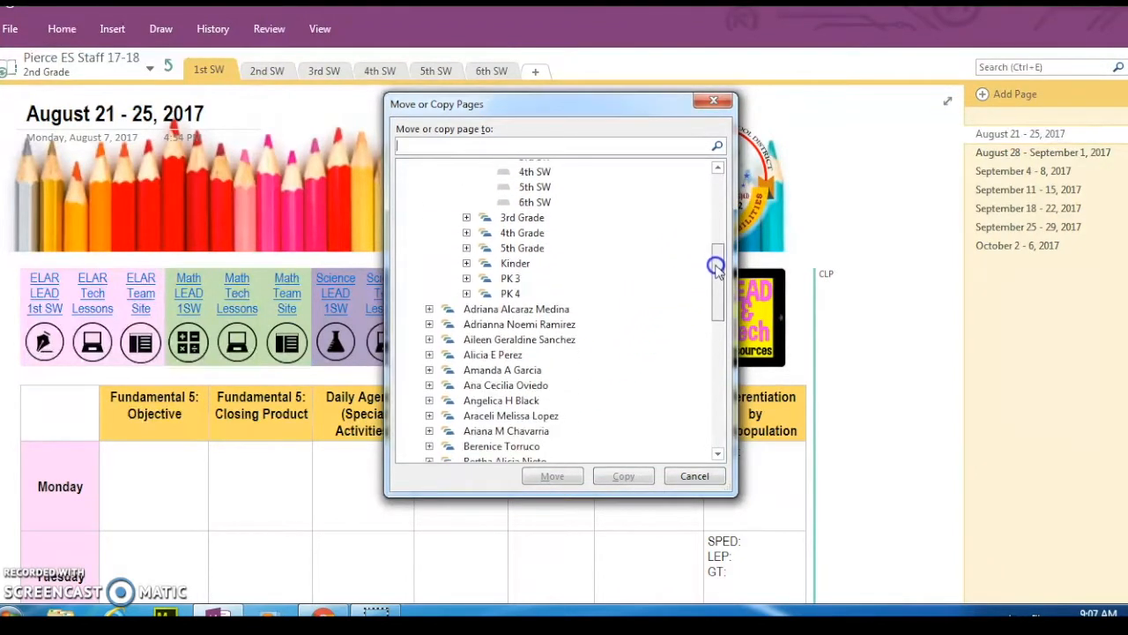
scroll("down", 3)
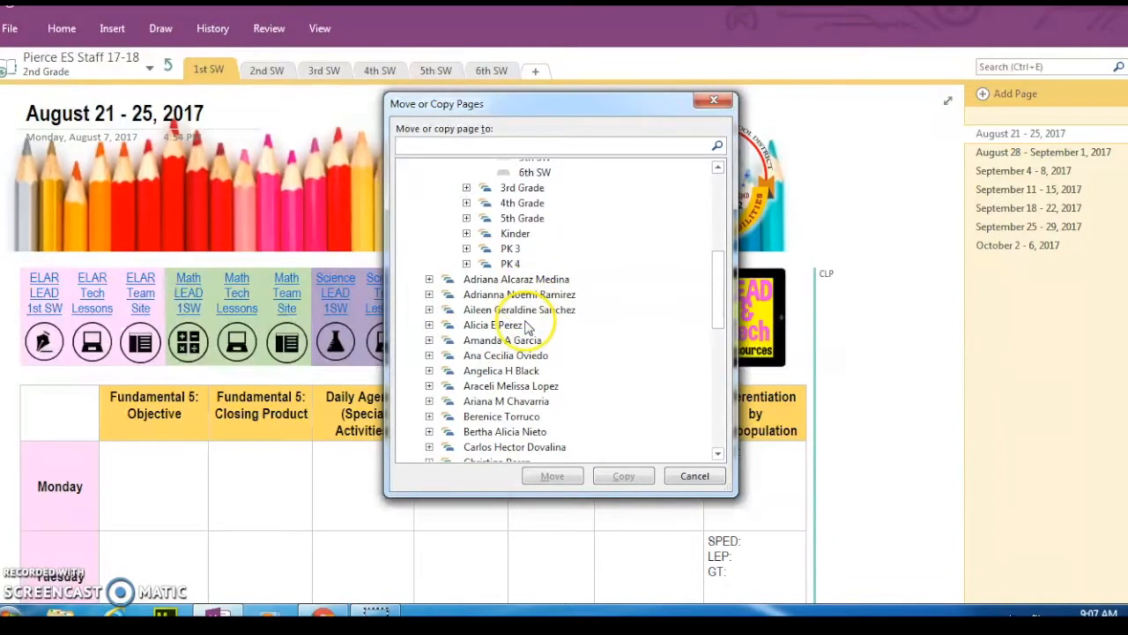
scroll("down", 3)
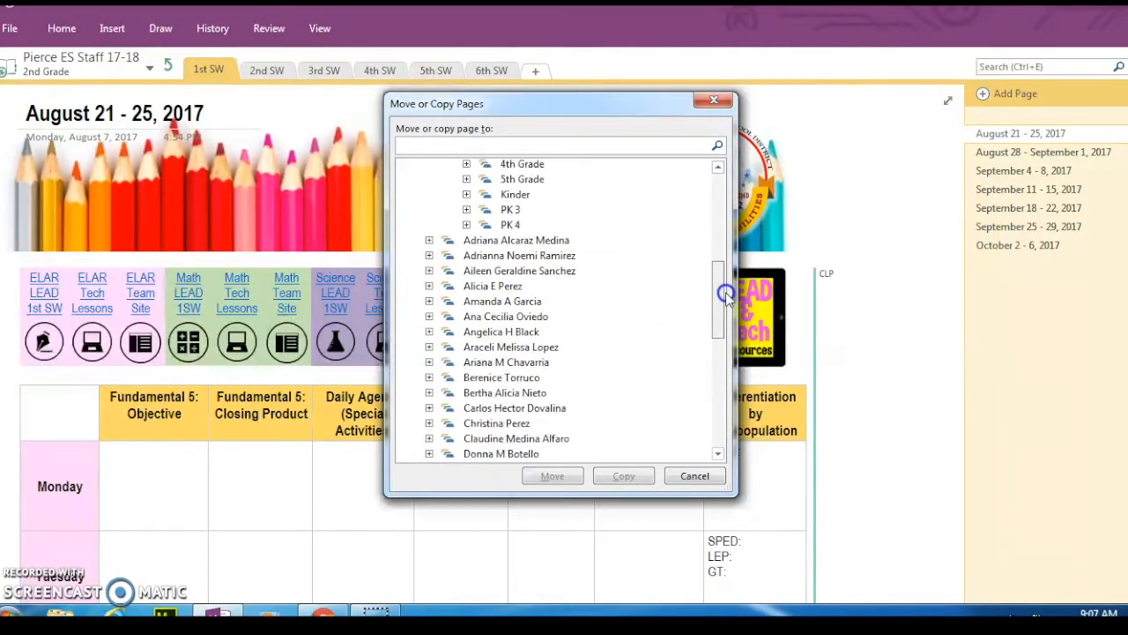
scroll("down", 3)
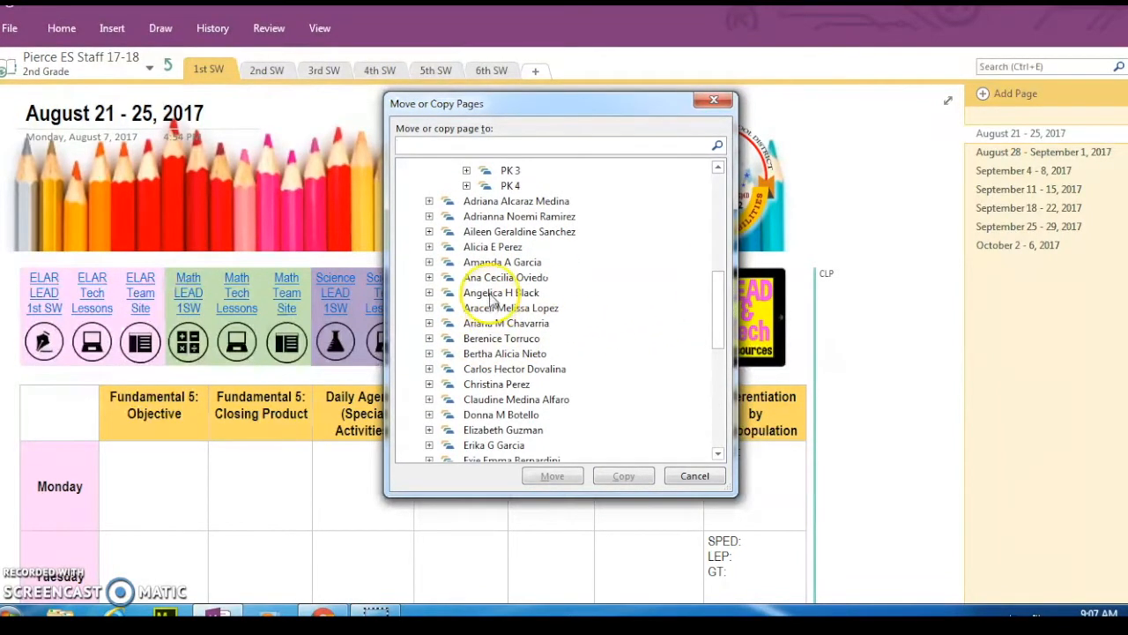
scroll("down", 3)
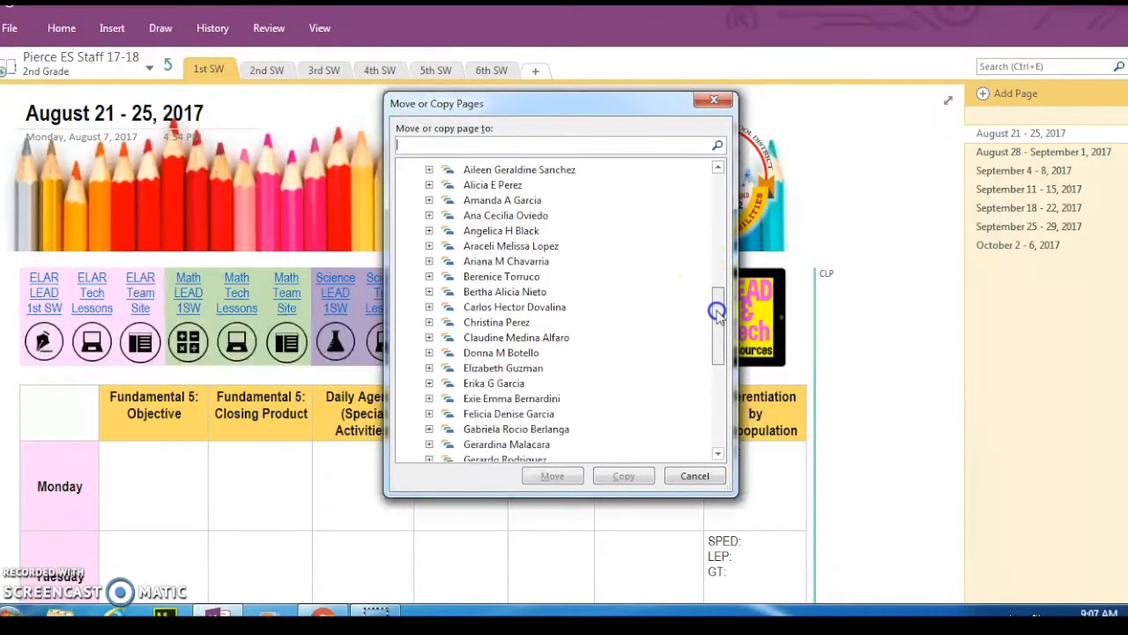
scroll("down", 3)
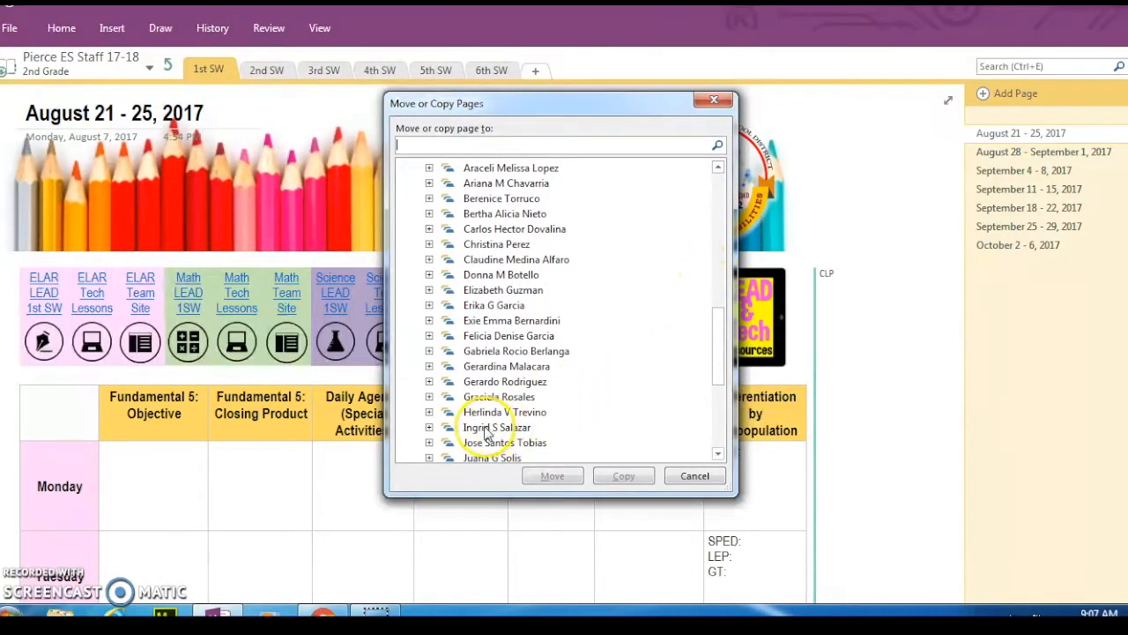
scroll("down", 3)
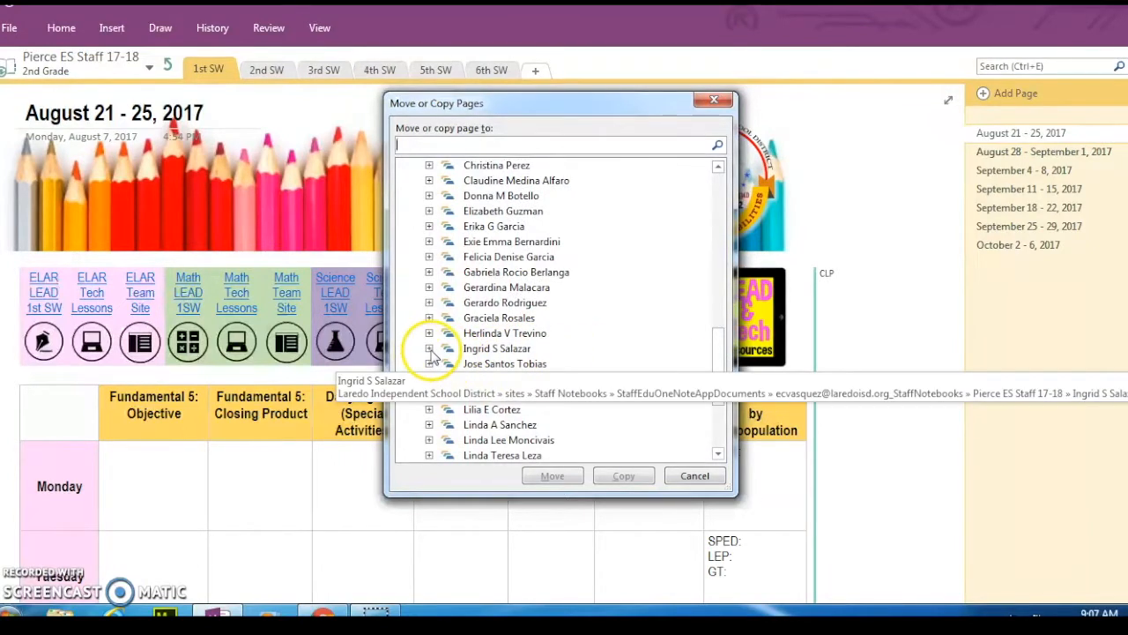
left_click(430, 346)
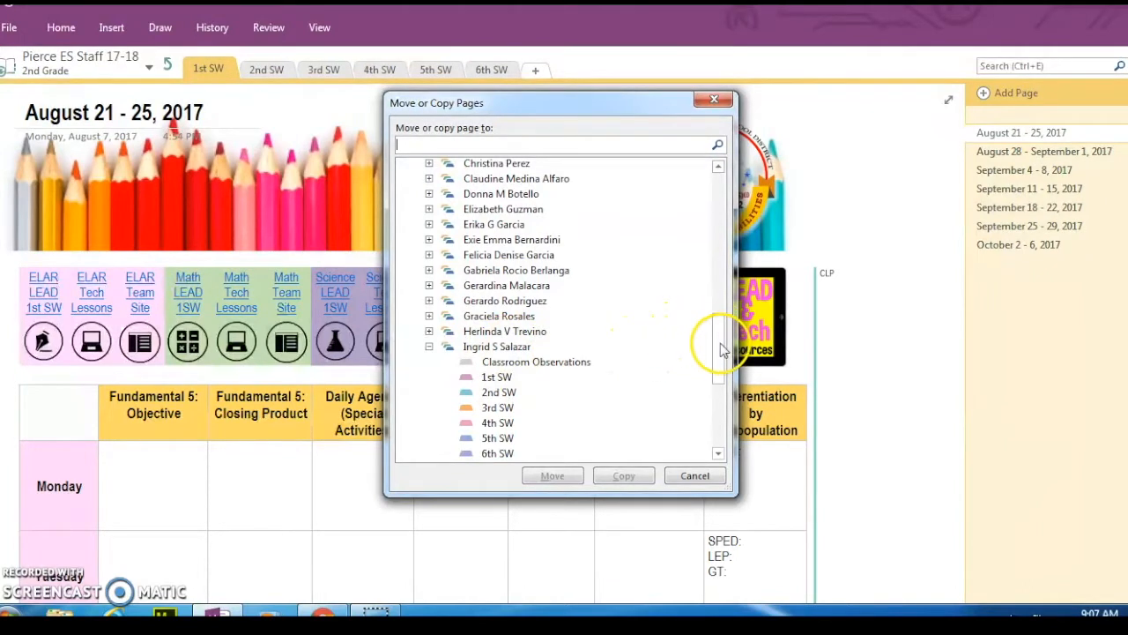
left_click(497, 384)
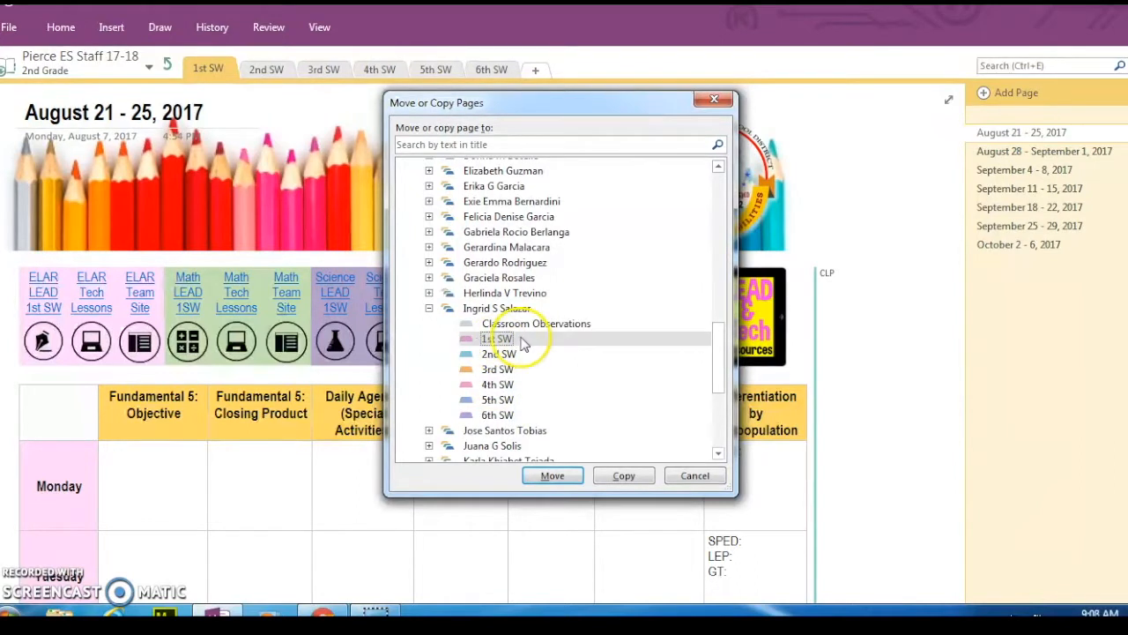
left_click(497, 339)
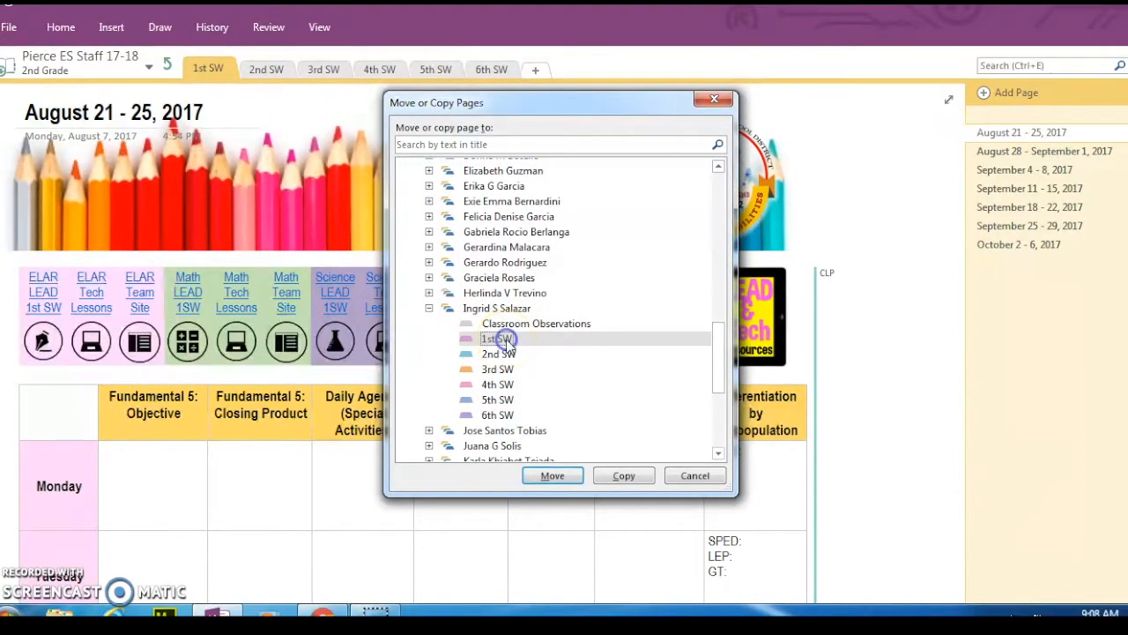
mouse_move(621, 416)
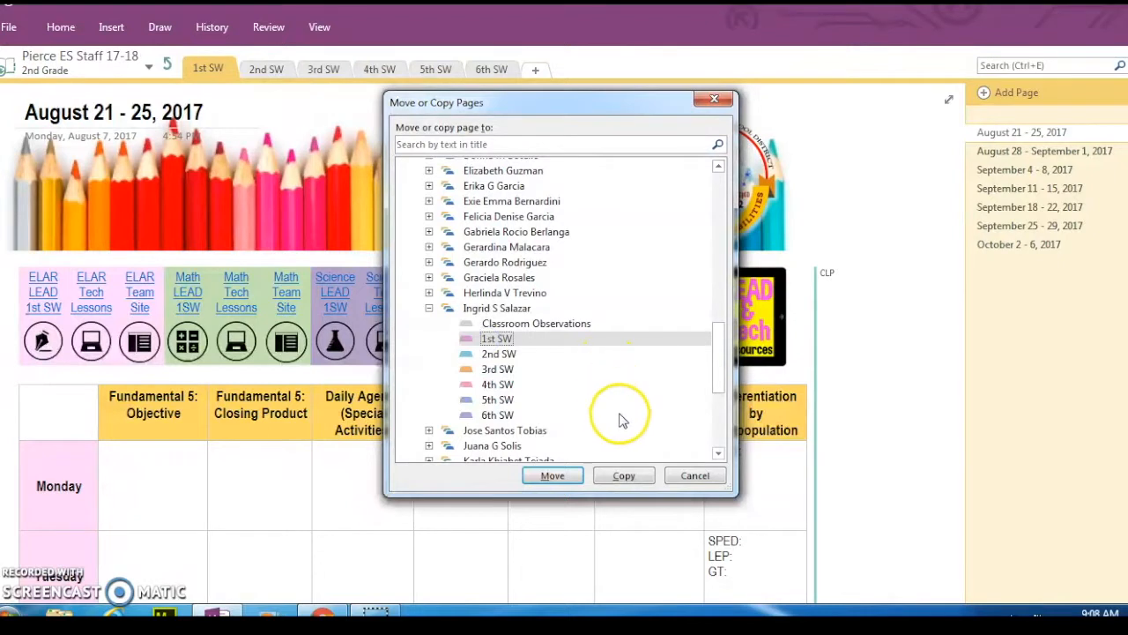
mouse_move(624, 476)
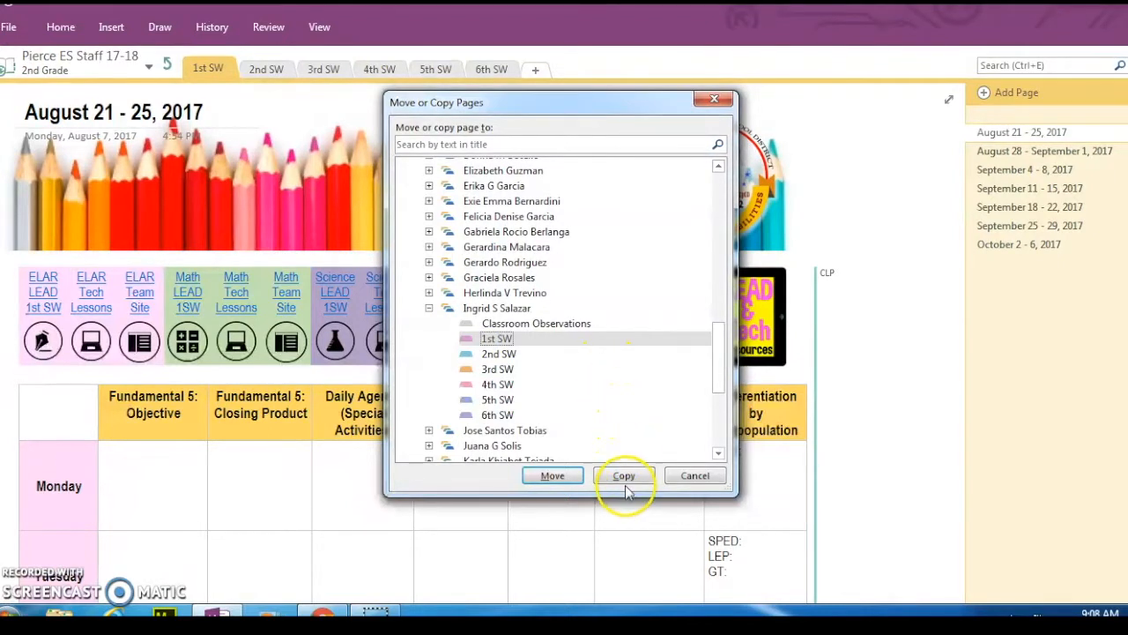
left_click(624, 476)
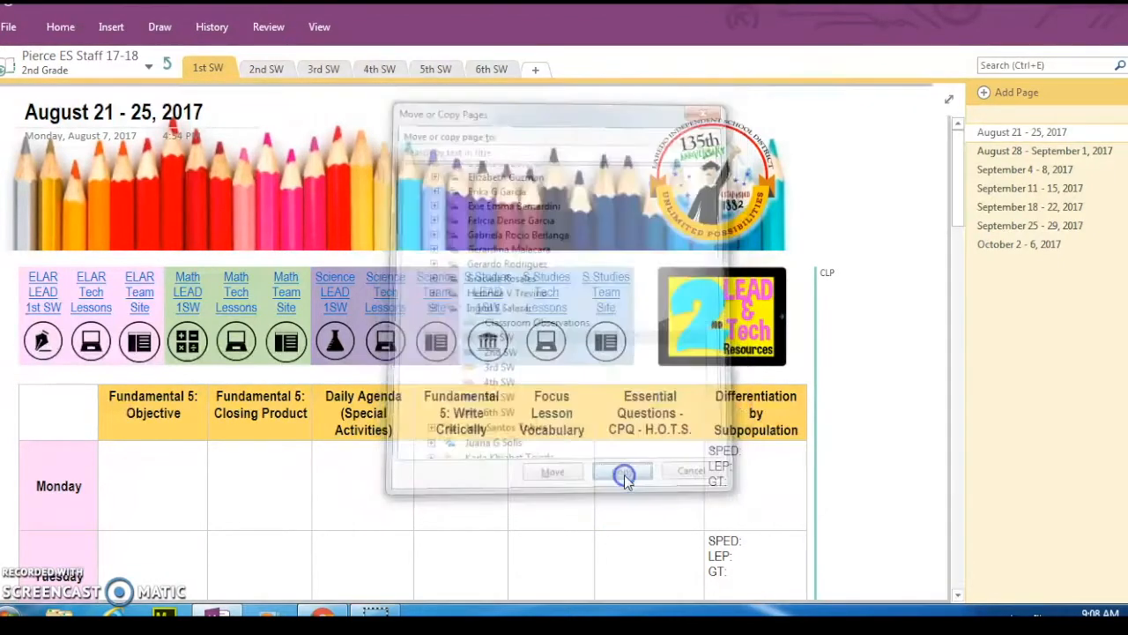
left_click(624, 469)
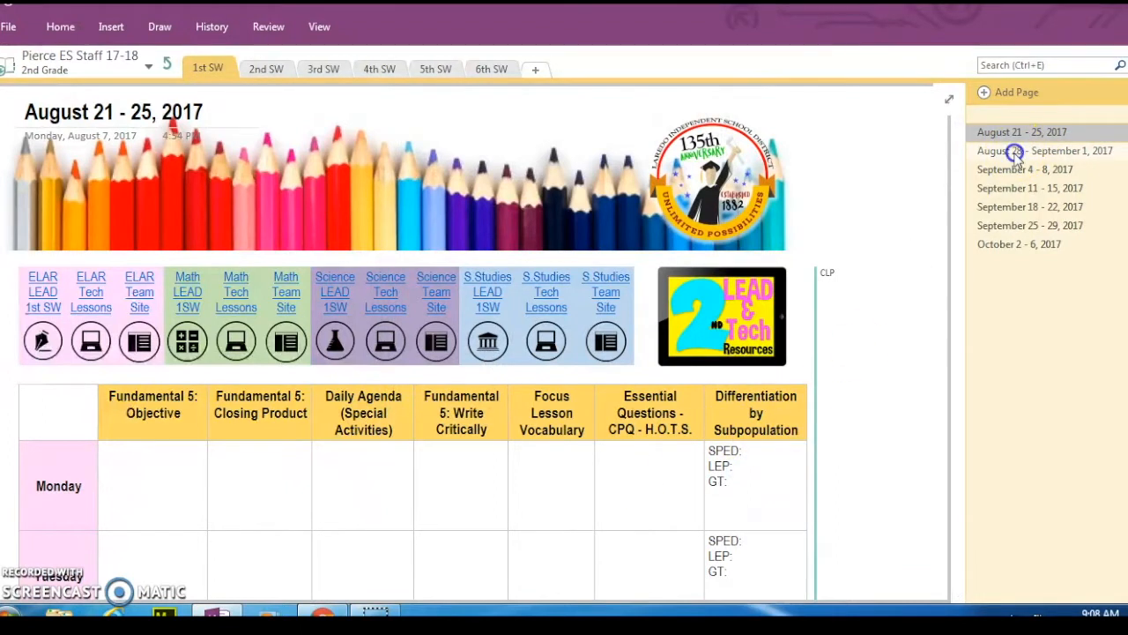
- Copy the August 28 – September 1, 2017 page into the teacher's 1st SW section via Move or Copy
left_click(1044, 152)
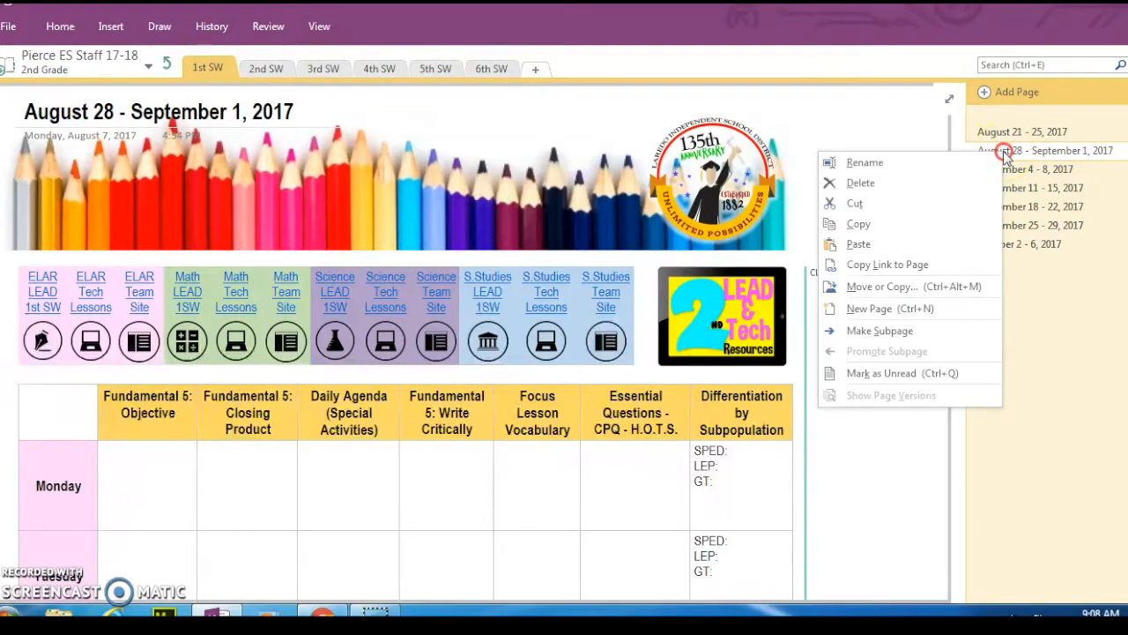
mouse_move(882, 286)
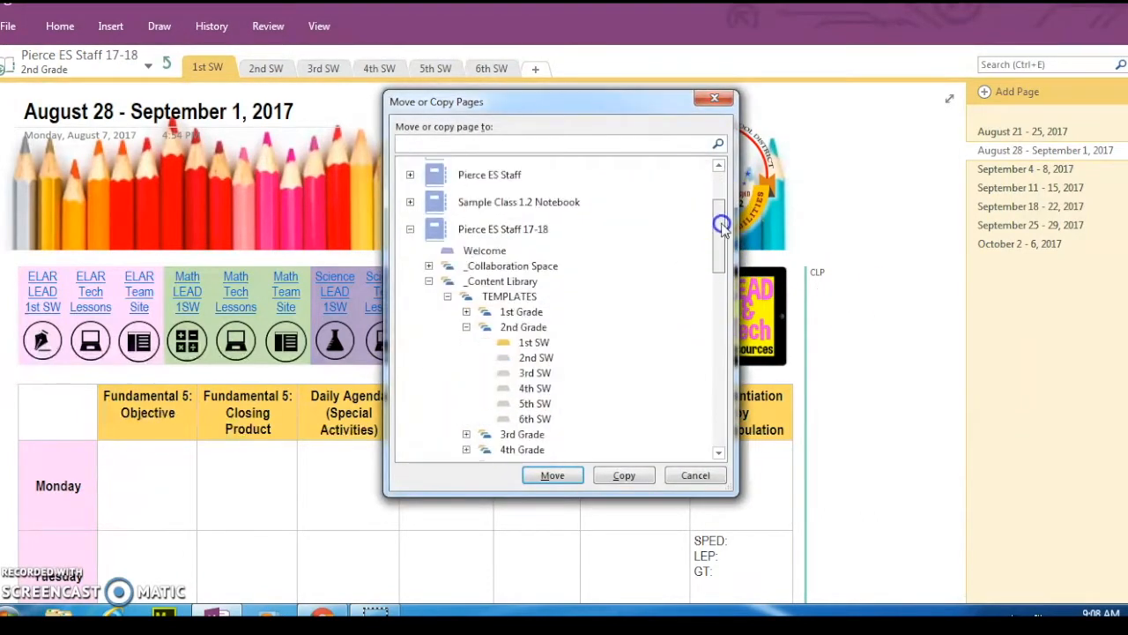
scroll("down", 3)
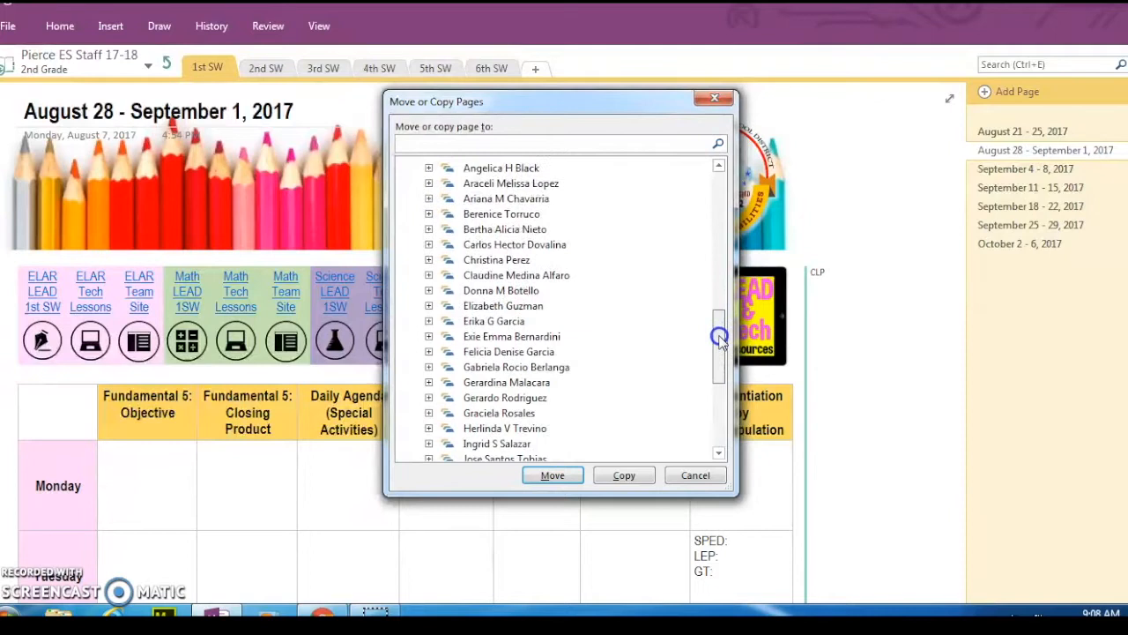
scroll("down", 3)
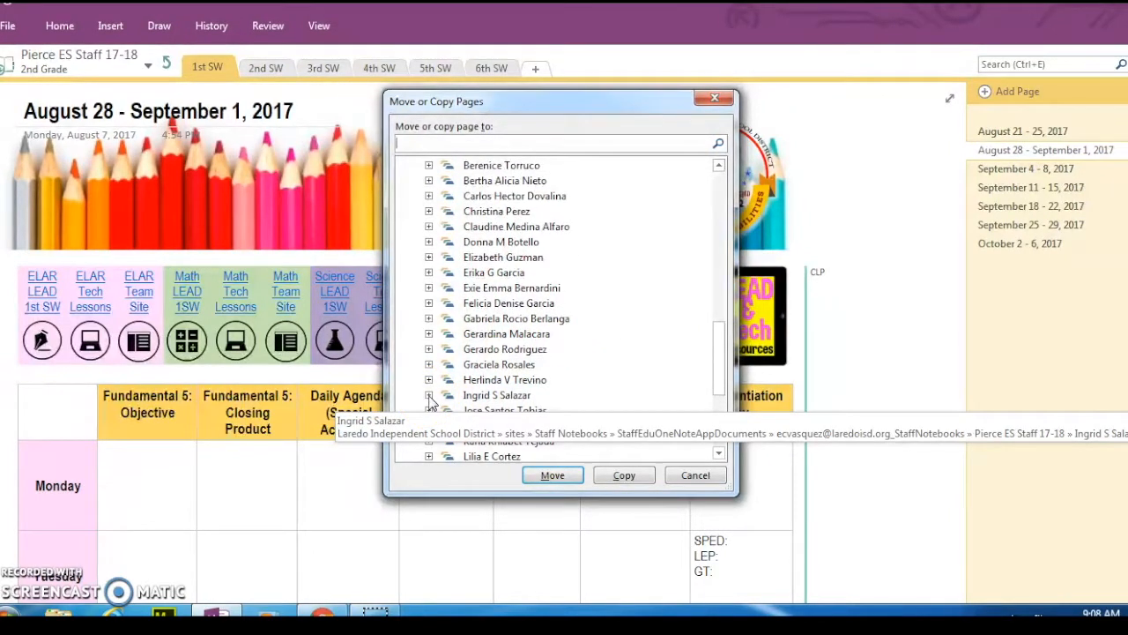
left_click(430, 395)
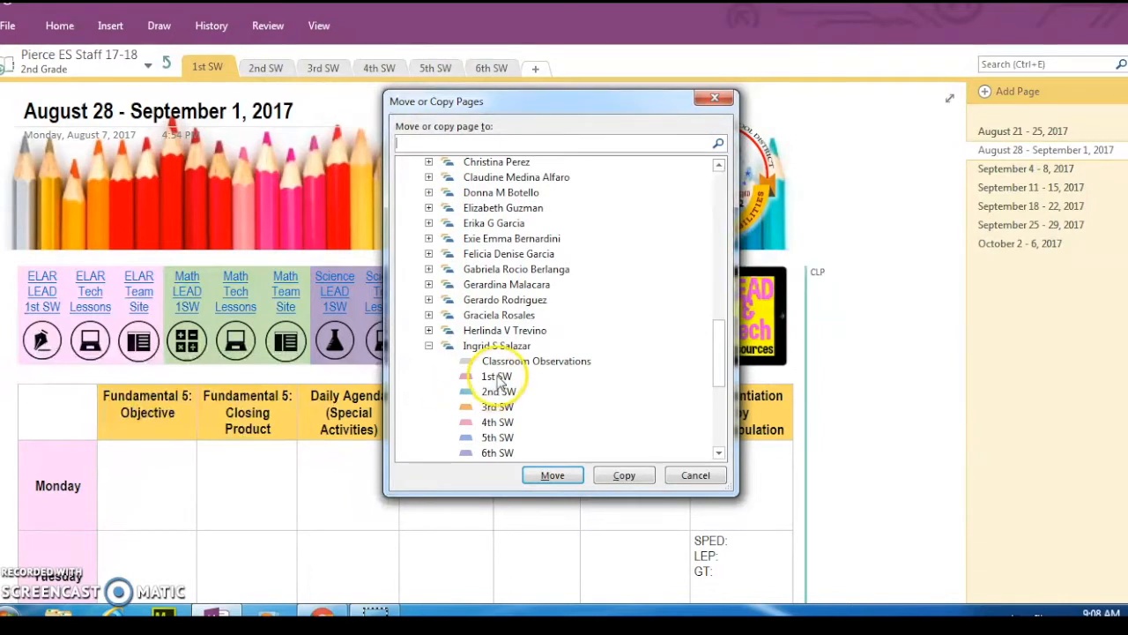
left_click(498, 377)
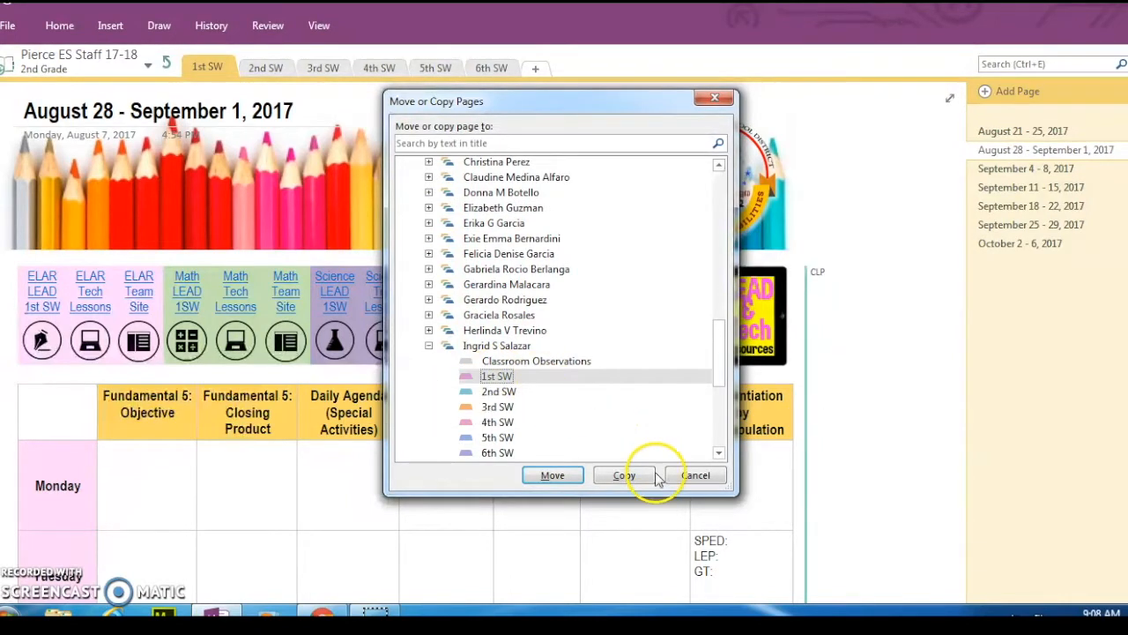
left_click(622, 476)
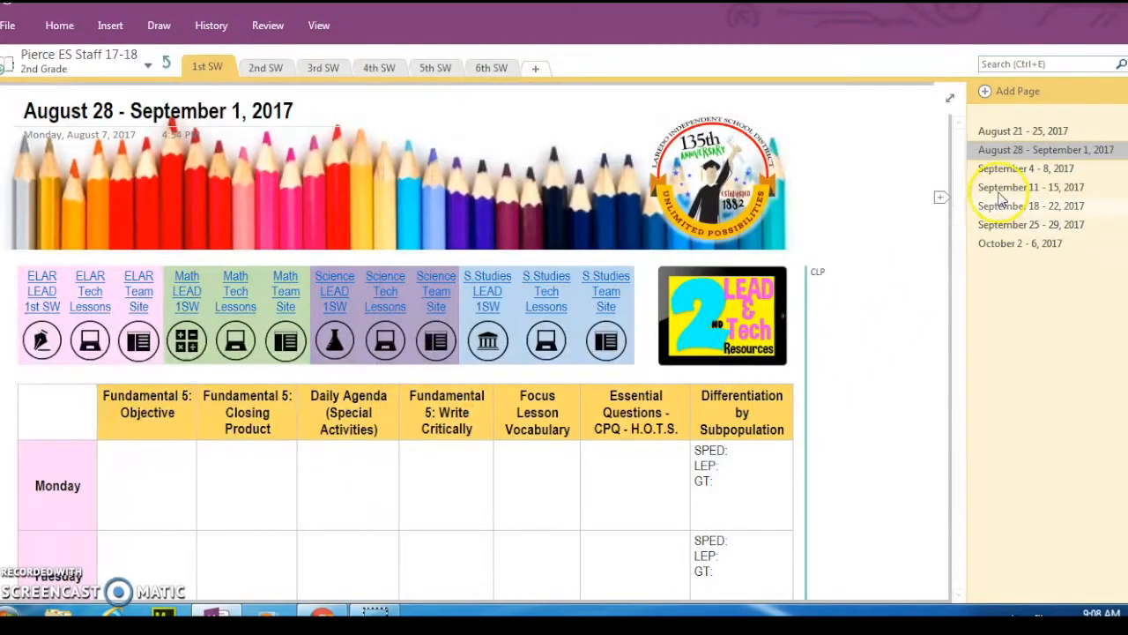
mouse_move(1014, 218)
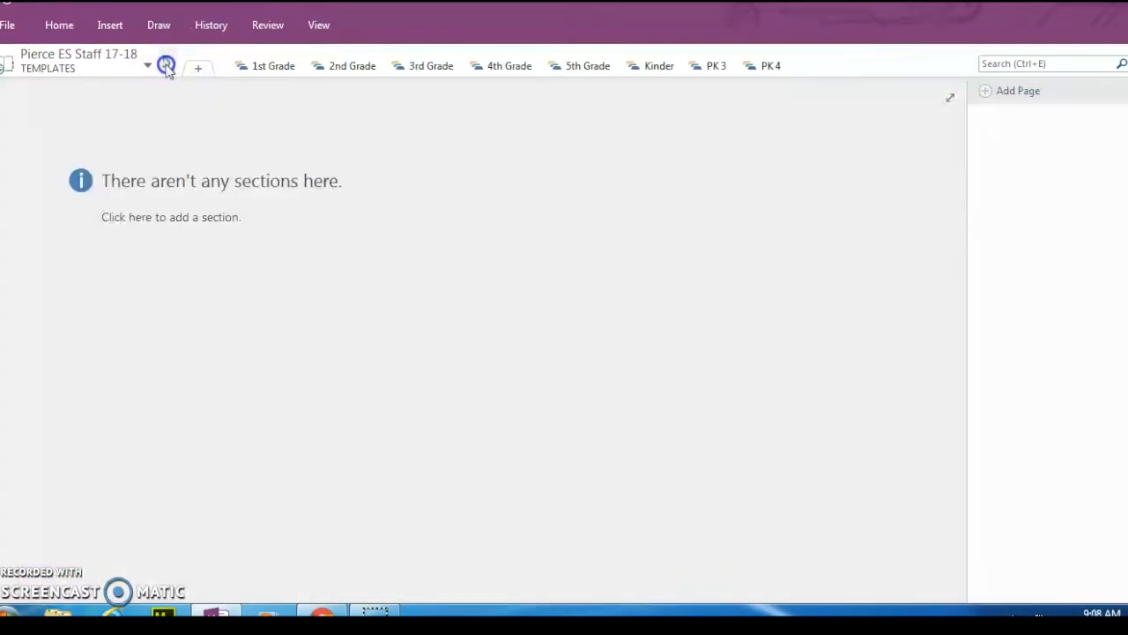
- Navigate up from TEMPLATES to the notebook top, then into the teacher's own section group
left_click(165, 65)
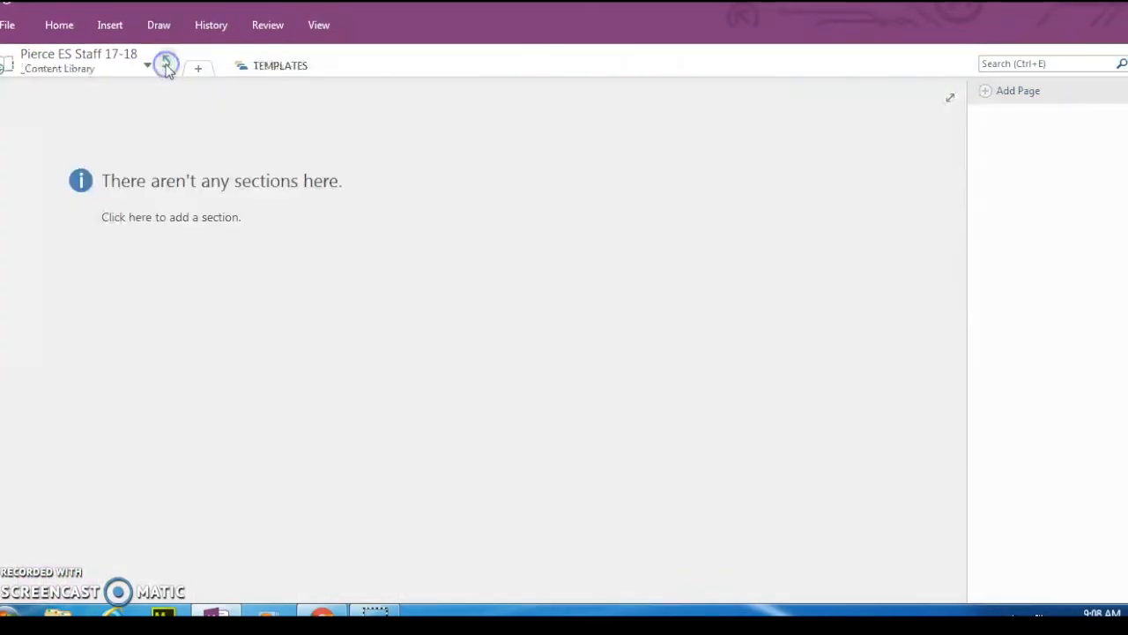
left_click(166, 65)
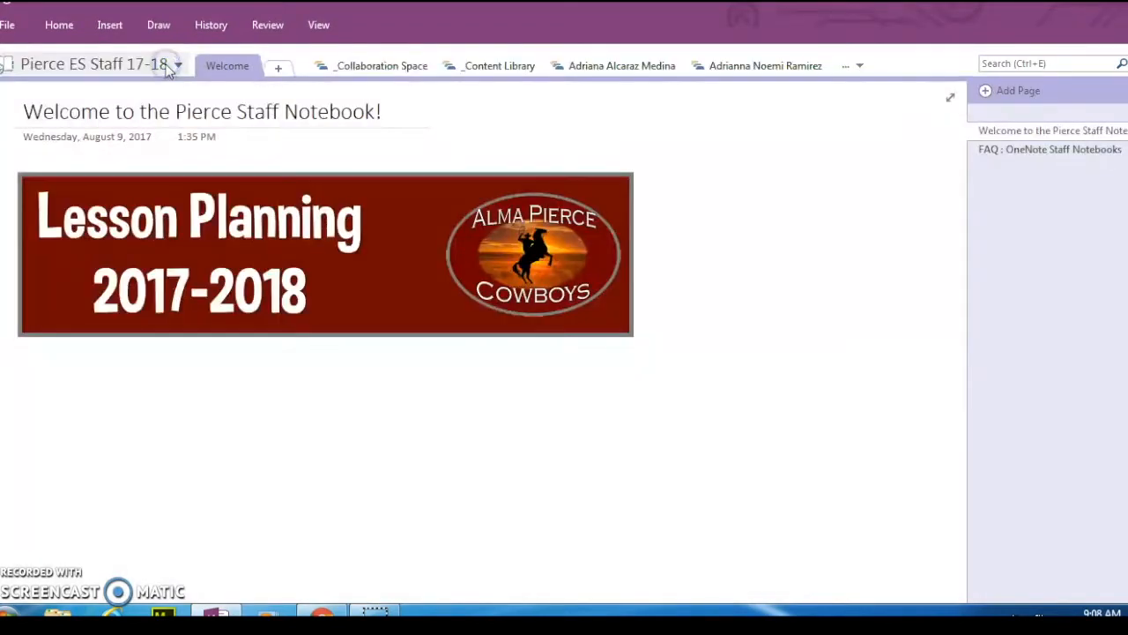
mouse_move(518, 49)
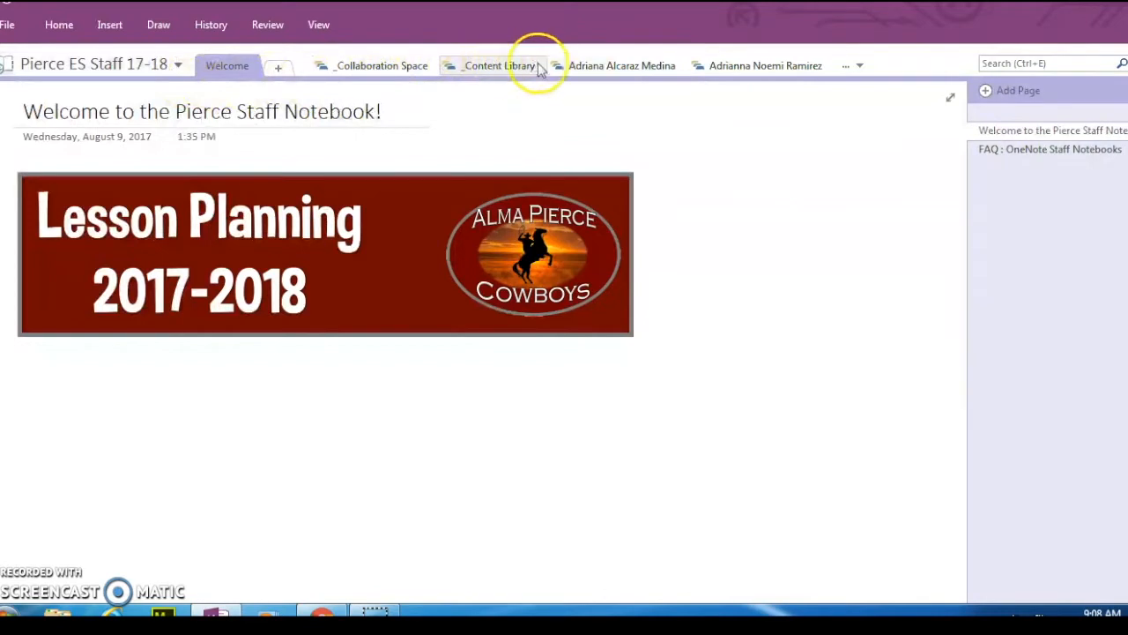
mouse_move(617, 65)
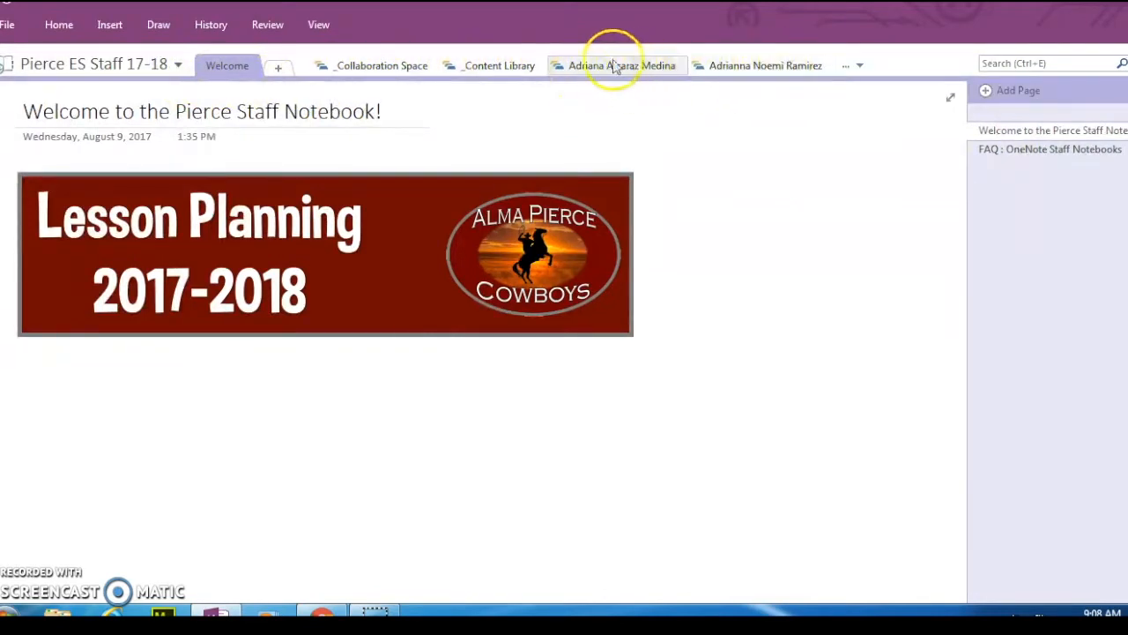
left_click(861, 65)
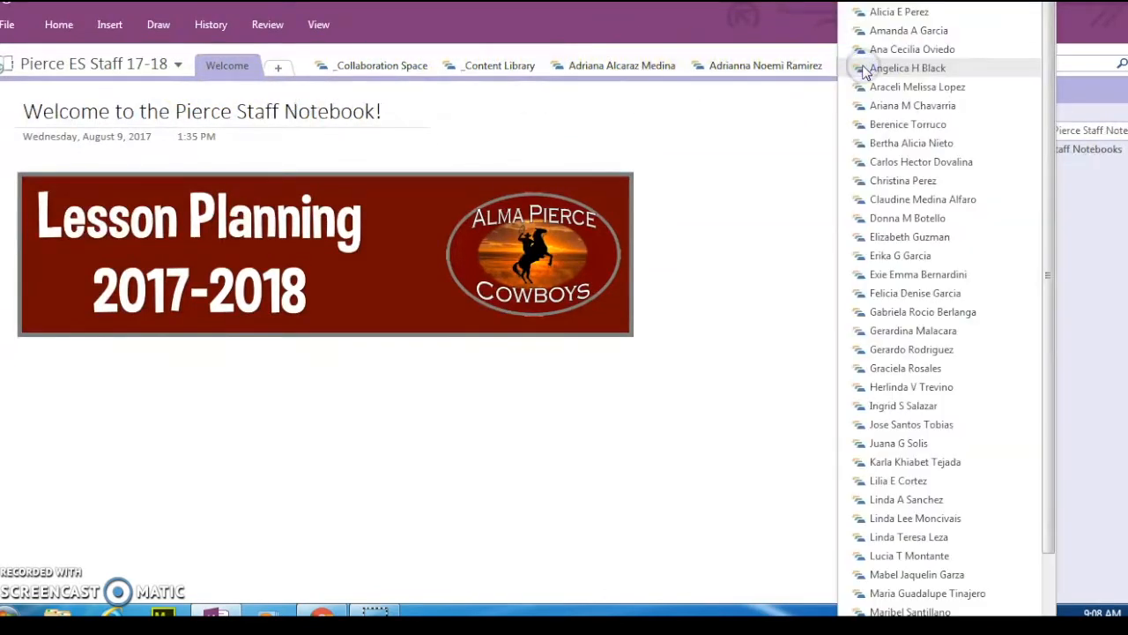
mouse_move(909, 237)
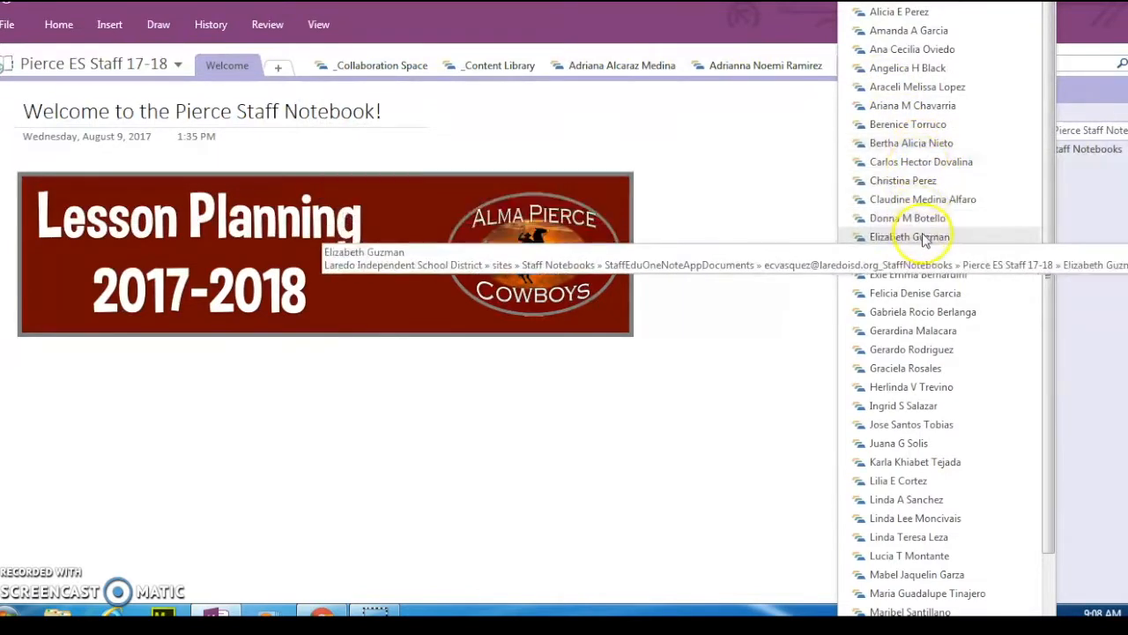
mouse_move(903, 406)
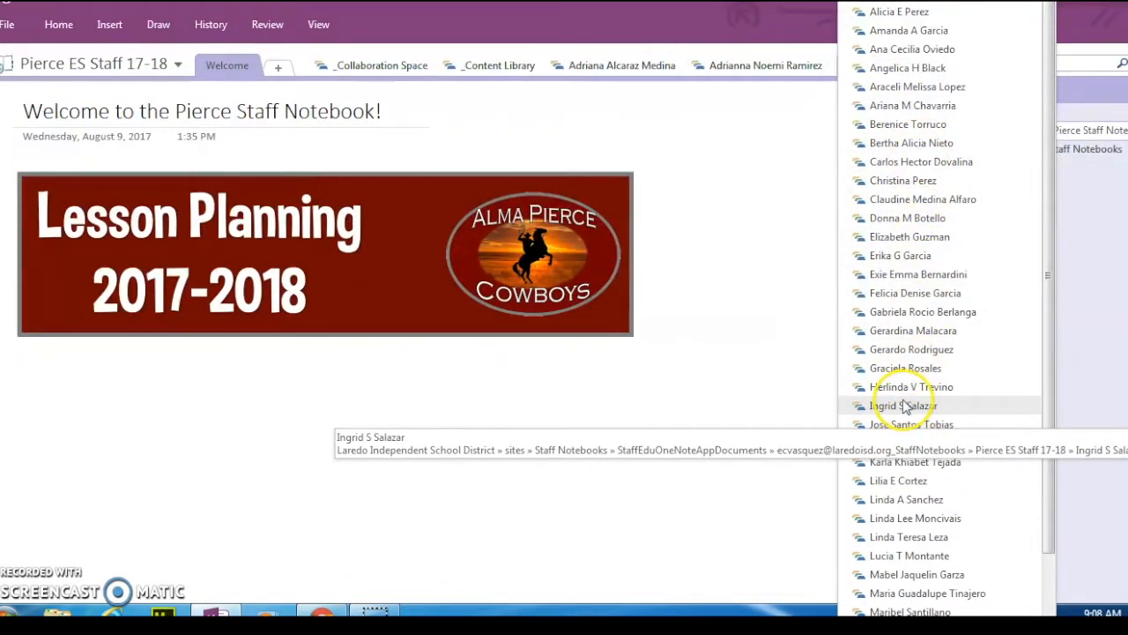
left_click(902, 405)
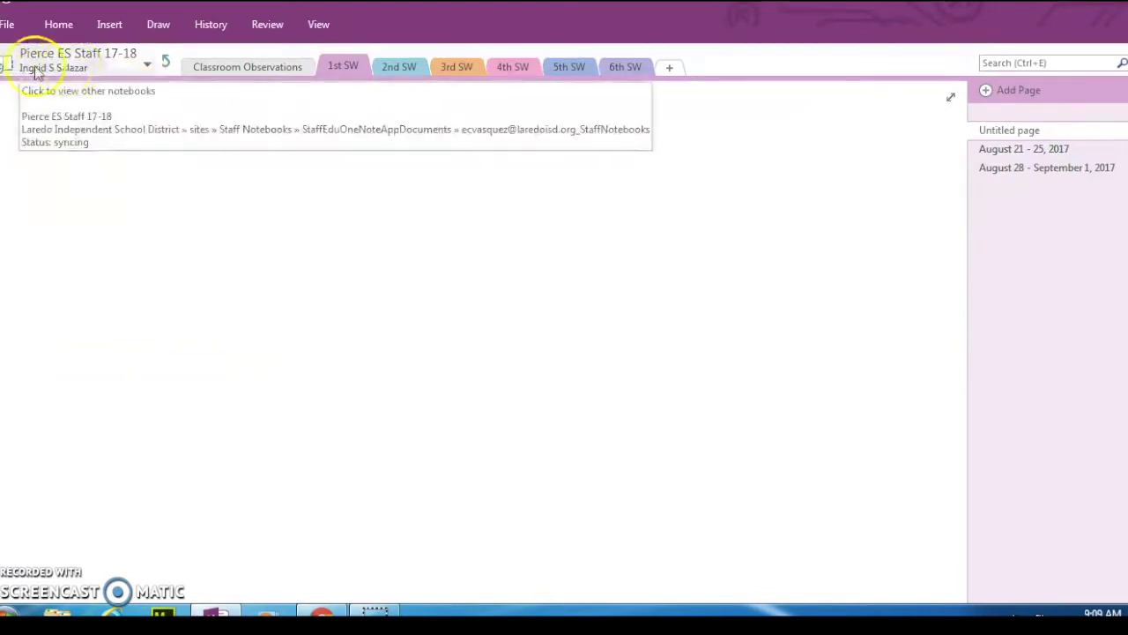
left_click(342, 66)
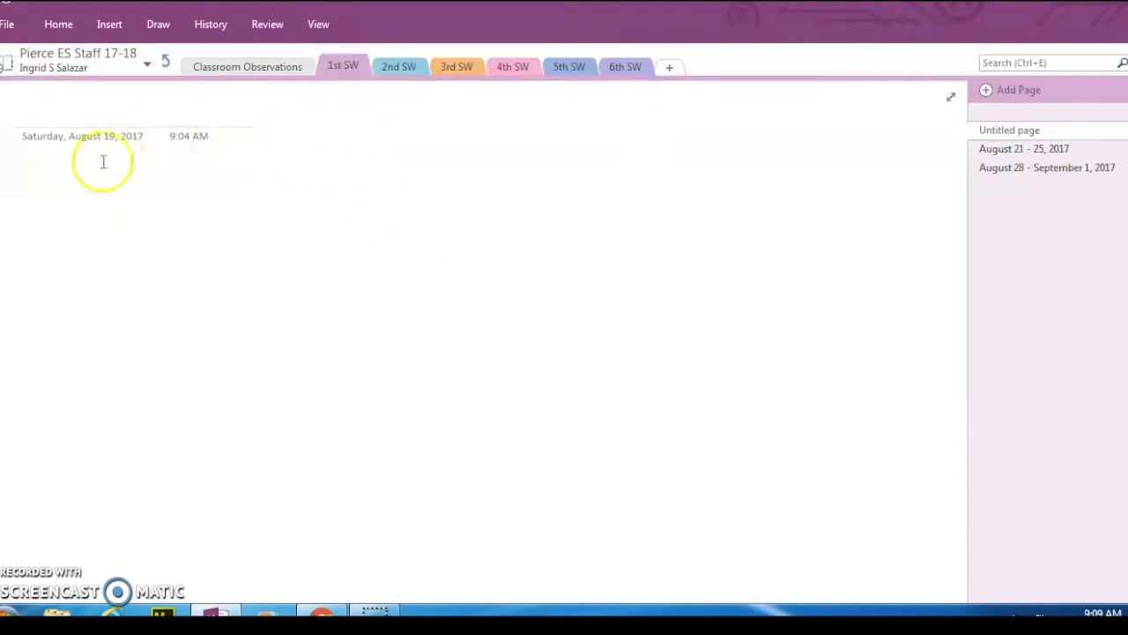
mouse_move(589, 161)
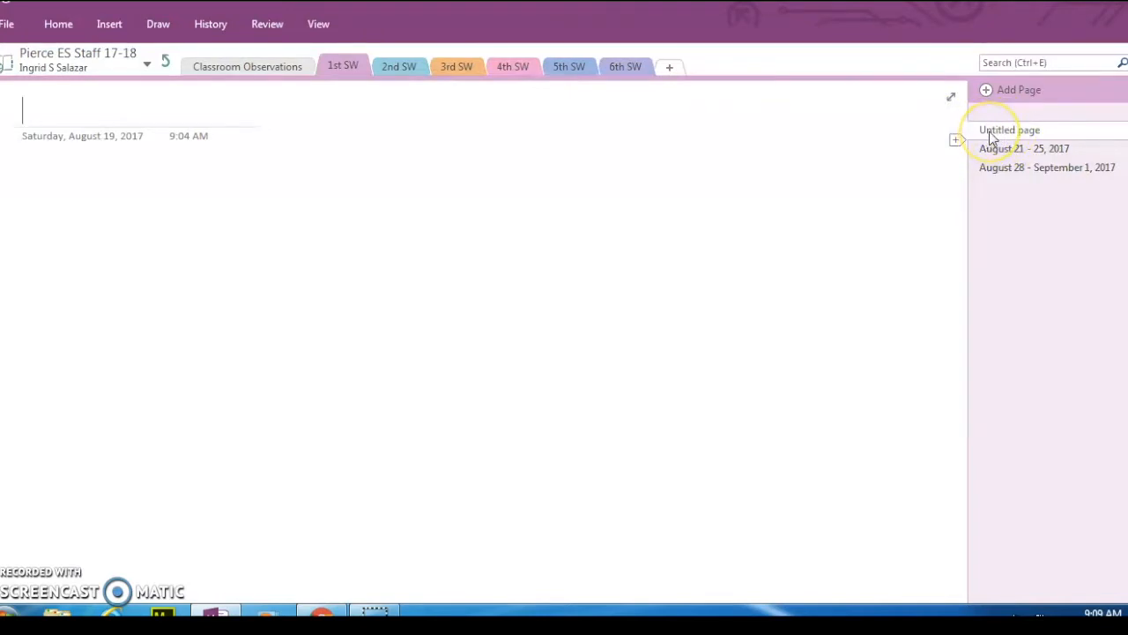
- Delete the empty Untitled page from 1st SW and confirm permanent deletion
right_click(1008, 130)
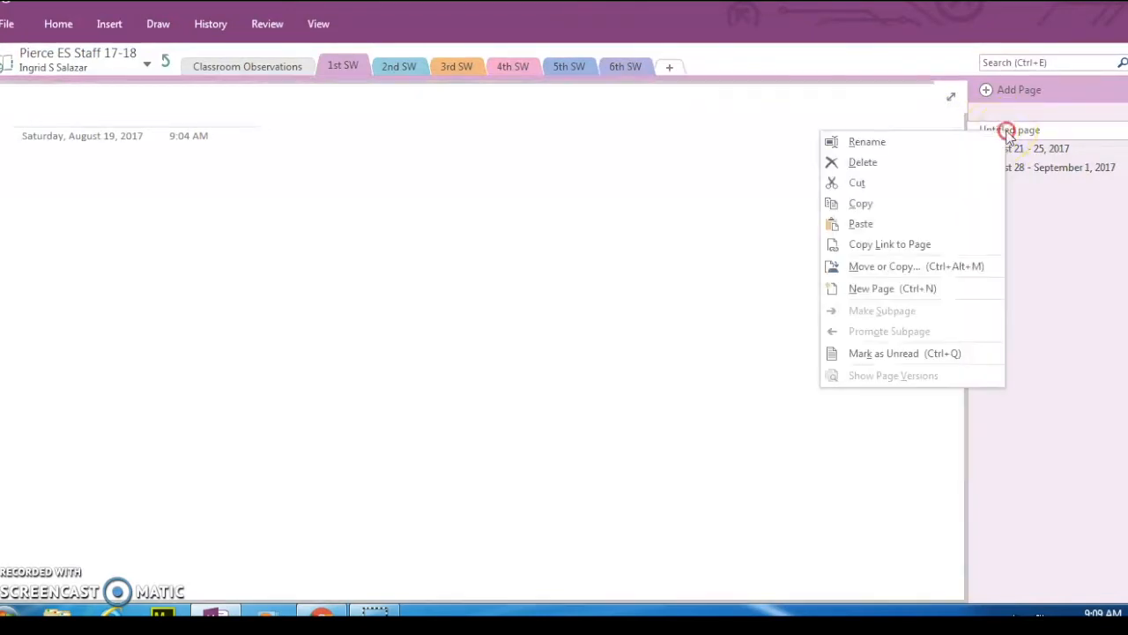
mouse_move(863, 162)
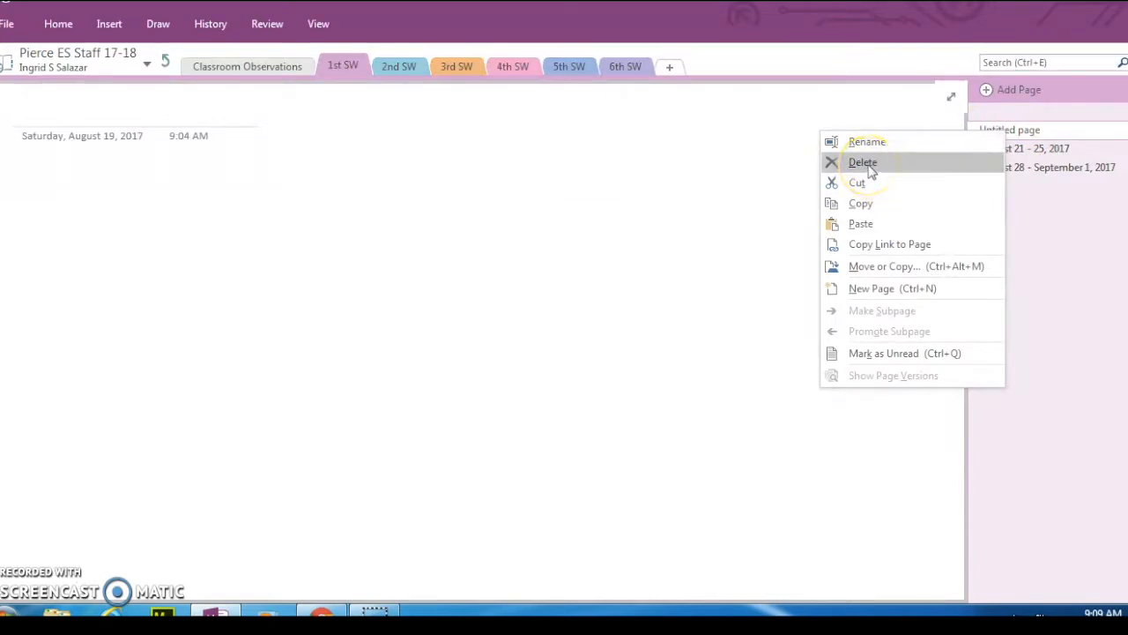
left_click(862, 162)
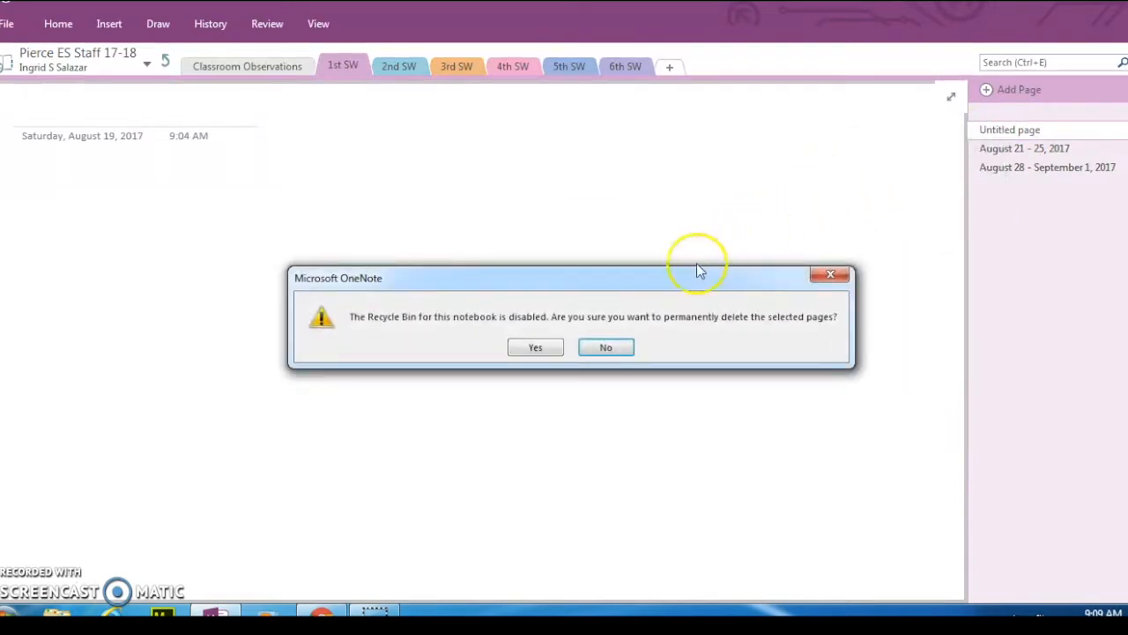
left_click(536, 345)
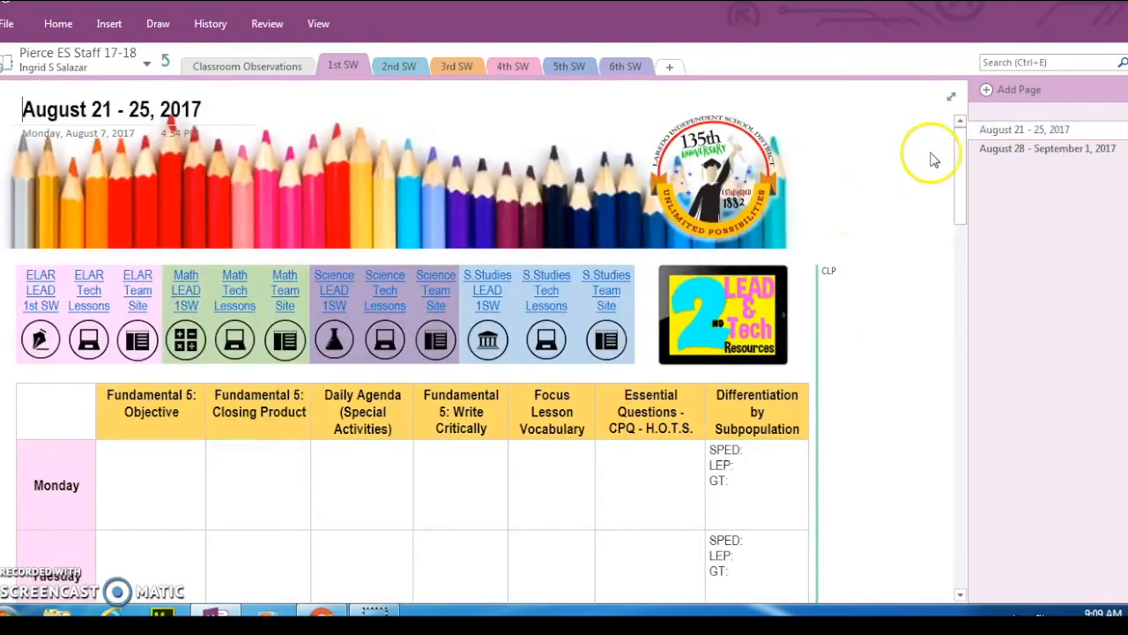
mouse_move(344, 123)
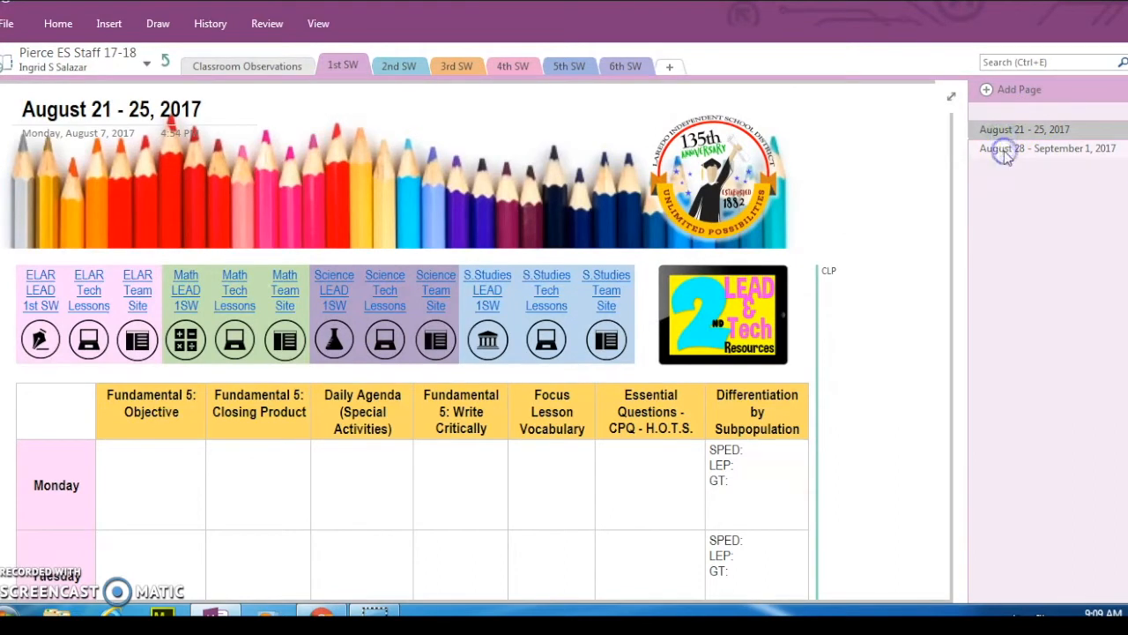
left_click(1047, 148)
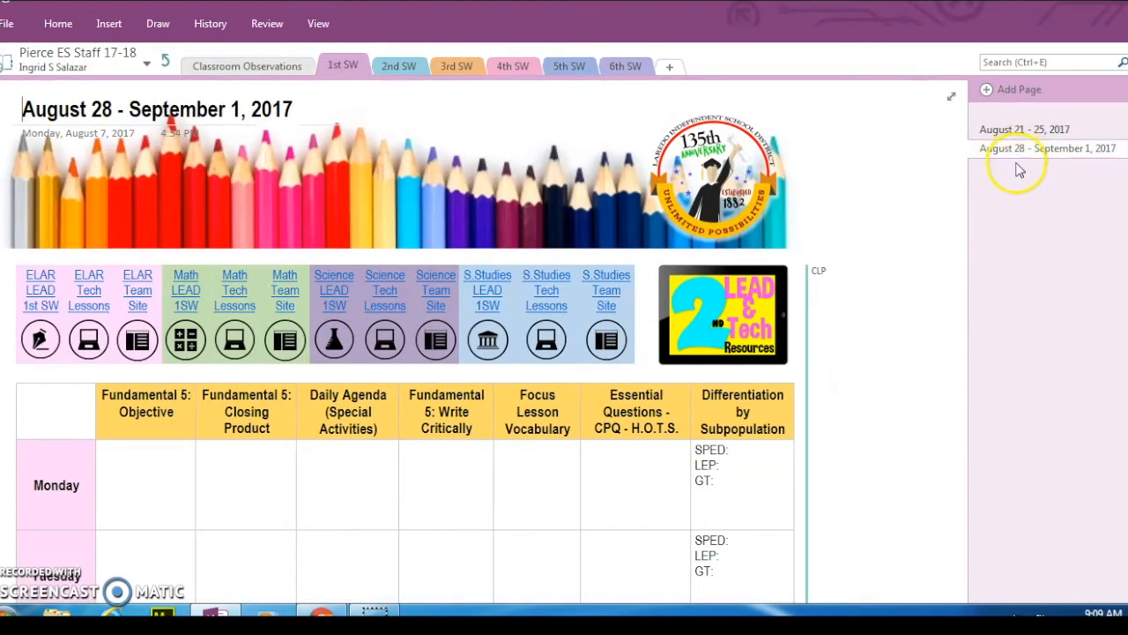
mouse_move(1005, 116)
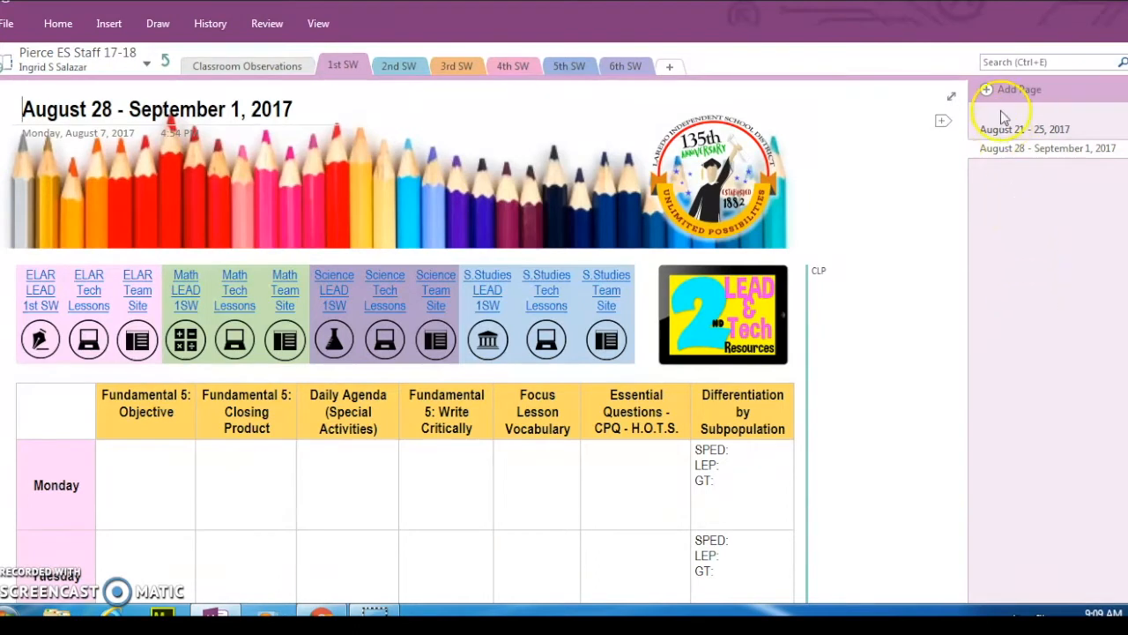
left_click(1047, 131)
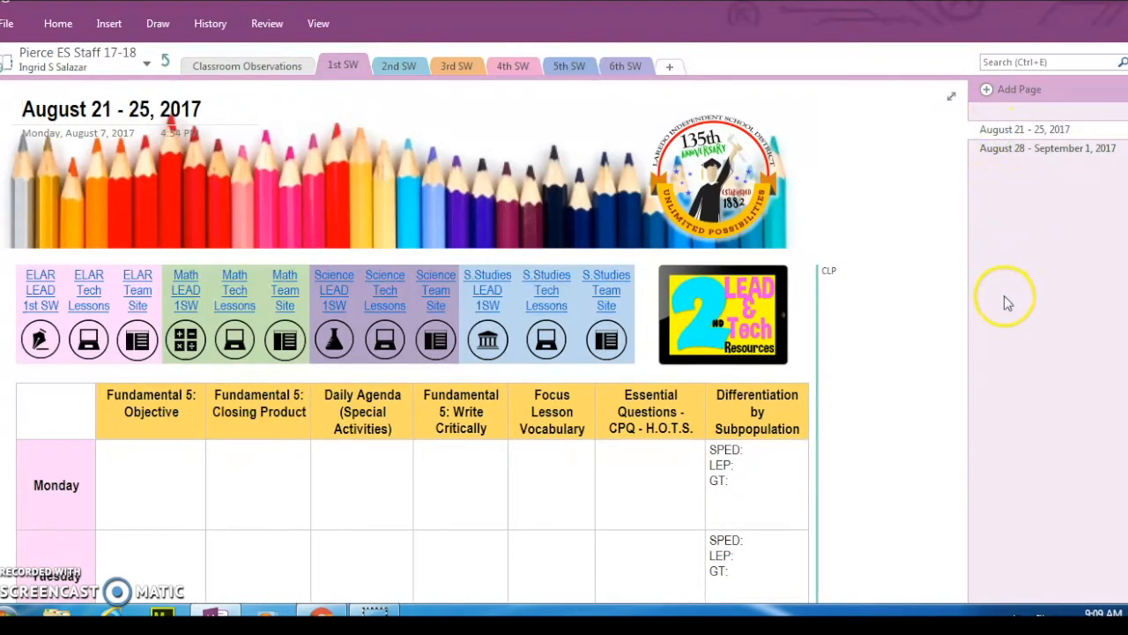
mouse_move(1019, 185)
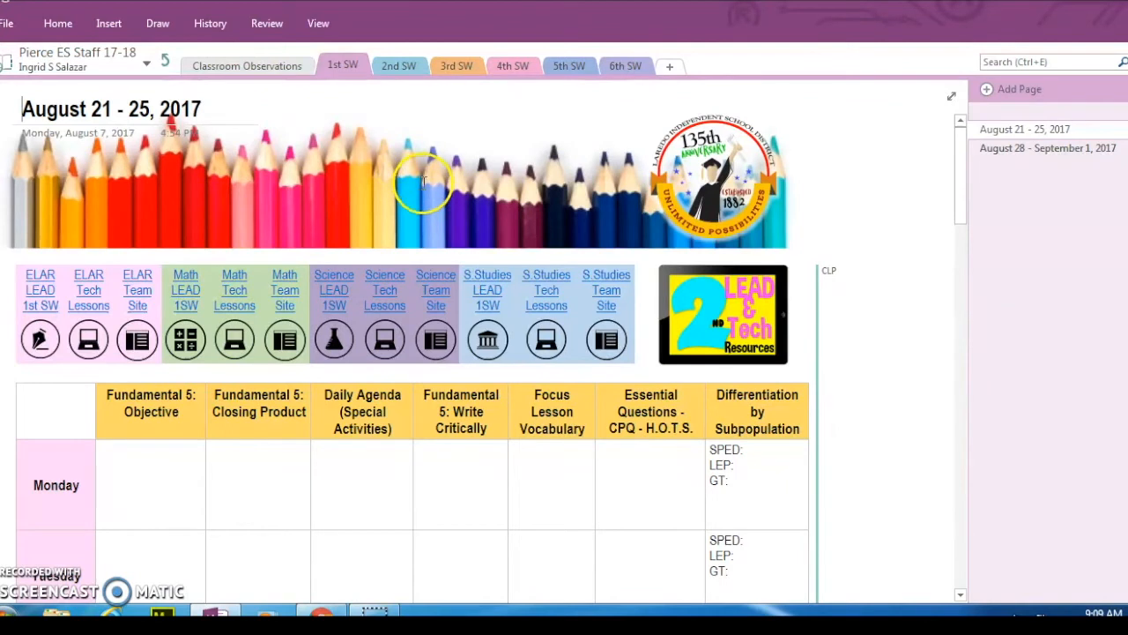
mouse_move(197, 97)
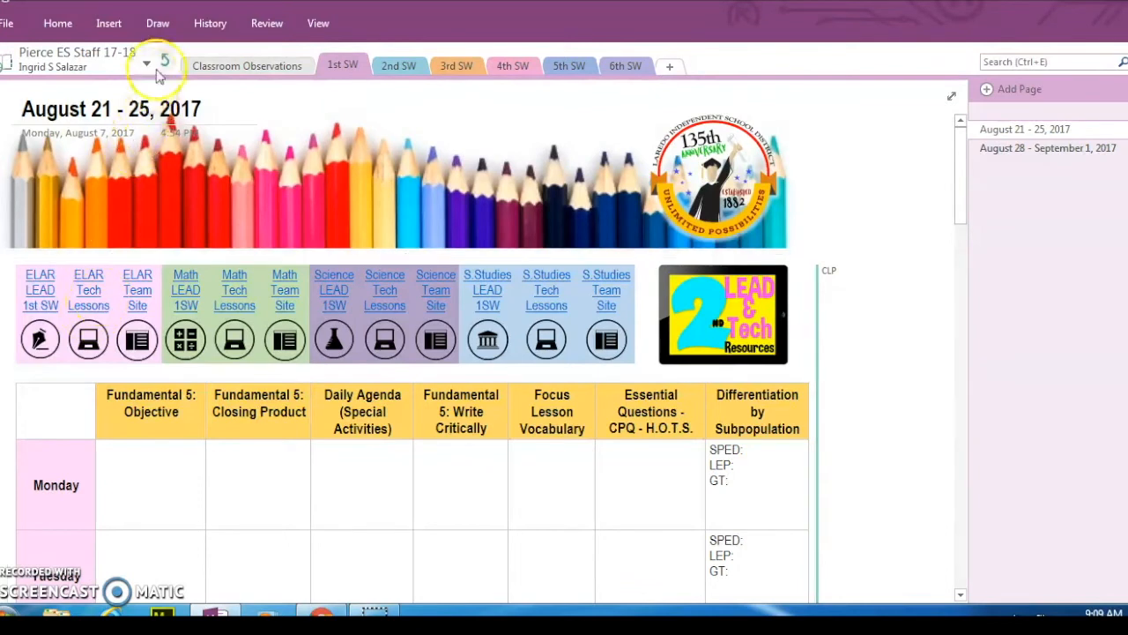
mouse_move(165, 65)
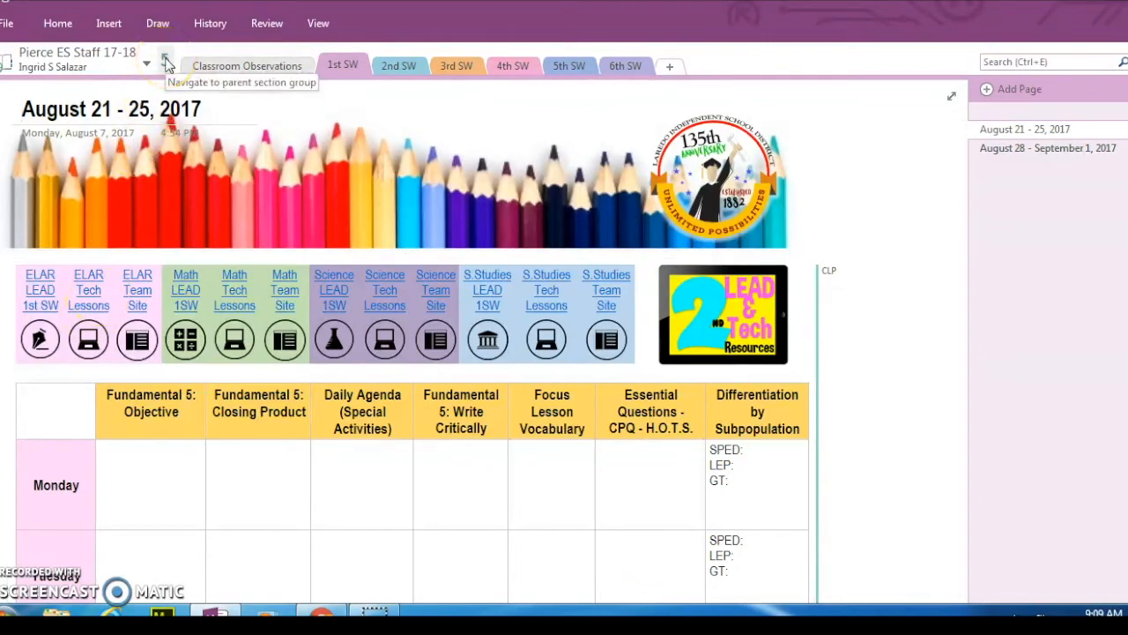
- Go up to the Pierce ES Staff 17-18 notebook's top level showing the Welcome page
left_click(166, 65)
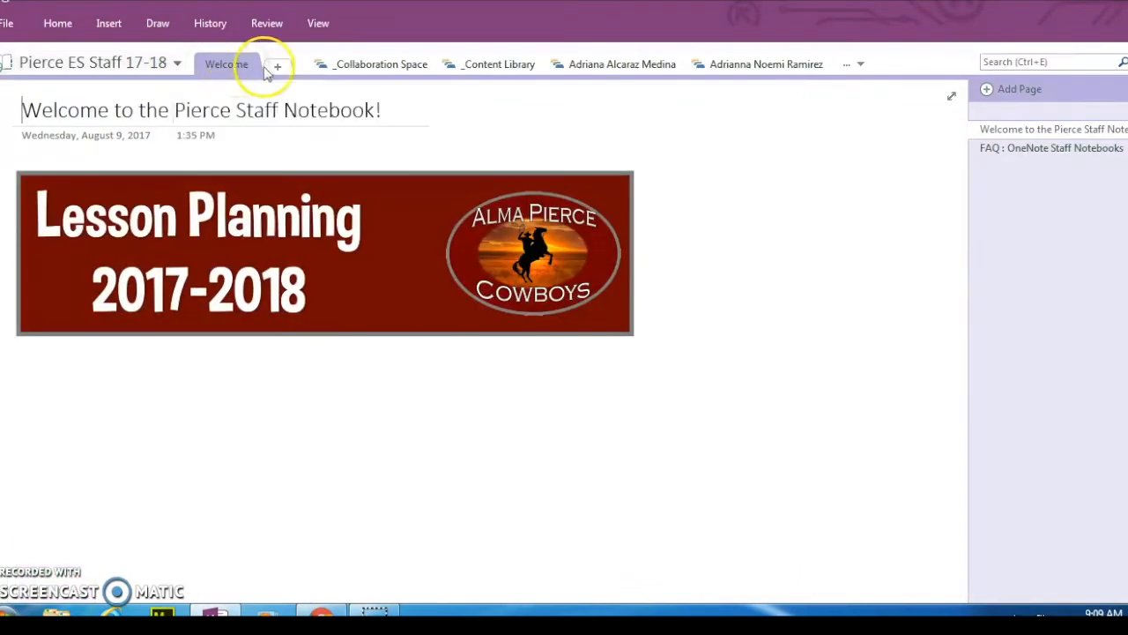
mouse_move(9, 603)
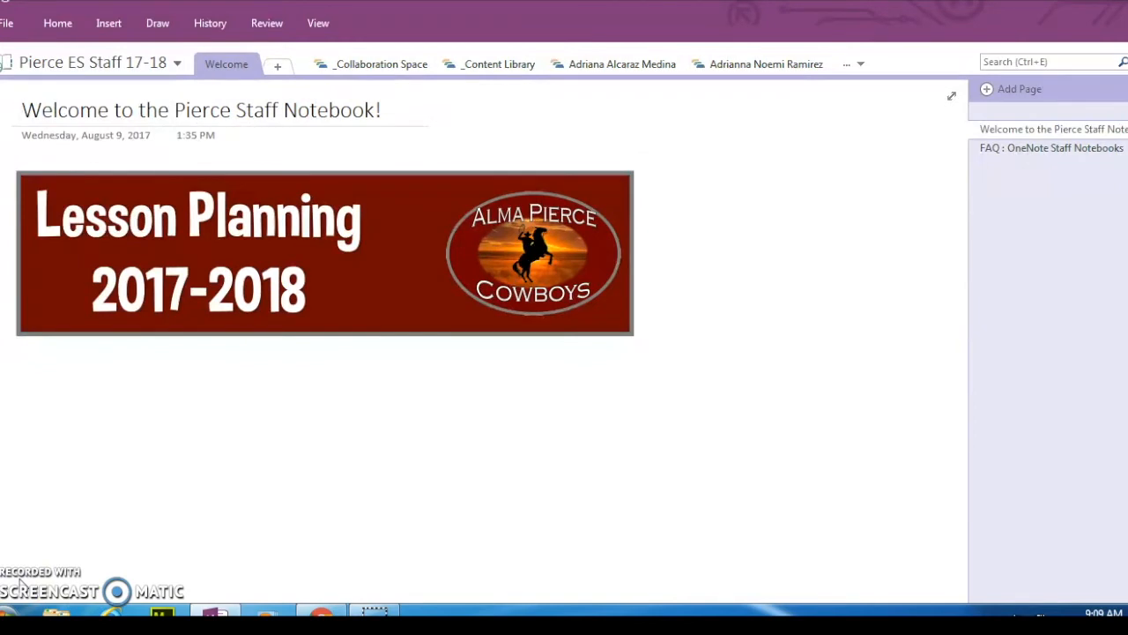
left_click(25, 109)
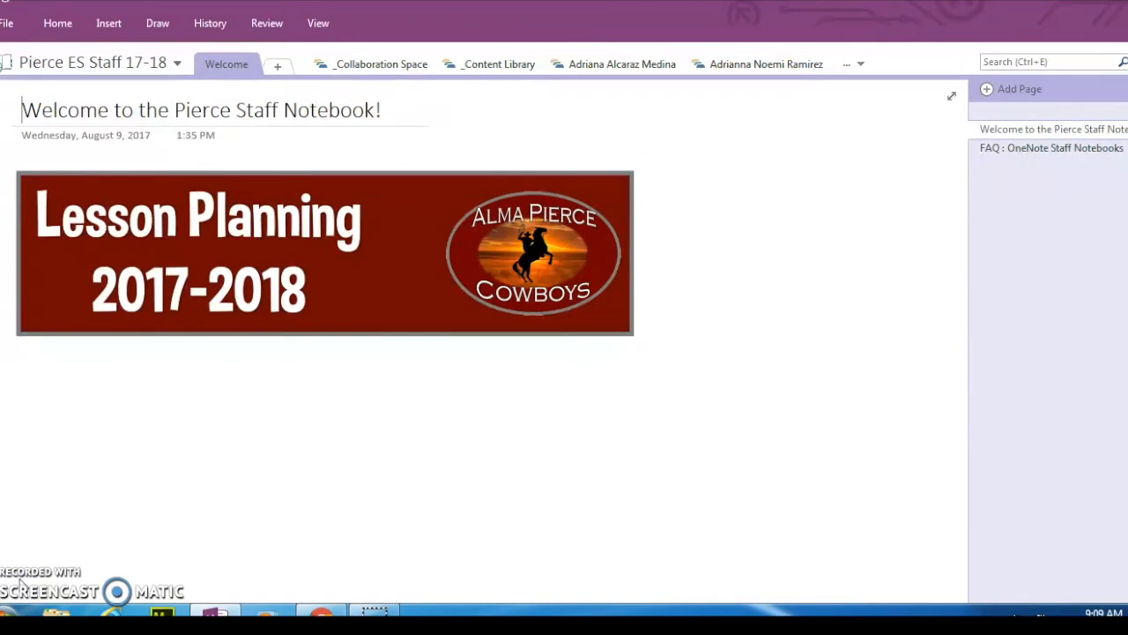